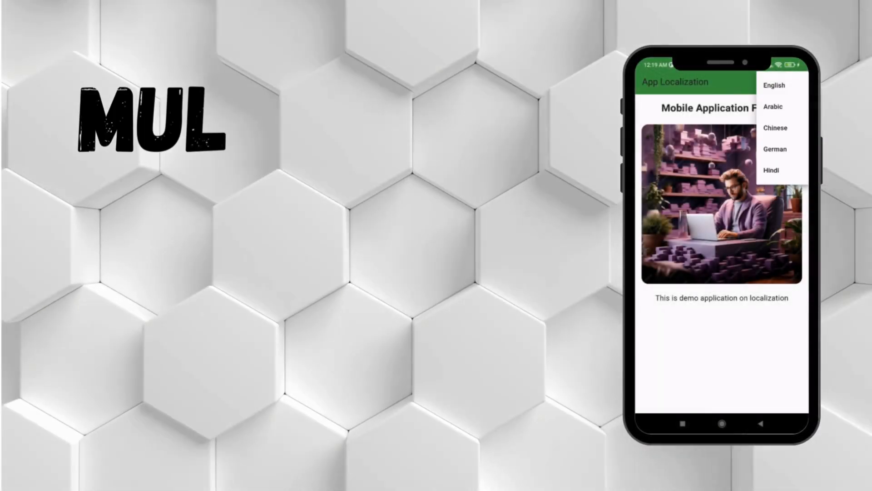
- Preview the finished demo app by switching its language, including Arabic
{"action": "left_click", "coordinate": [773, 106]}
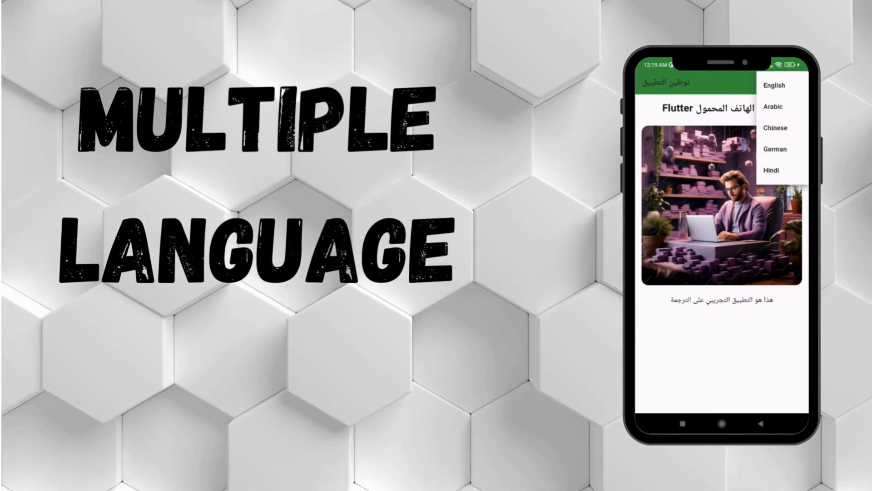
{"action": "left_click", "coordinate": [776, 128]}
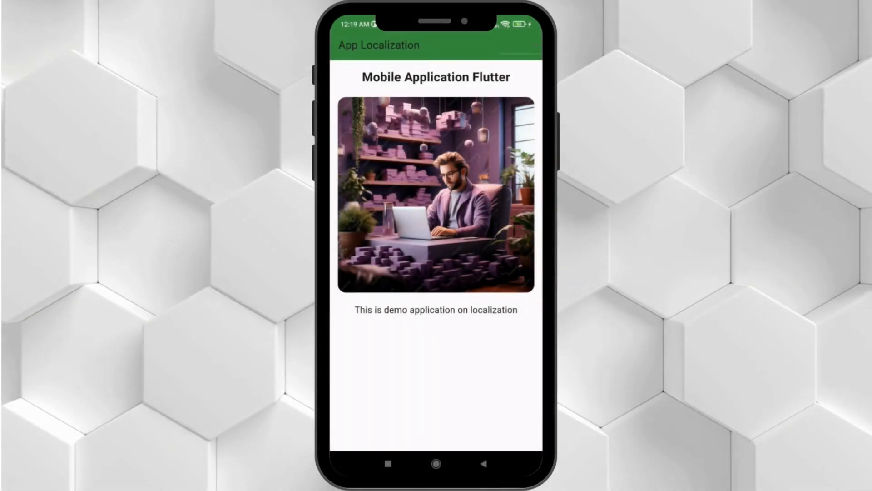
{"action": "left_click", "coordinate": [531, 45]}
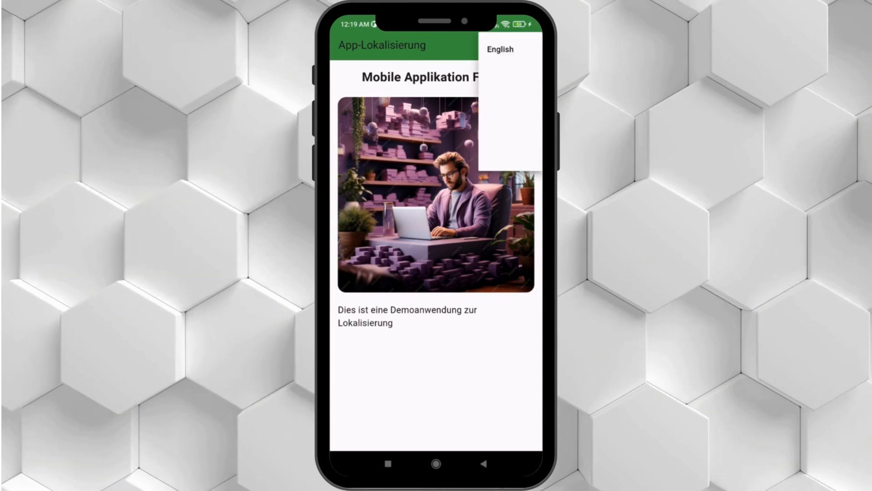
{"action": "left_click", "coordinate": [500, 49]}
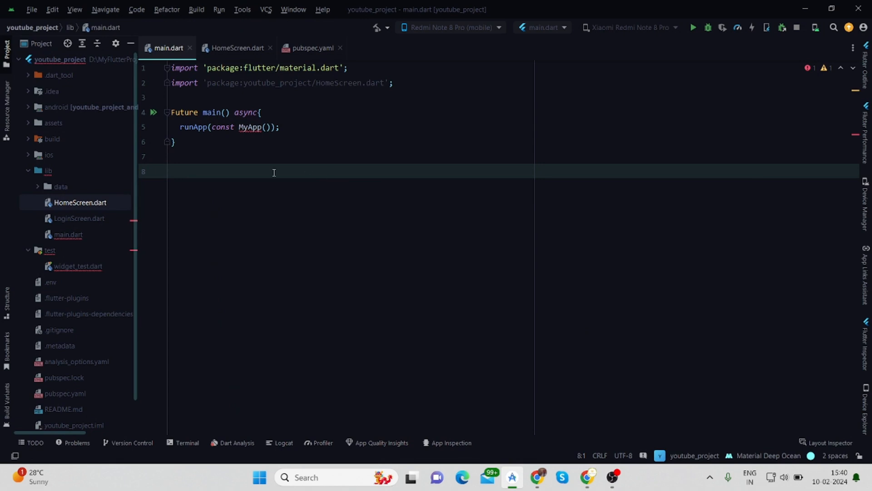
{"action": "mouse_move", "coordinate": [280, 166]}
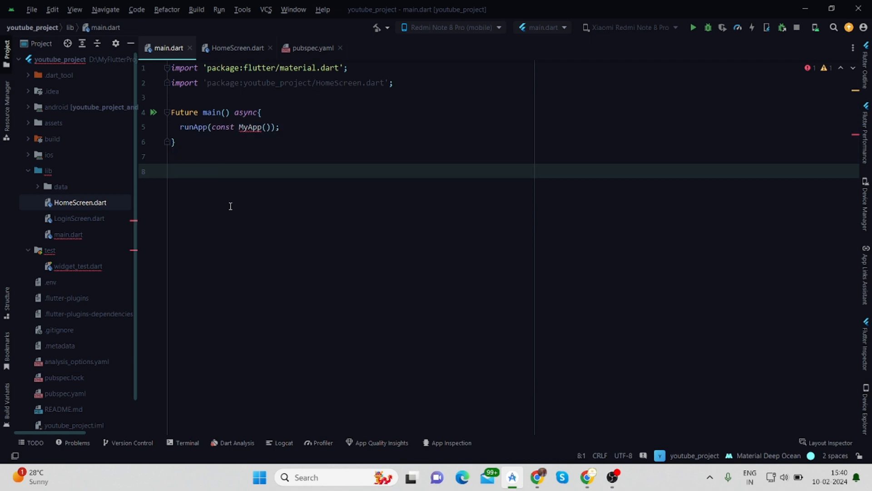
- Create a stateful MyApp widget in main.dart whose build returns MaterialApp()
{"action": "type", "text": "ss  extends StatefulWidget {"}
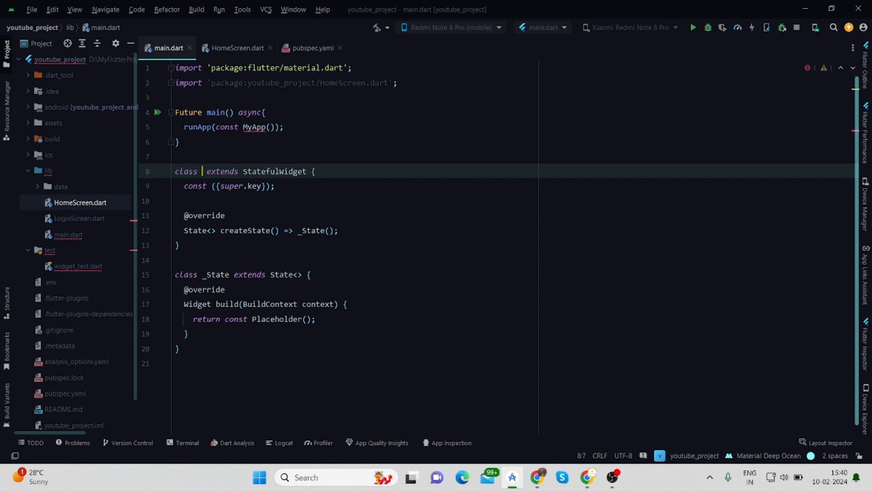
{"action": "type", "text": "MyApp"}
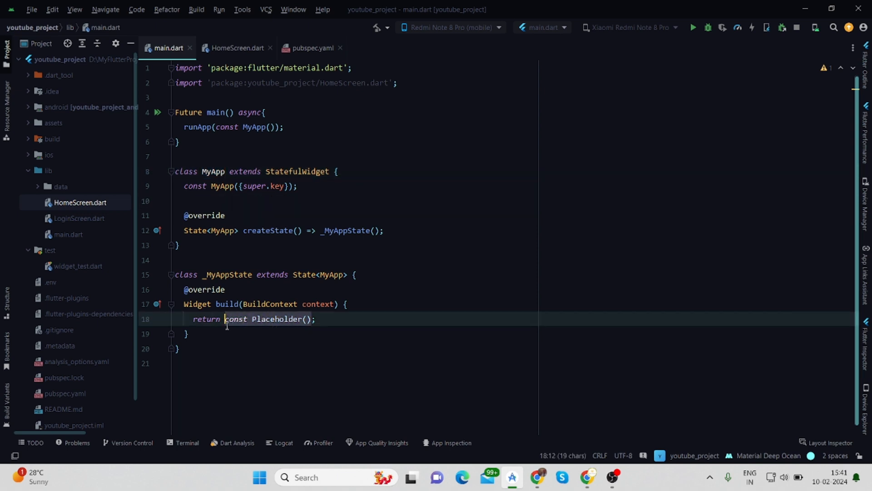
{"action": "type", "text": "Mate;"}
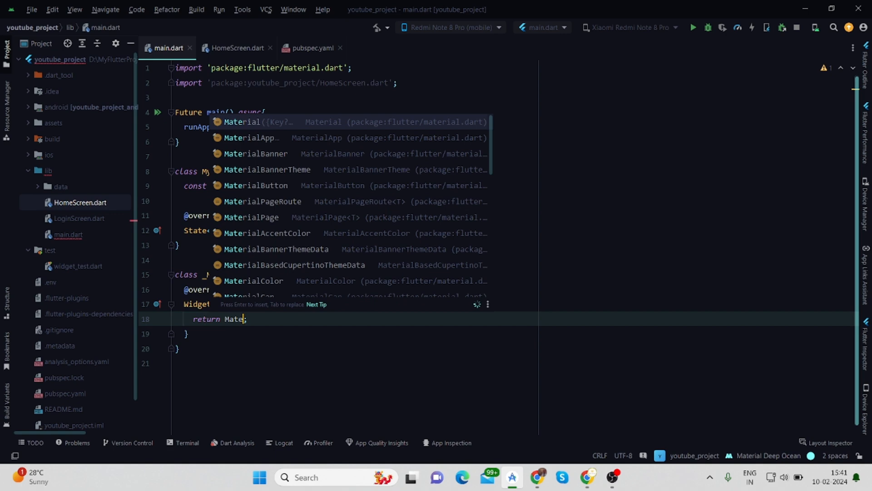
{"action": "left_click", "coordinate": [253, 137]}
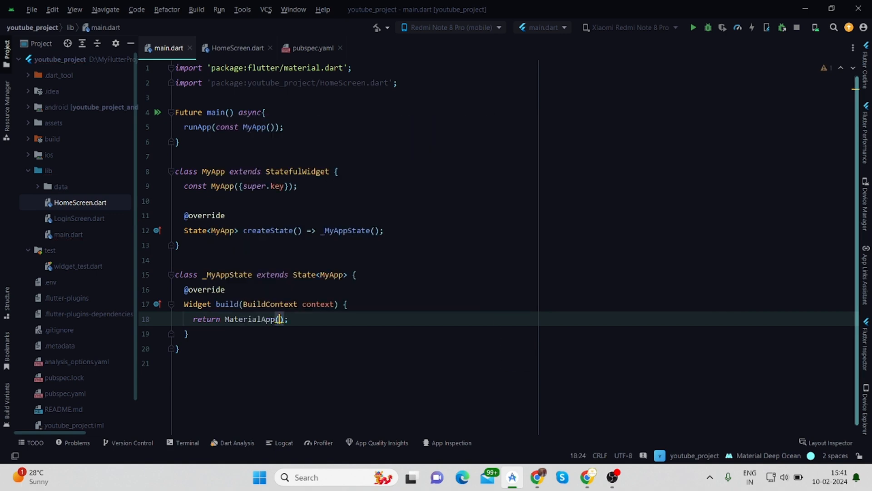
{"action": "left_click", "coordinate": [536, 476]}
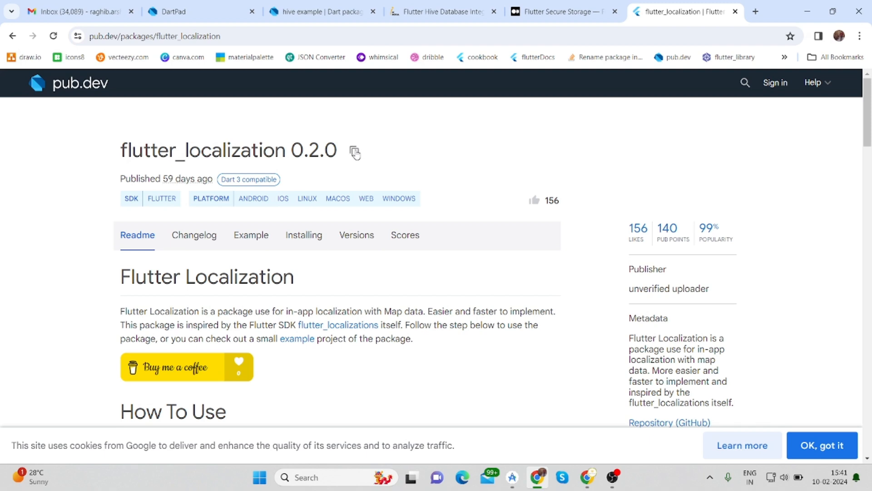
- Copy the flutter_localization ^0.2.0 dependency line from its pub.dev page
{"action": "left_click", "coordinate": [354, 152]}
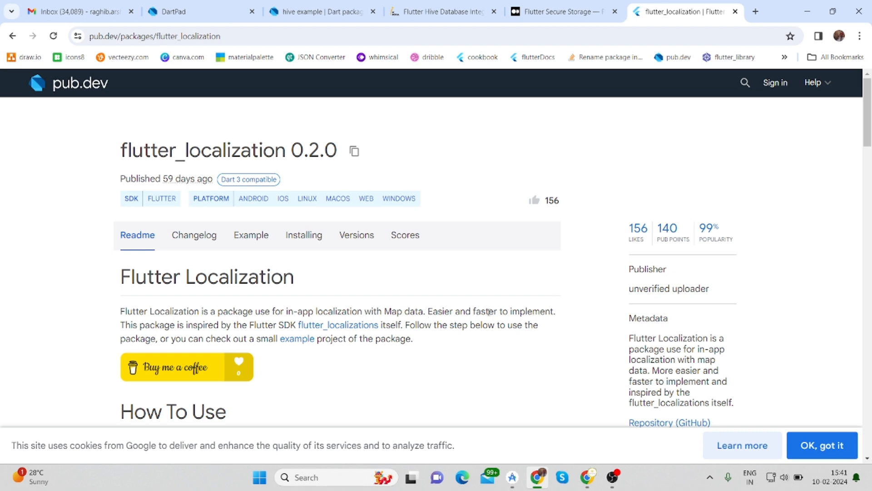
{"action": "mouse_move", "coordinate": [563, 317]}
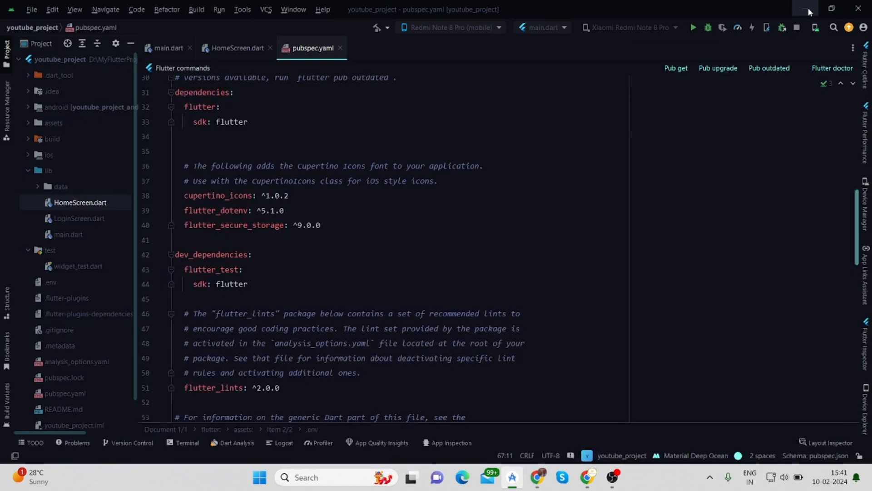
- Add flutter_localization: ^0.2.0 under pubspec.yaml dependencies and run Pub get
{"action": "left_click", "coordinate": [322, 225]}
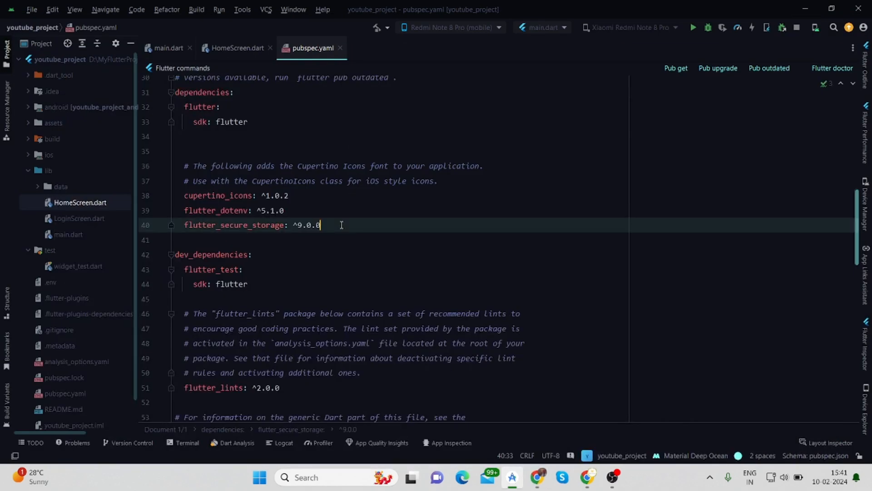
{"action": "type", "text": "flutter_localization: ^0.2.0"}
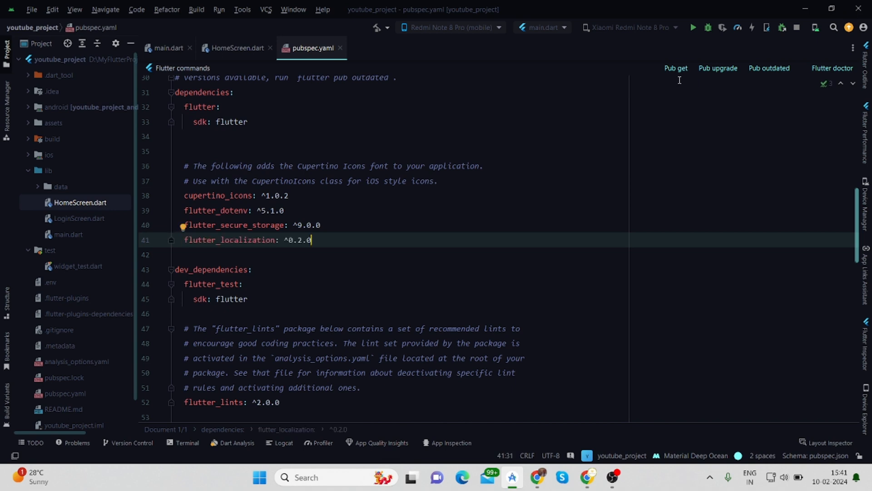
{"action": "left_click", "coordinate": [676, 68]}
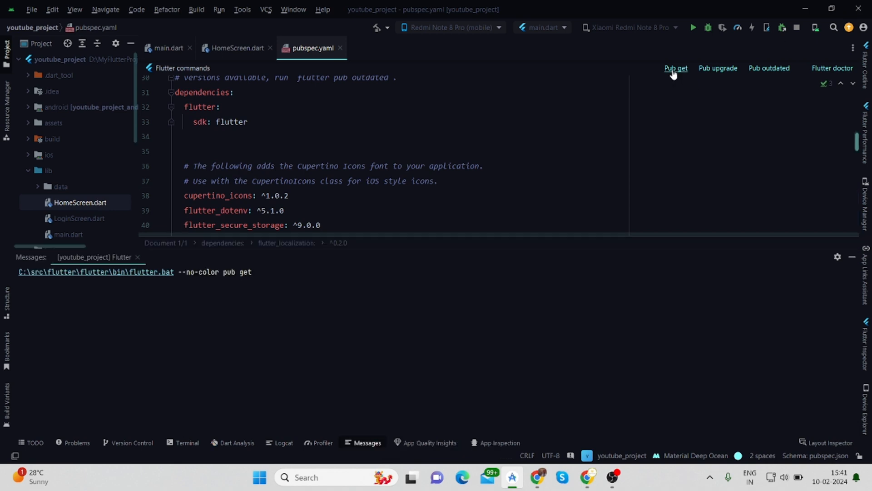
- Open android/app/build.gradle and check that minSdkVersion is 21
{"action": "left_click", "coordinate": [675, 67]}
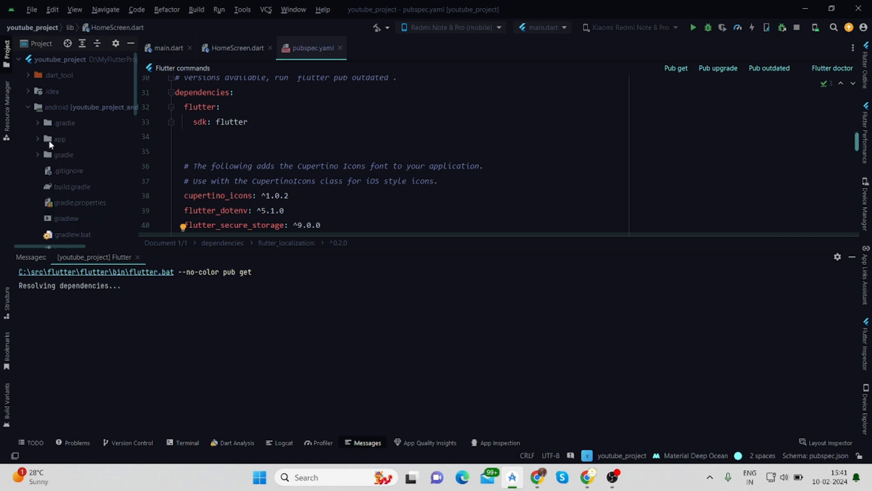
{"action": "left_click", "coordinate": [59, 139]}
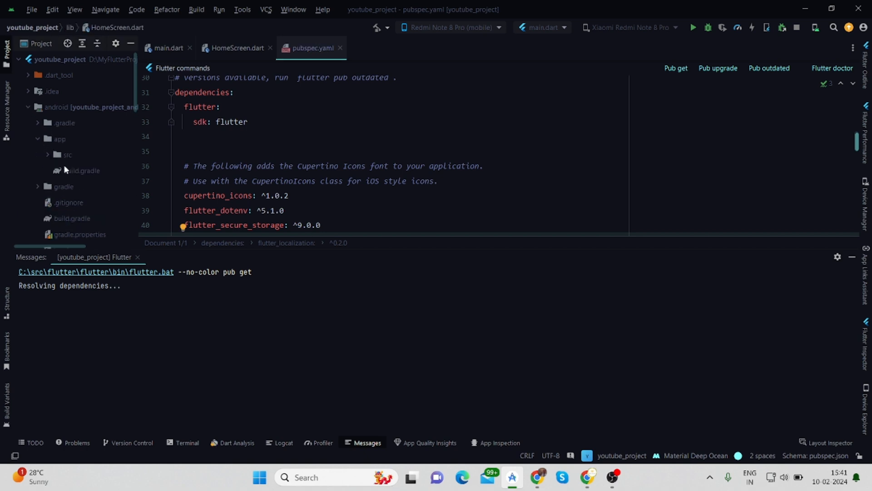
{"action": "double_click", "coordinate": [81, 170]}
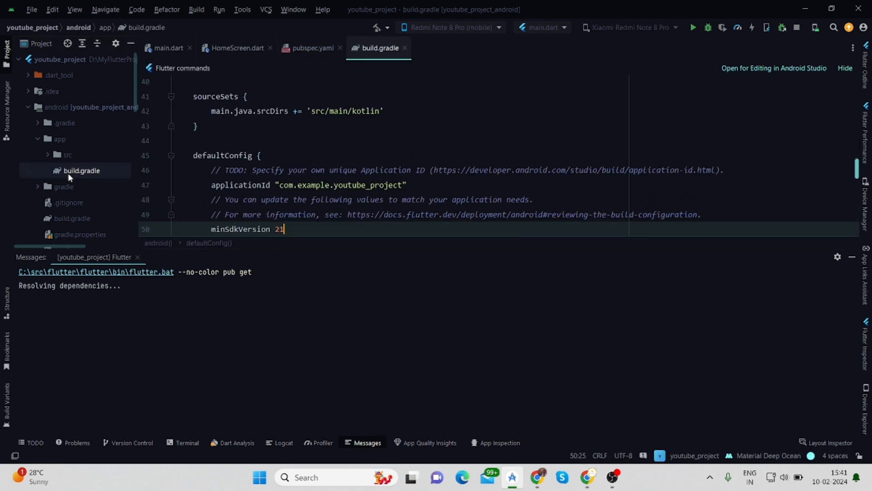
{"action": "scroll", "scroll_direction": "down", "scroll_amount": 3}
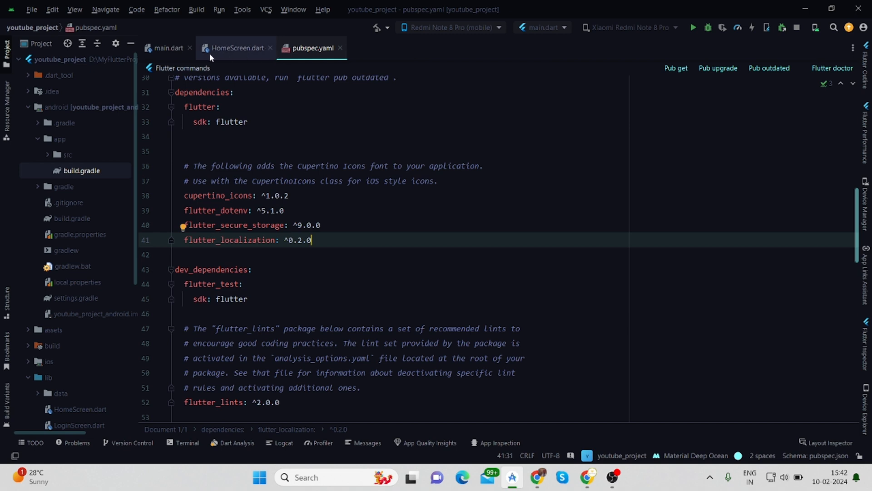
- Set MaterialApp home to HomeScreen(), a StatefulWidget in HomeScreen.dart returning Scaffold()
{"action": "left_click", "coordinate": [169, 47]}
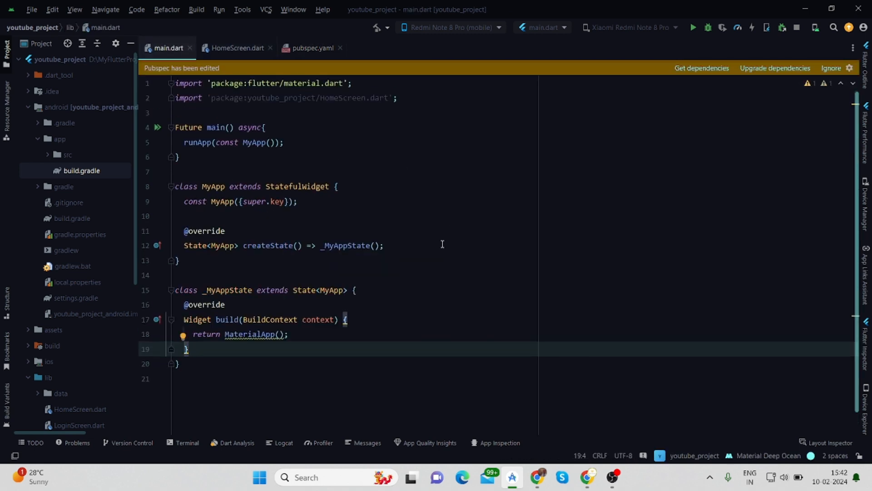
{"action": "left_click", "coordinate": [384, 246]}
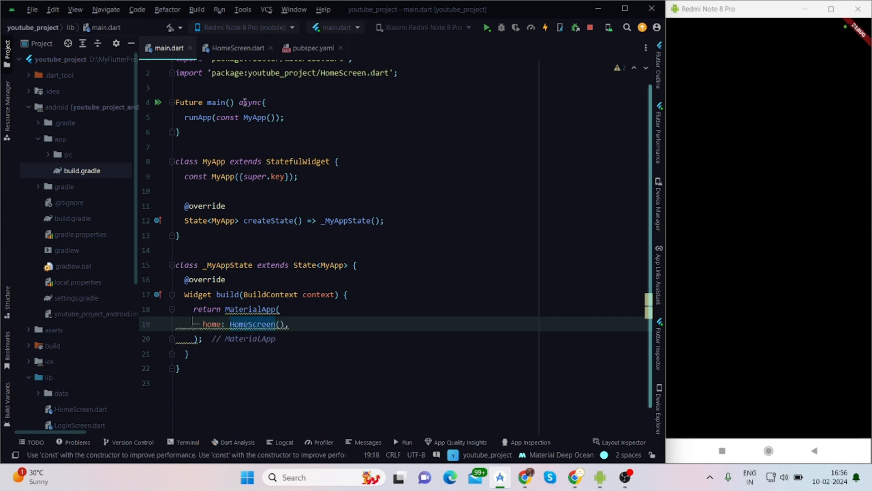
{"action": "left_click", "coordinate": [238, 48]}
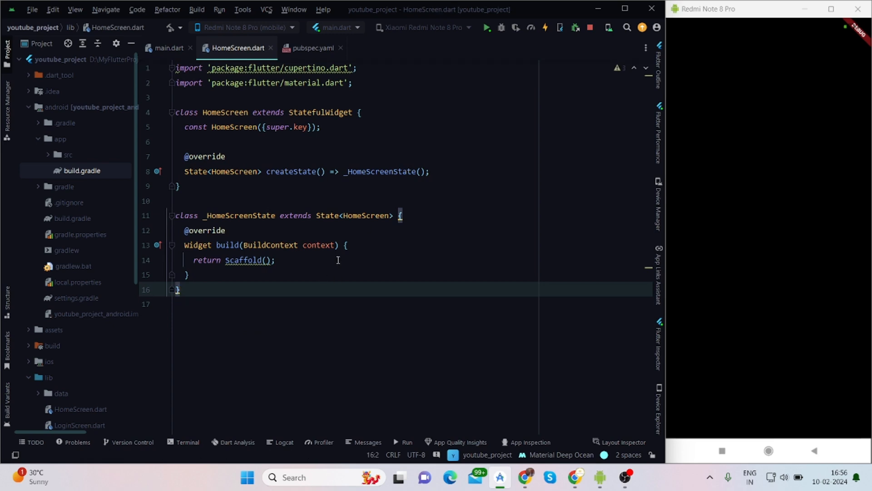
{"action": "left_click", "coordinate": [225, 127]}
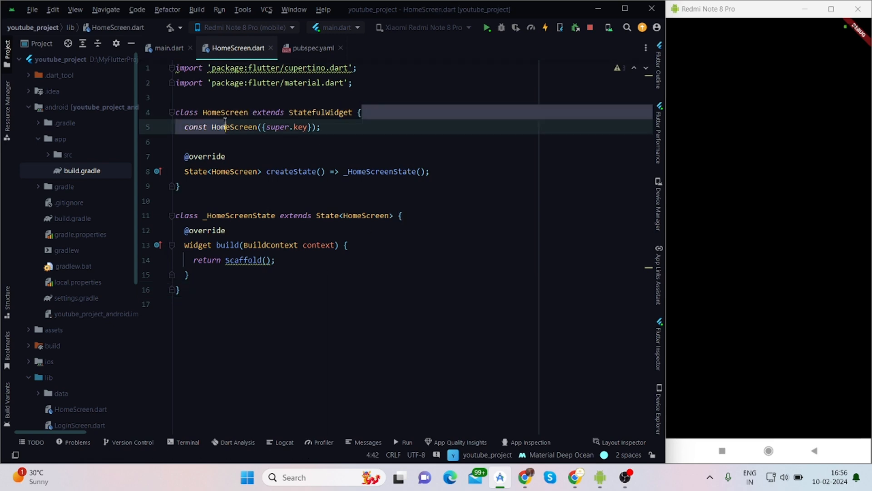
{"action": "double_click", "coordinate": [226, 112]}
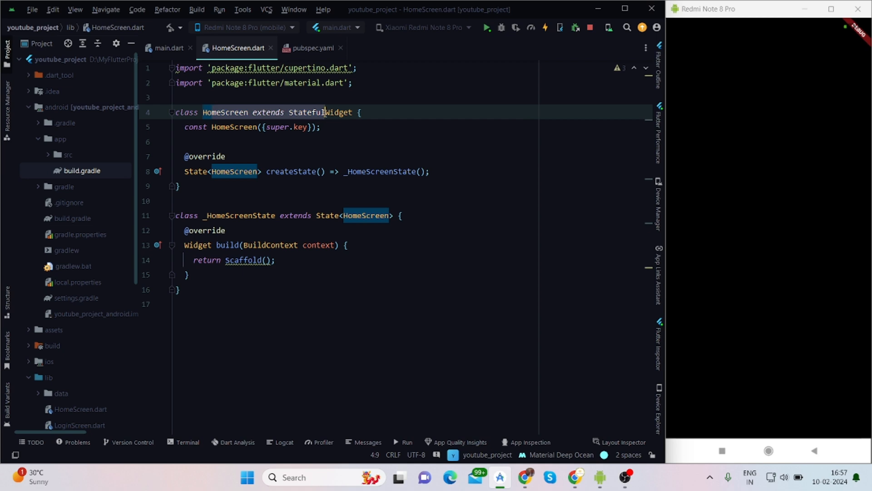
{"action": "left_click", "coordinate": [300, 260]}
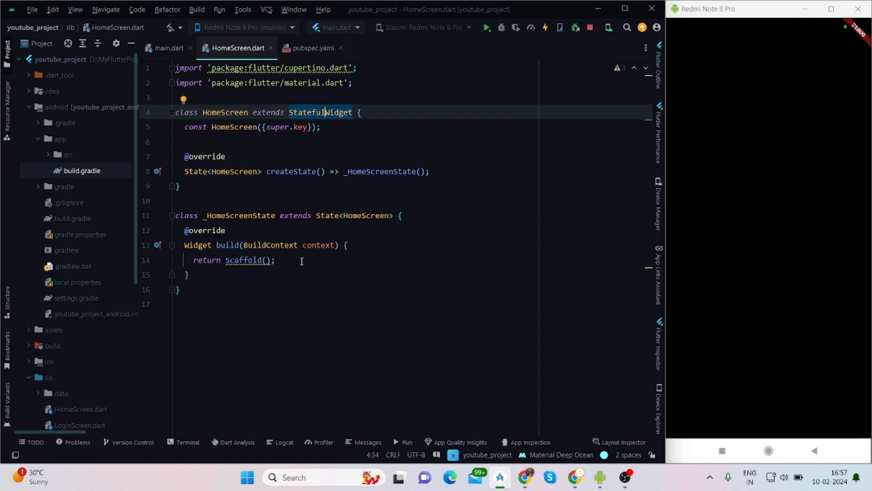
{"action": "double_click", "coordinate": [242, 260]}
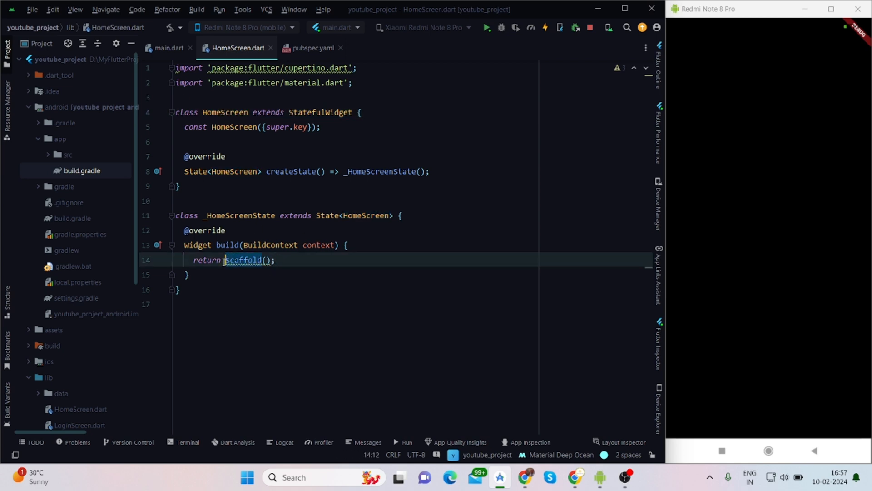
{"action": "left_click", "coordinate": [169, 47]}
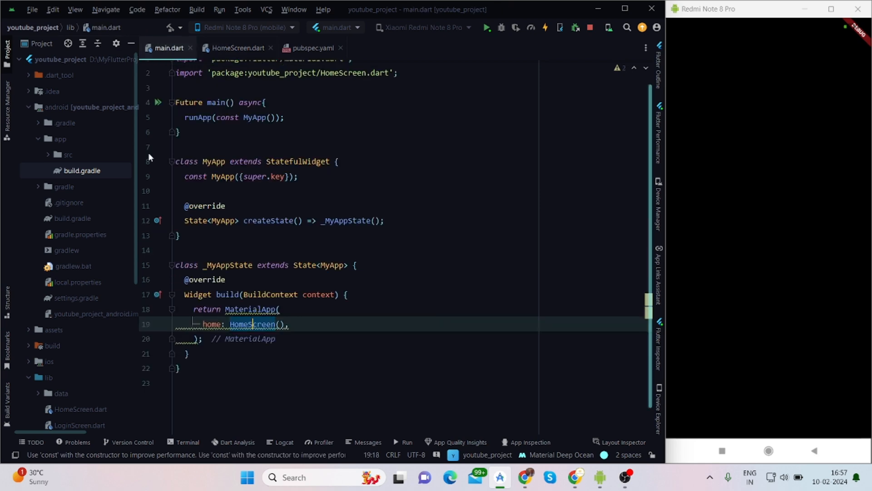
{"action": "left_click", "coordinate": [300, 325]}
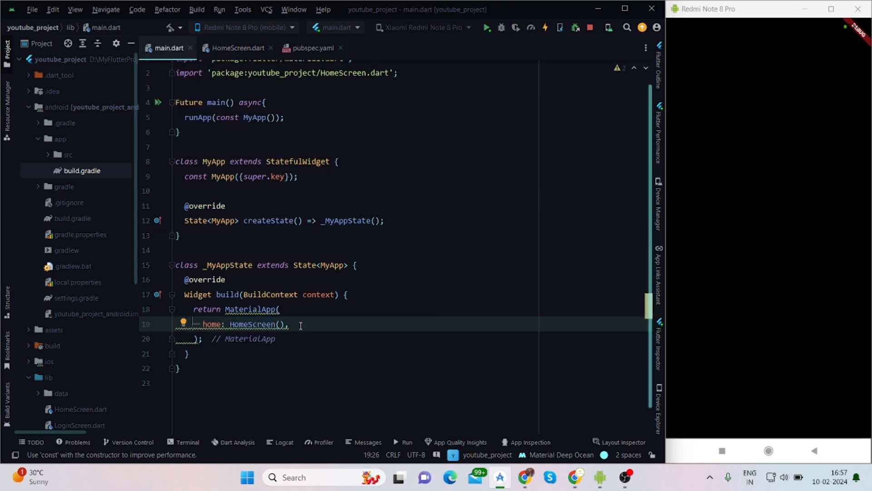
- Add a final FlutterLocalization localization = FlutterLocalization.instance field
{"action": "key", "text": "enter"}
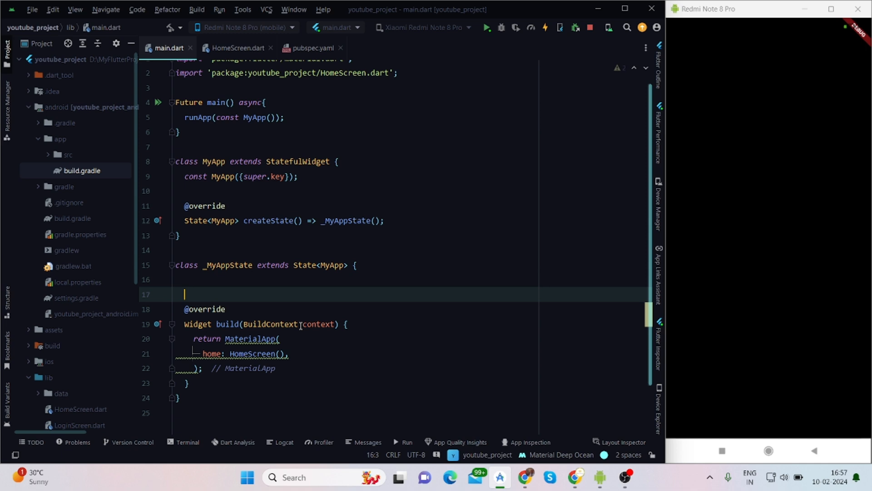
{"action": "type", "text": "final"}
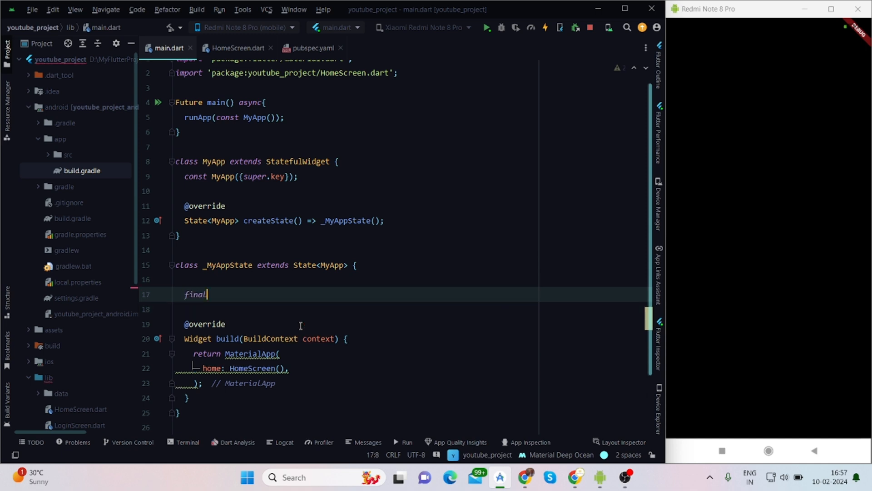
{"action": "type", "text": "FlutterLocalization localization = Flutt"}
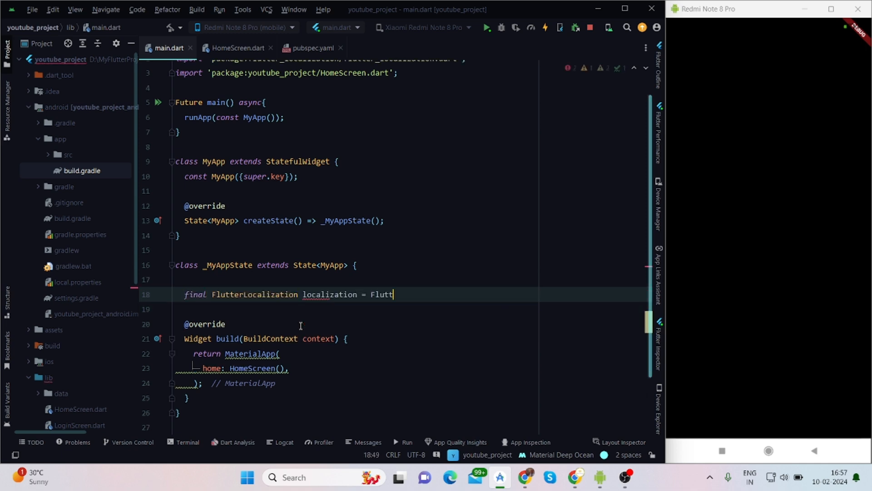
{"action": "type", "text": "erLocalization.instance;"}
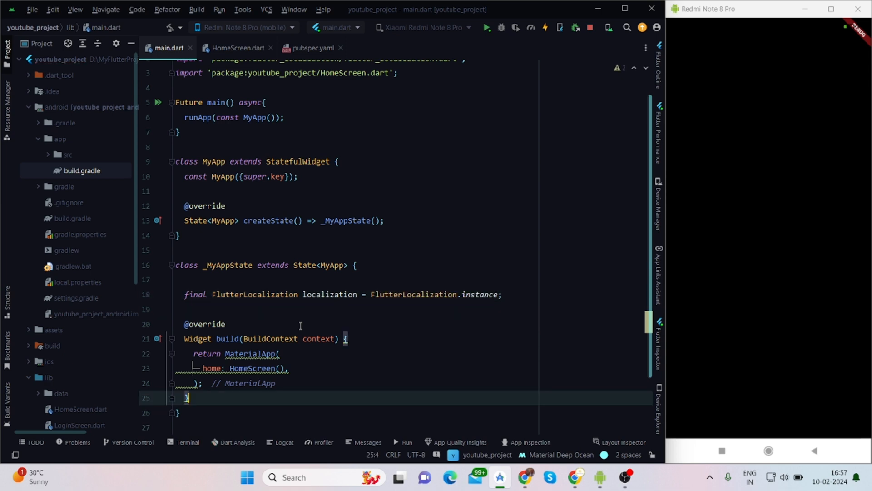
{"action": "scroll", "scroll_direction": "up", "scroll_amount": 3}
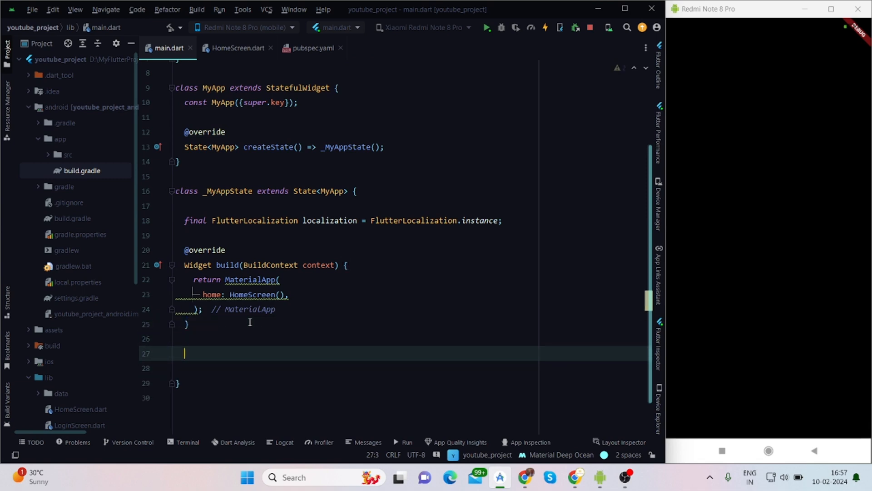
- Declare configuringLocalization() and call it from initState
{"action": "type", "text": "configuringLocalization(){"}
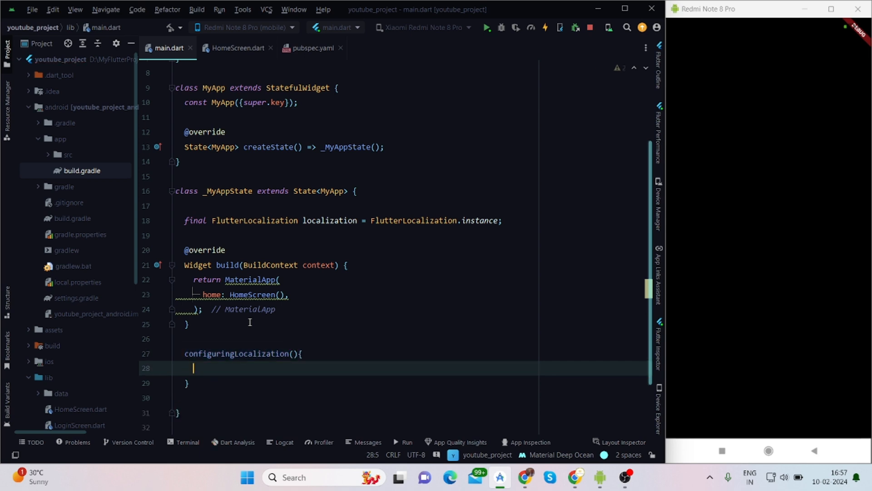
{"action": "left_click", "coordinate": [175, 234]}
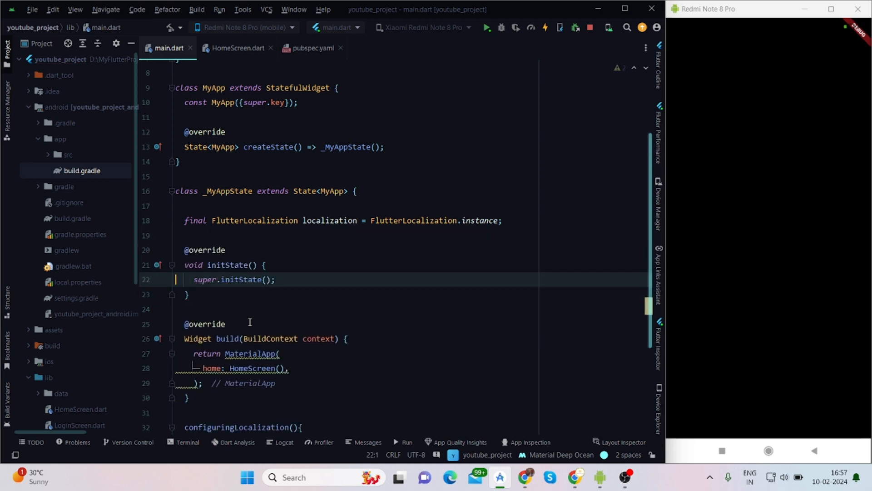
{"action": "type", "text": "con"}
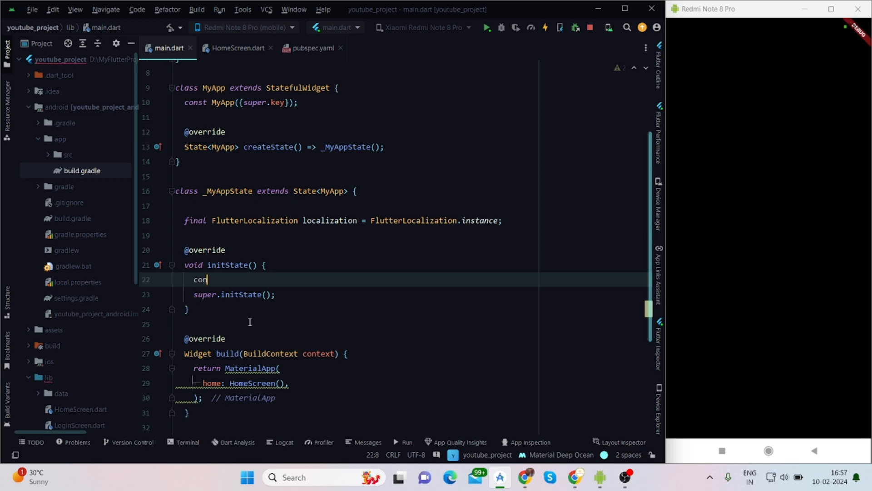
{"action": "type", "text": "figuringLocalization();"}
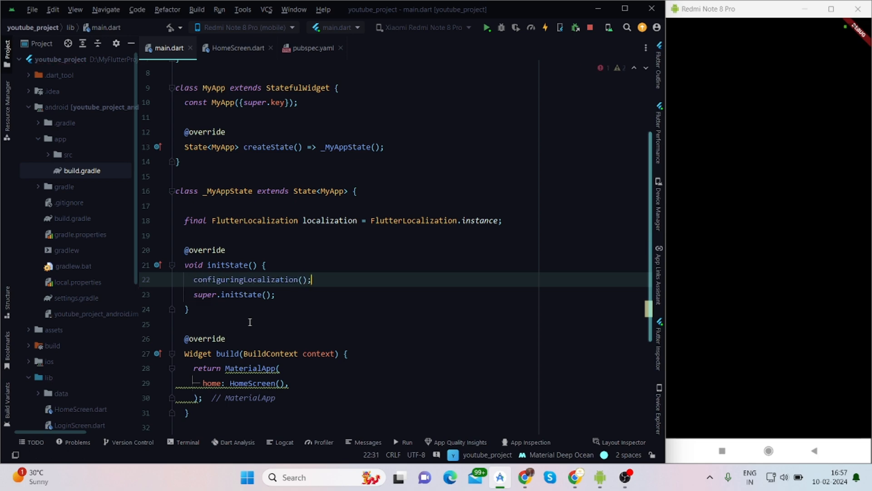
- Make configuringLocalization call localization.init with empty mapLocales and initLanguageCode "en"
{"action": "type", "text": "localization"}
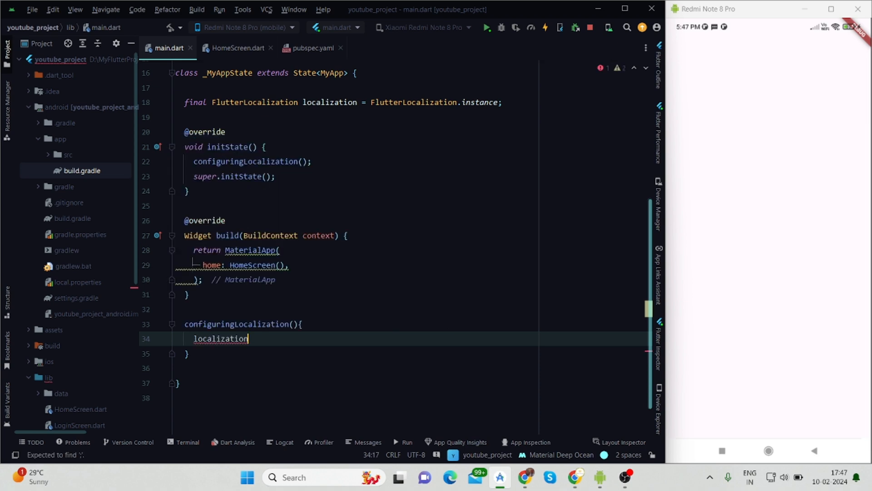
{"action": "type", "text": ".i"}
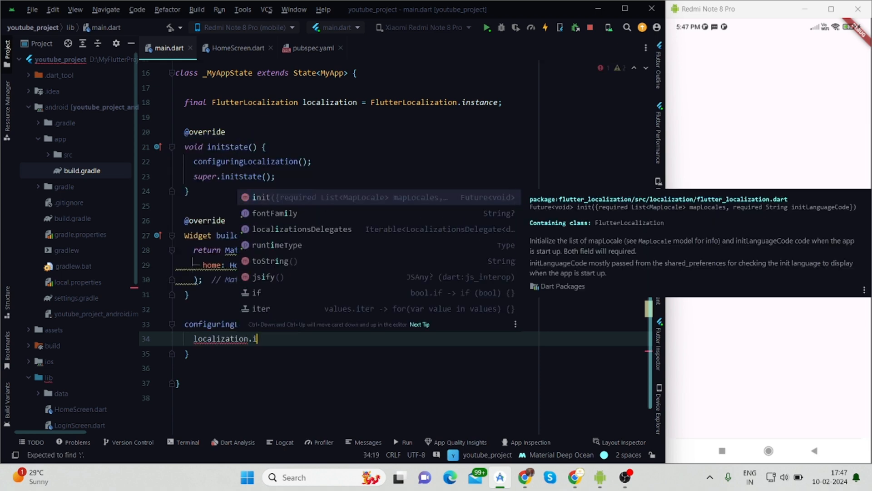
{"action": "left_click", "coordinate": [261, 197]}
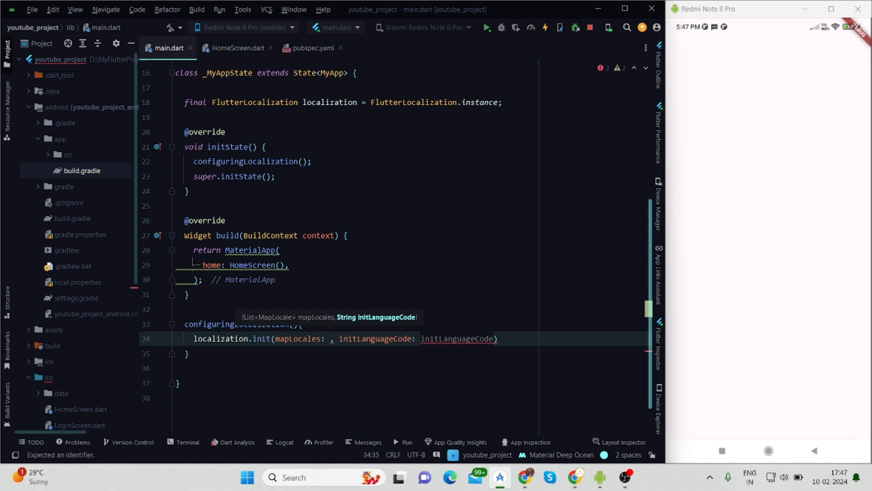
{"action": "type", "text": "[]"}
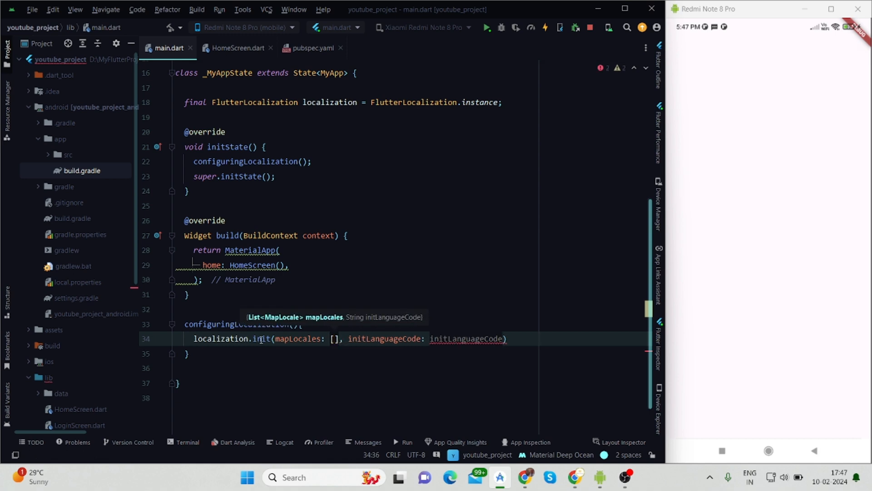
{"action": "mouse_move", "coordinate": [454, 339]}
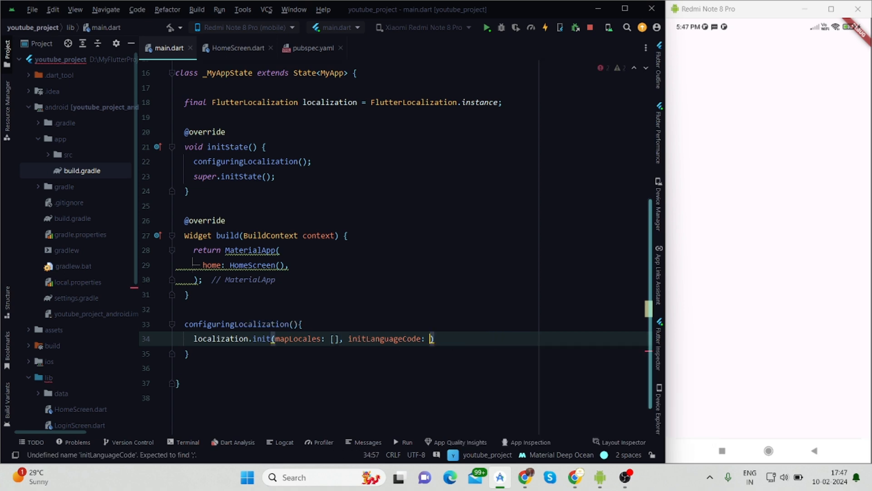
{"action": "type", "text": "\"\""}
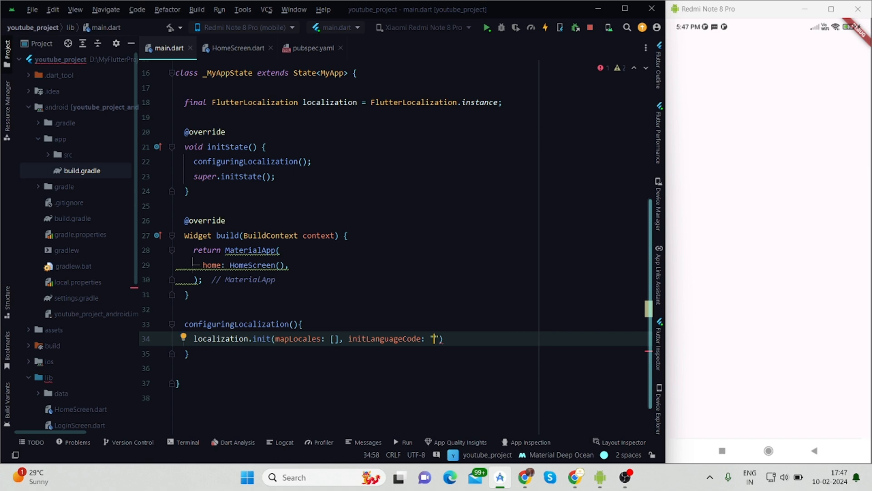
{"action": "type", "text": "en"}
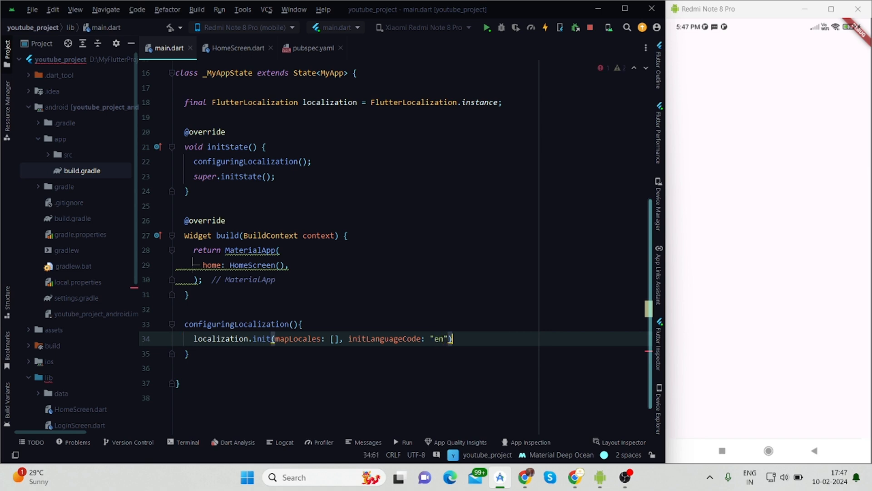
{"action": "type", "text": ";"}
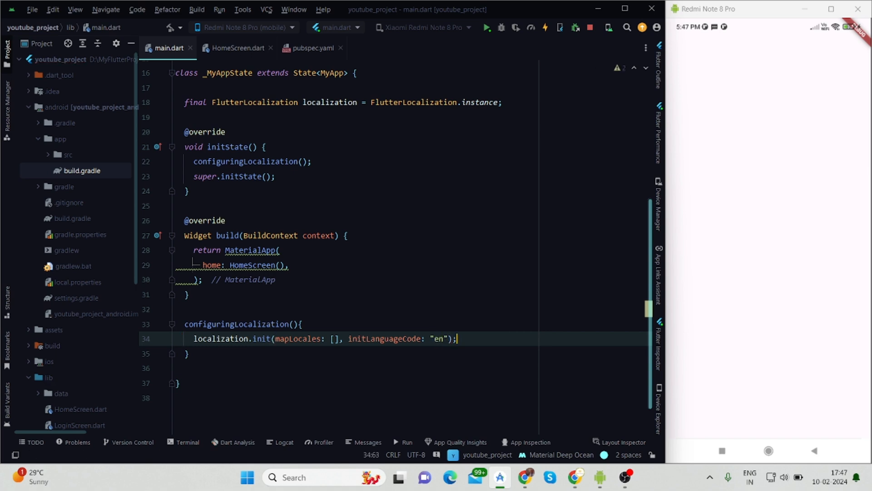
{"action": "type", "text": "onTranslat"}
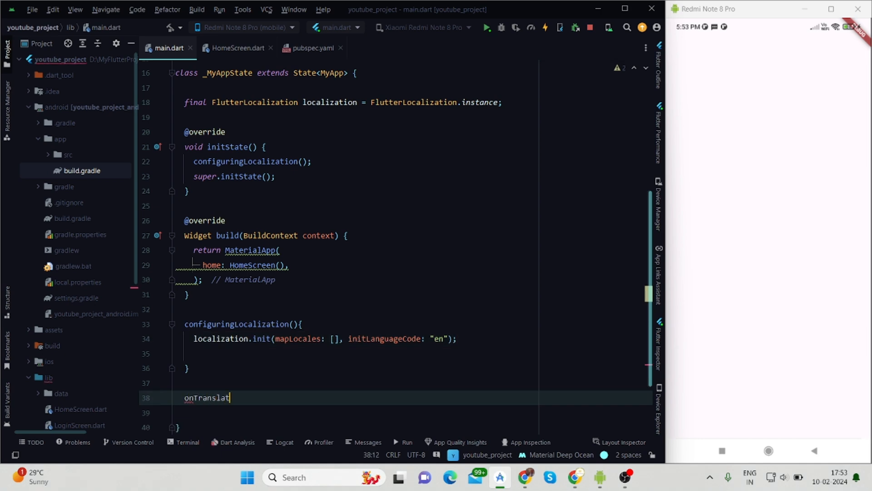
- Write onTranslatedLanguage(Locale? locale) with an empty setState(() {}) body
{"action": "type", "text": "edLan"}
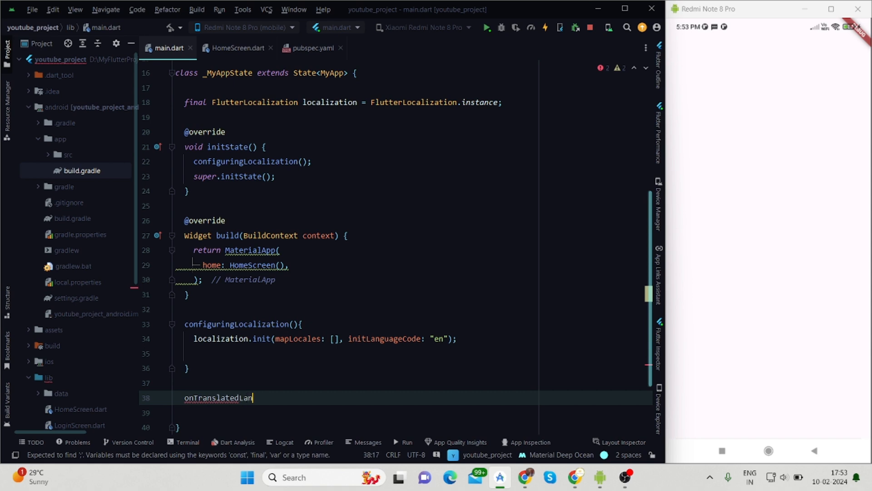
{"action": "type", "text": "guage"}
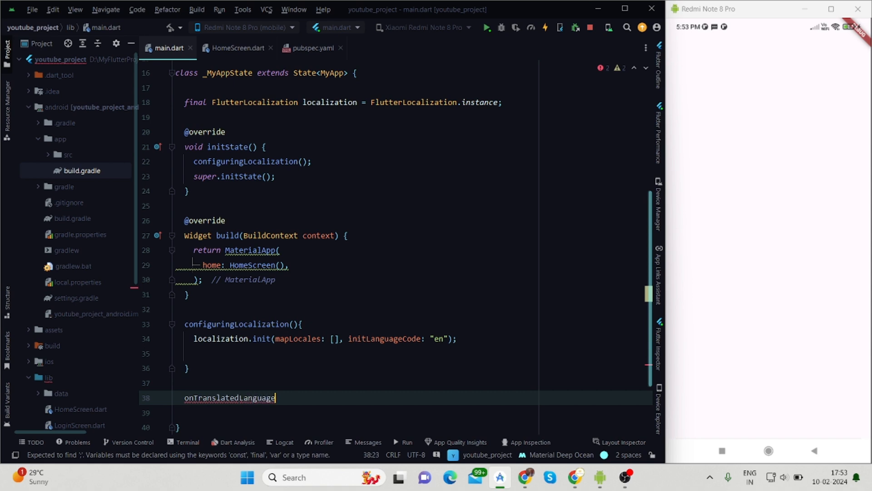
{"action": "type", "text": "(){"}
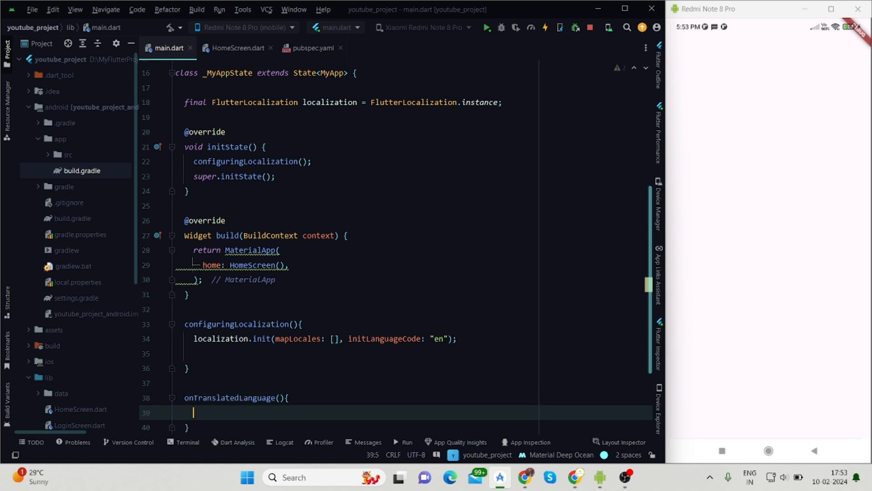
{"action": "left_click", "coordinate": [280, 397]}
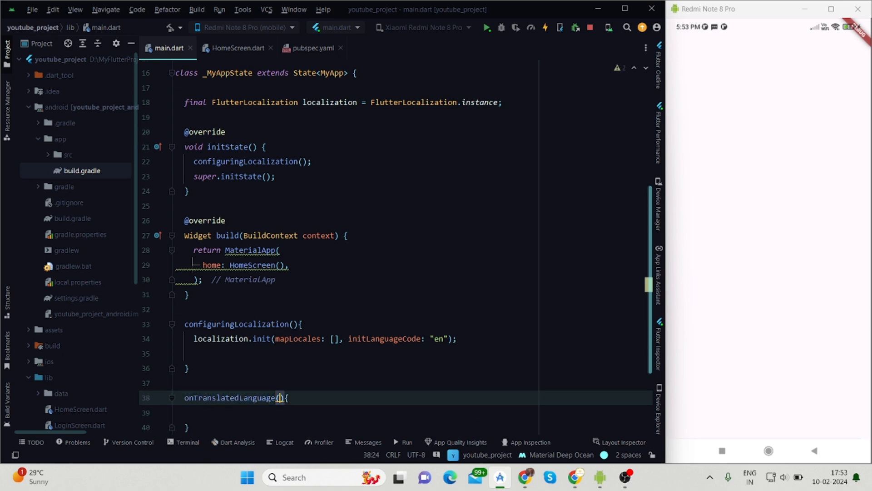
{"action": "type", "text": "Locale? locale"}
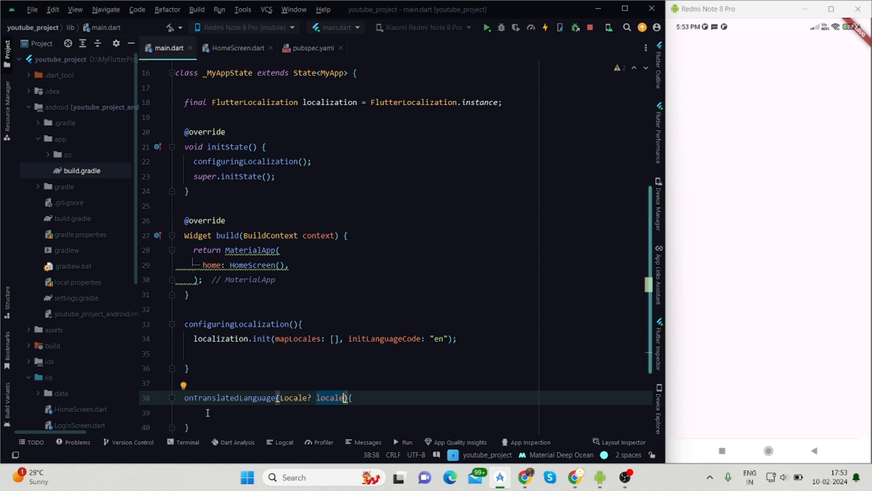
{"action": "type", "text": "setState(() {"}
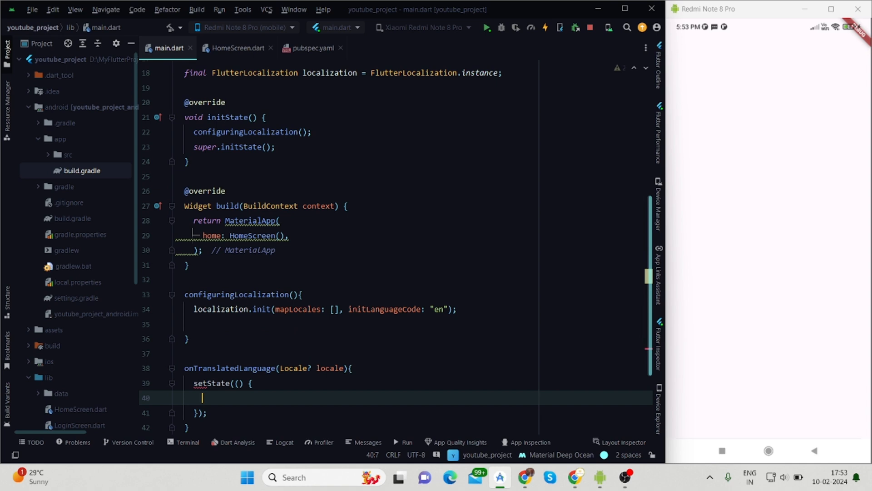
{"action": "mouse_move", "coordinate": [247, 322]}
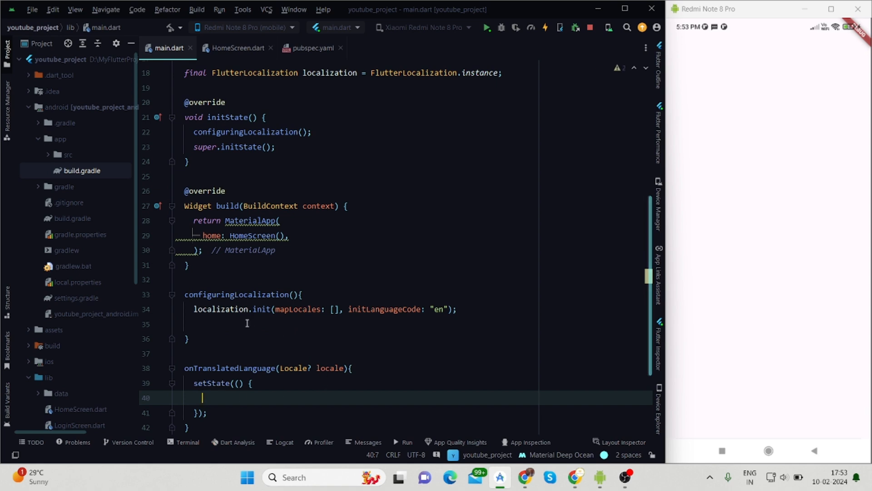
- Inside configuringLocalization, assign localization.onTranslatedLanguage = onTranslatedLanguage
{"action": "type", "text": "l"}
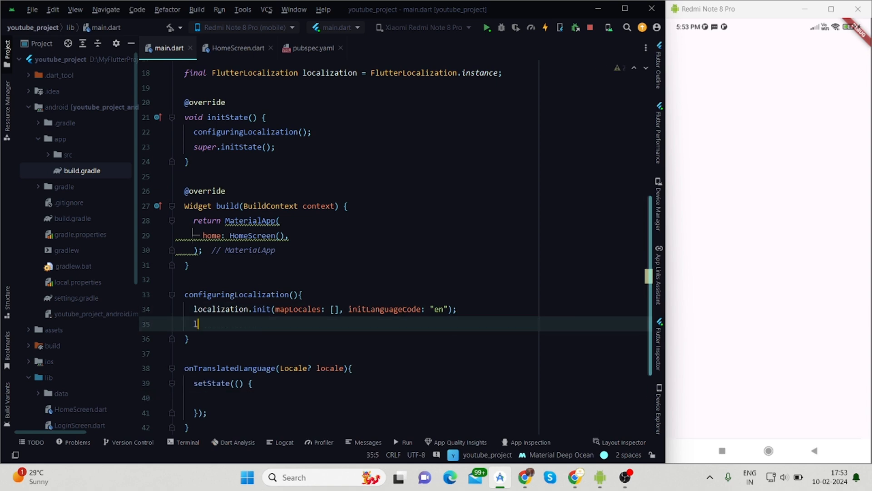
{"action": "type", "text": "ocalization"}
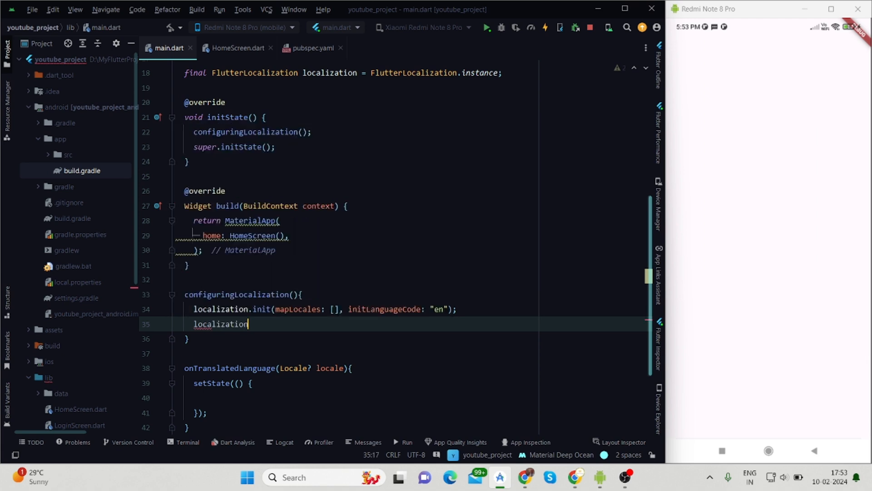
{"action": "type", "text": ".onTranslatedLanguage ="}
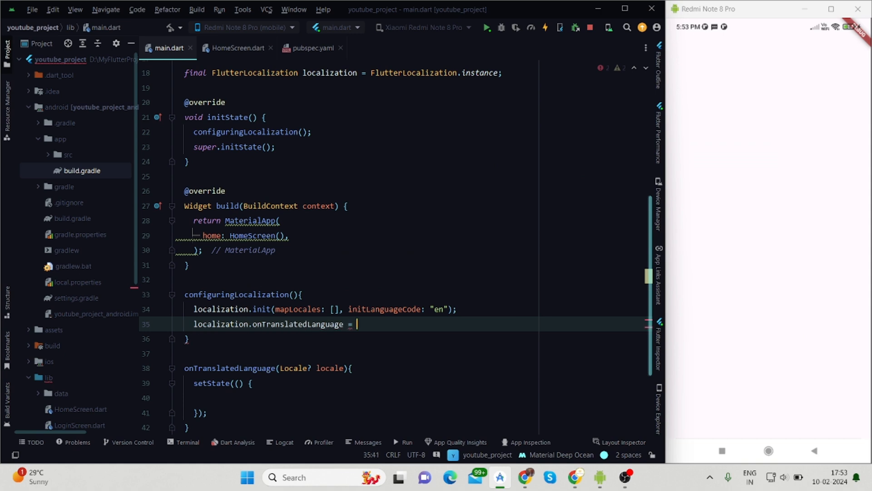
{"action": "type", "text": "onTranslatedLanguage(locale"}
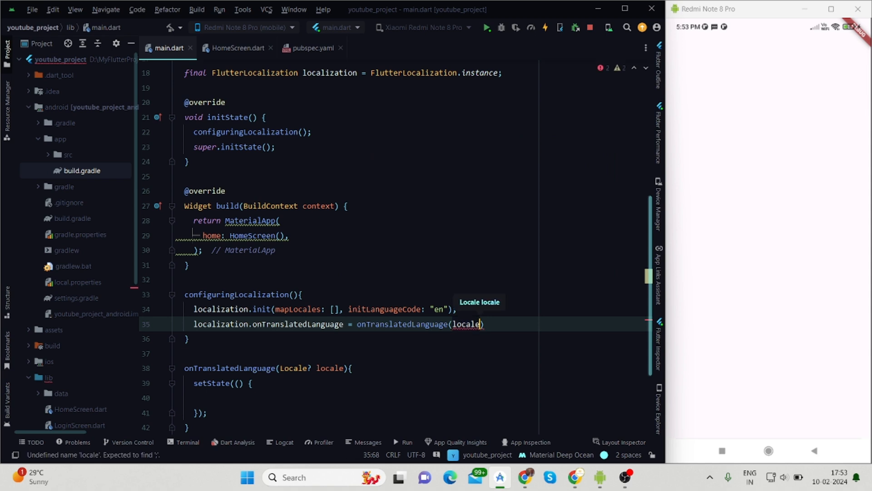
{"action": "type", "text": ";"}
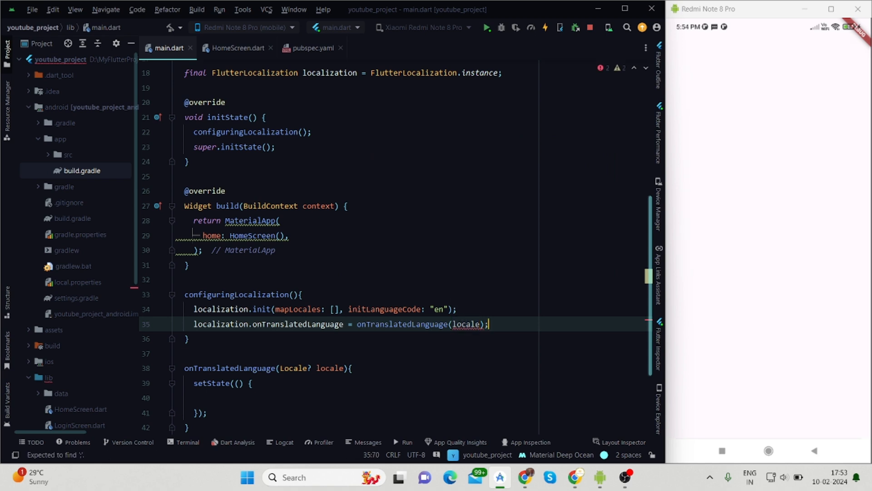
{"action": "key", "text": "Backspace"}
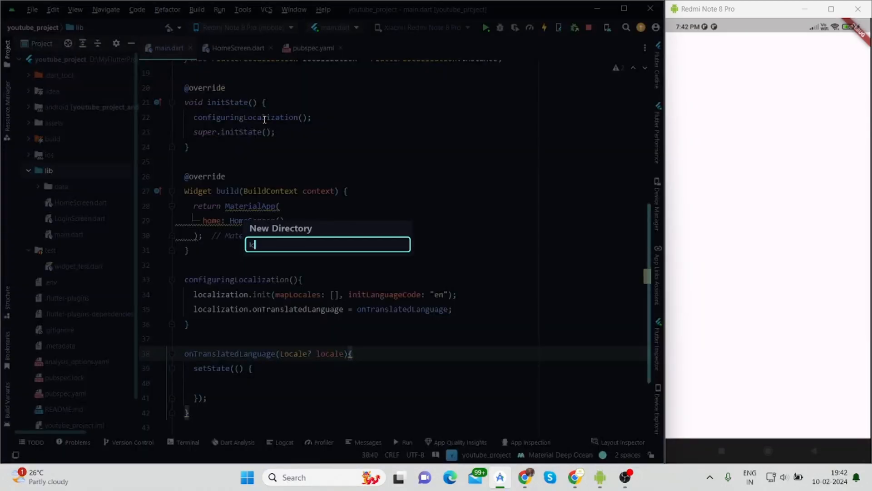
- Create a 'localization' folder under lib holding a new empty locales.dart file
{"action": "type", "text": "localize"}
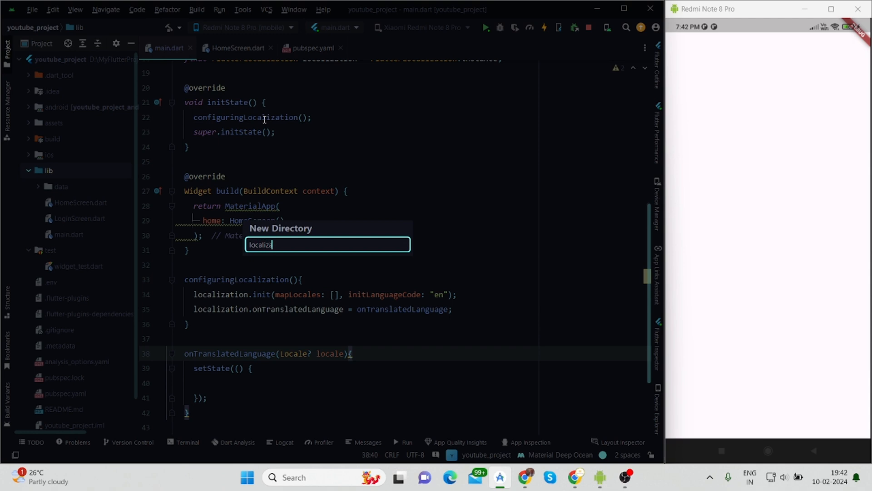
{"action": "key", "text": "Return"}
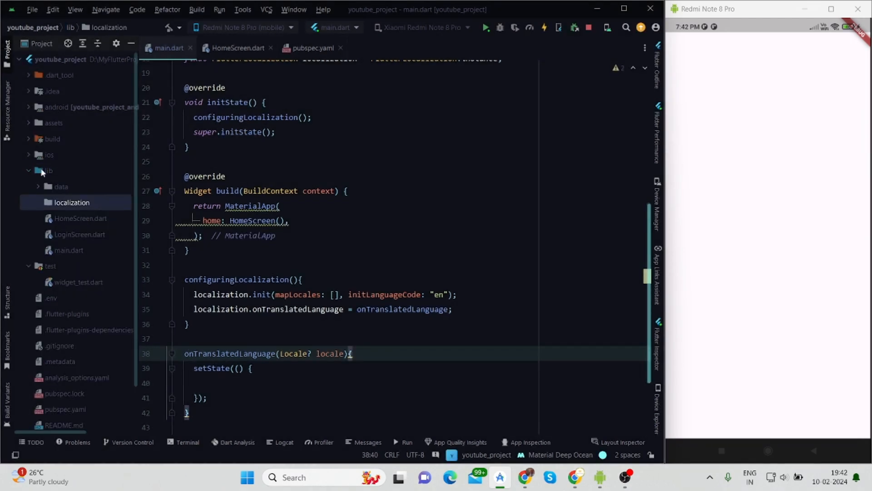
{"action": "right_click", "coordinate": [71, 202]}
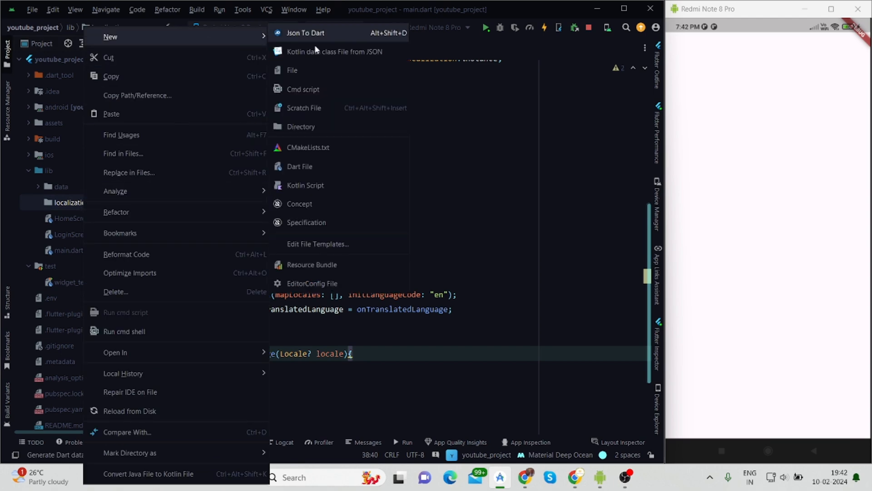
{"action": "mouse_move", "coordinate": [300, 167]}
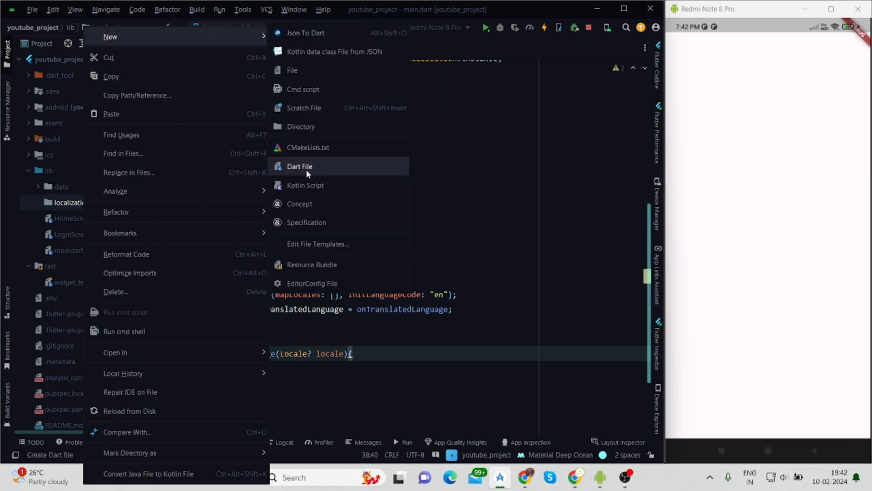
{"action": "left_click", "coordinate": [299, 166]}
{"action": "type", "text": "locales"}
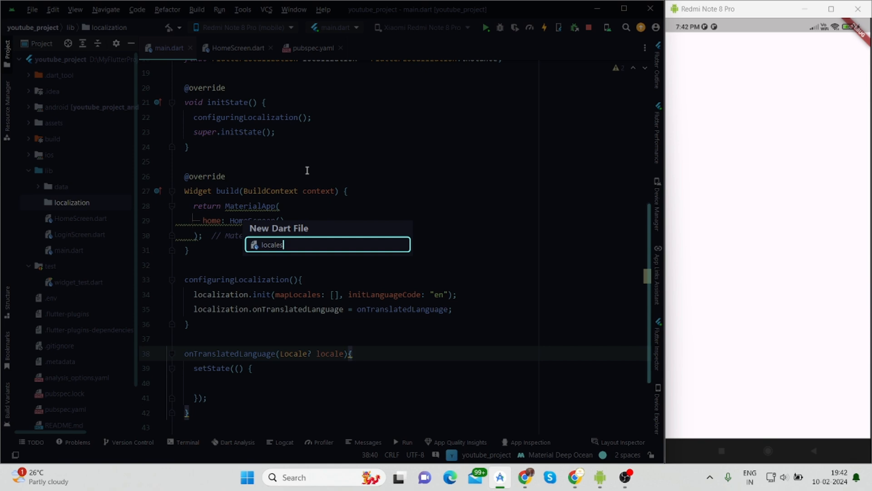
{"action": "key", "text": "Return"}
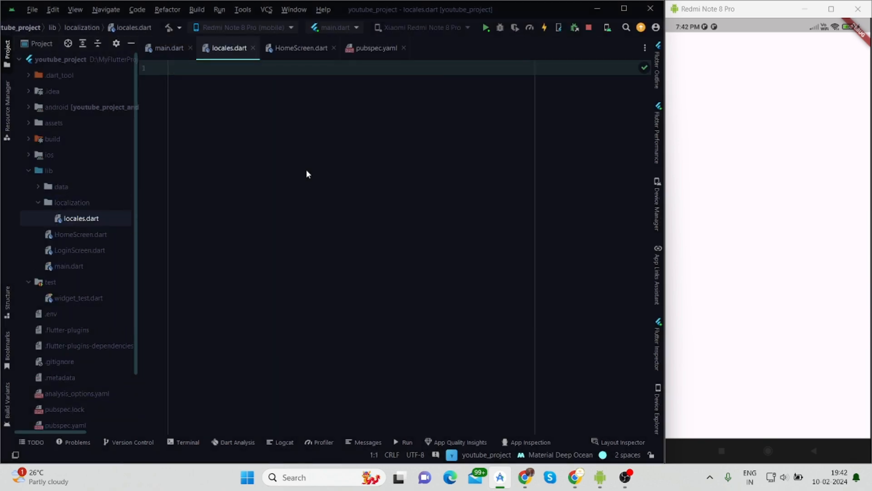
- Start a LocaleData mixin with static const String appBarTitle = 'title'
{"action": "type", "text": "mixin"}
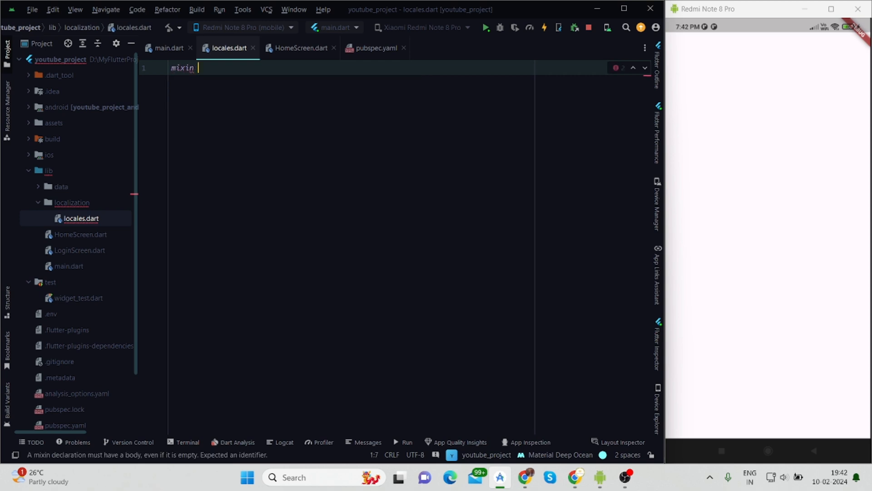
{"action": "type", "text": "LocaleData"}
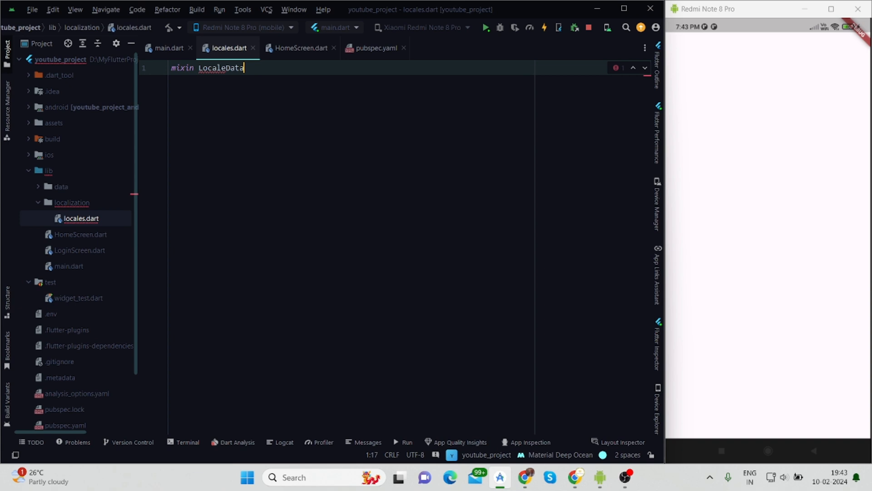
{"action": "type", "text": "{}"}
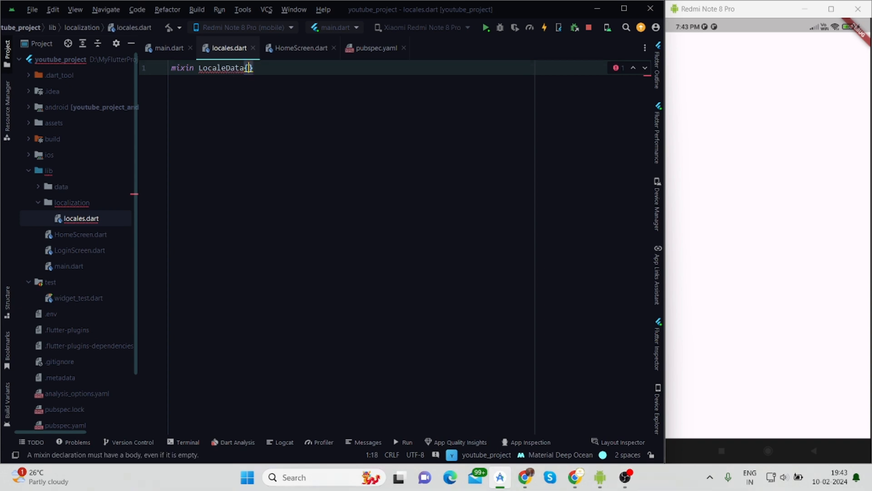
{"action": "type", "text": "{"}
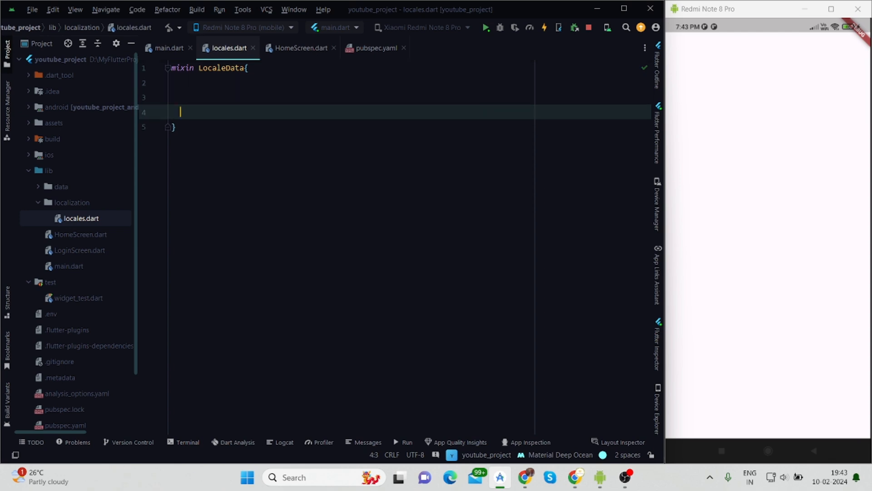
{"action": "type", "text": "static con"}
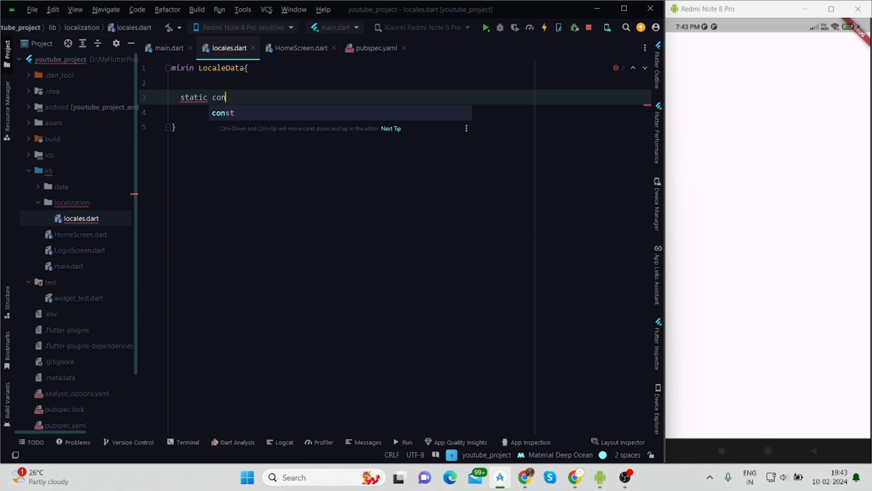
{"action": "type", "text": "String a"}
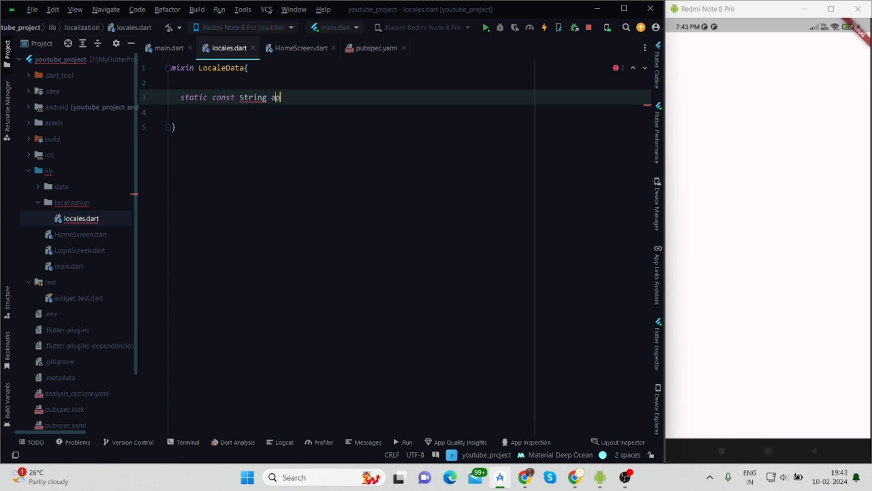
{"action": "type", "text": "pBar"}
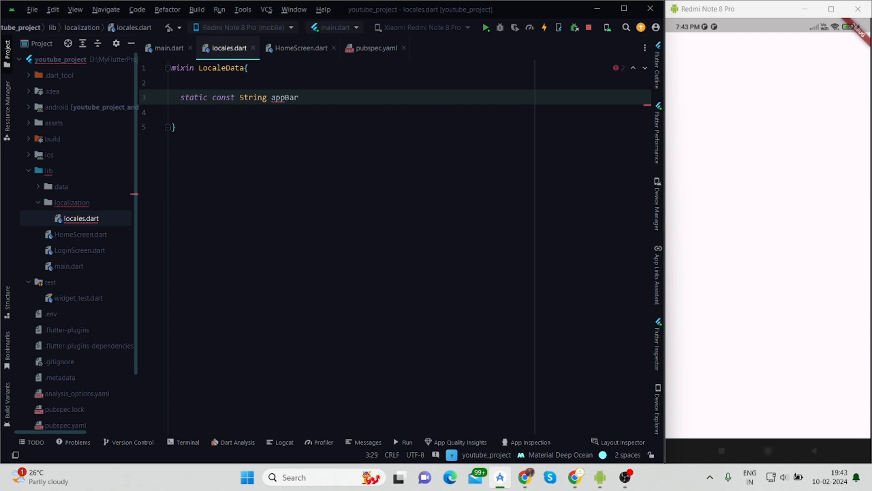
{"action": "type", "text": "Title"}
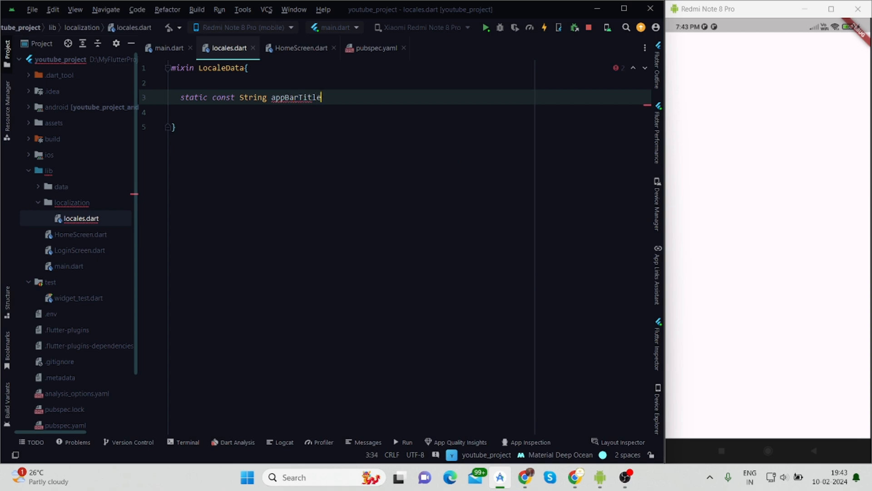
{"action": "type", "text": "= ''"}
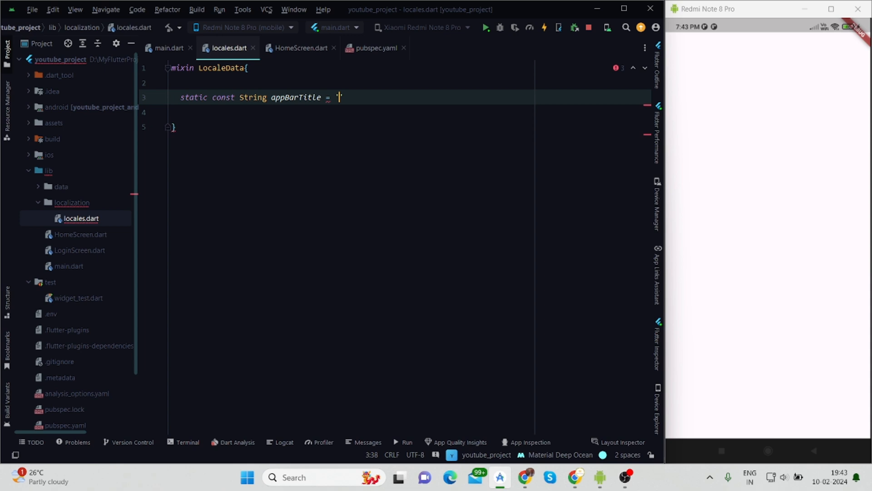
{"action": "type", "text": "title"}
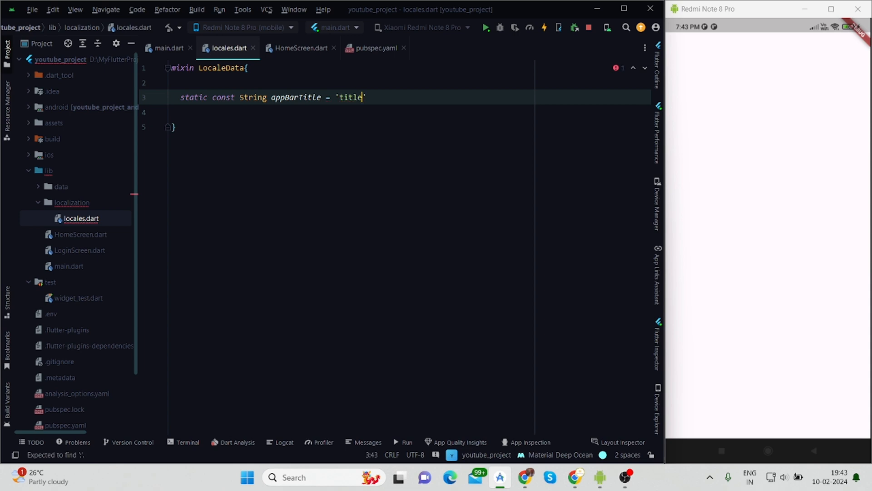
{"action": "type", "text": ";"}
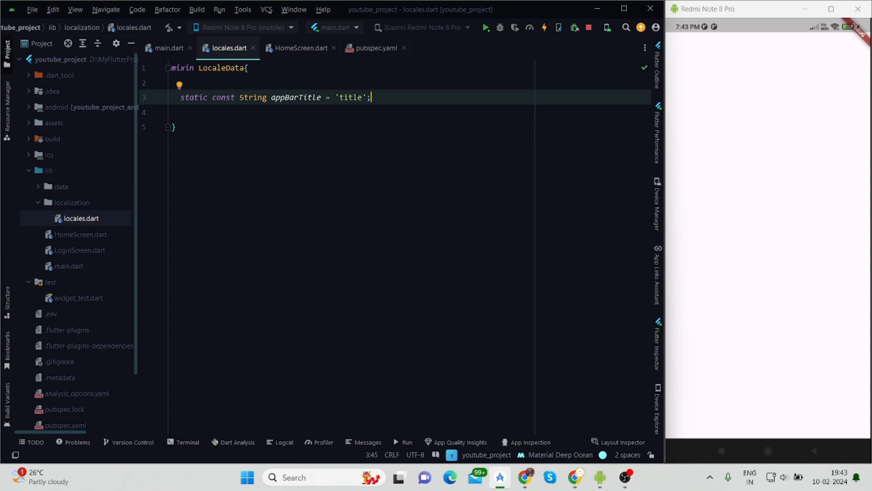
{"action": "key", "text": "Return"}
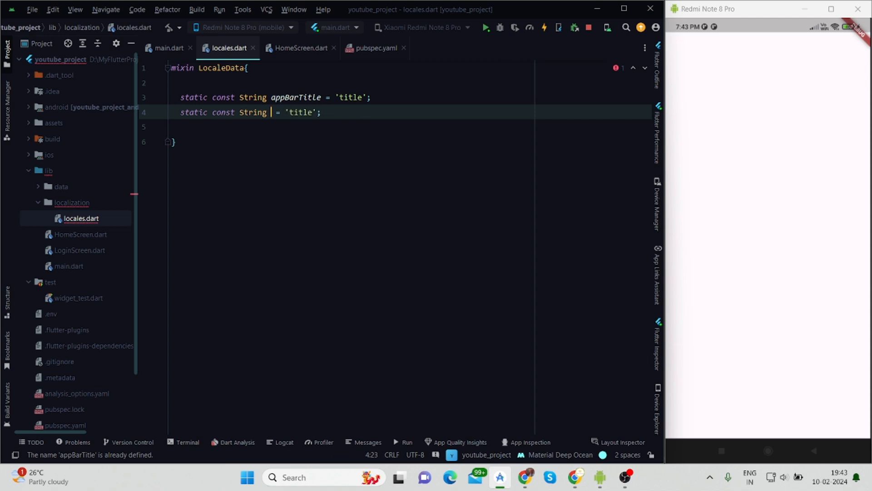
- Add headingText 'Header Text' and bodyText 'Body Text' constants to the mixin
{"action": "type", "text": "heading"}
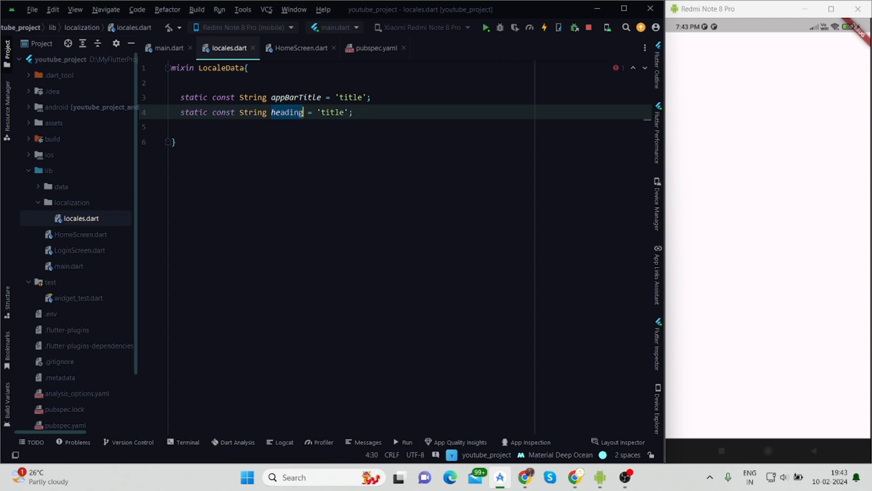
{"action": "type", "text": "Text"}
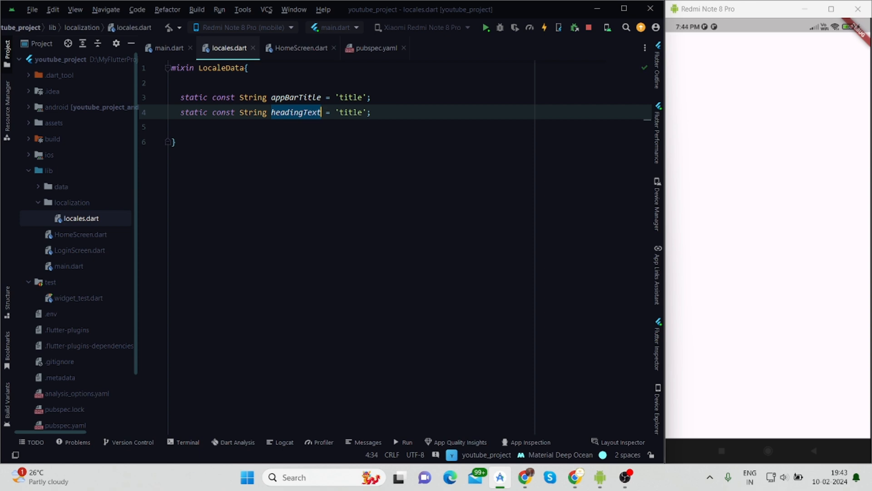
{"action": "double_click", "coordinate": [351, 112]}
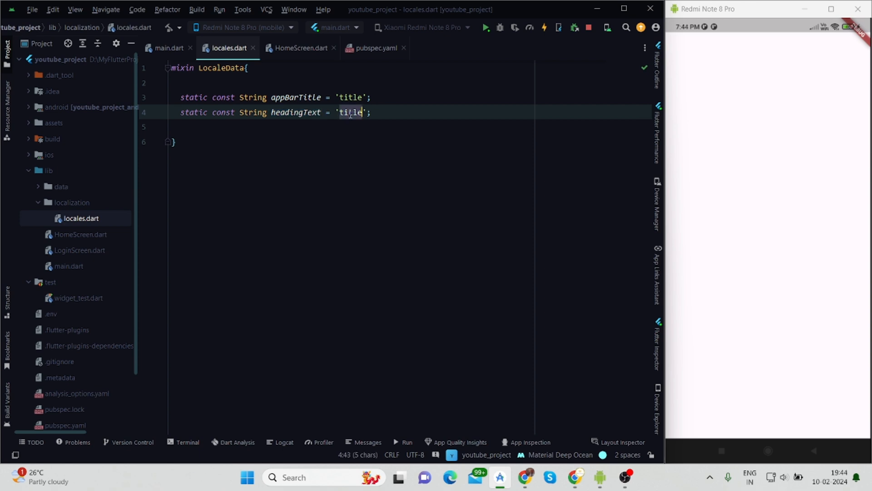
{"action": "key", "text": "Delete"}
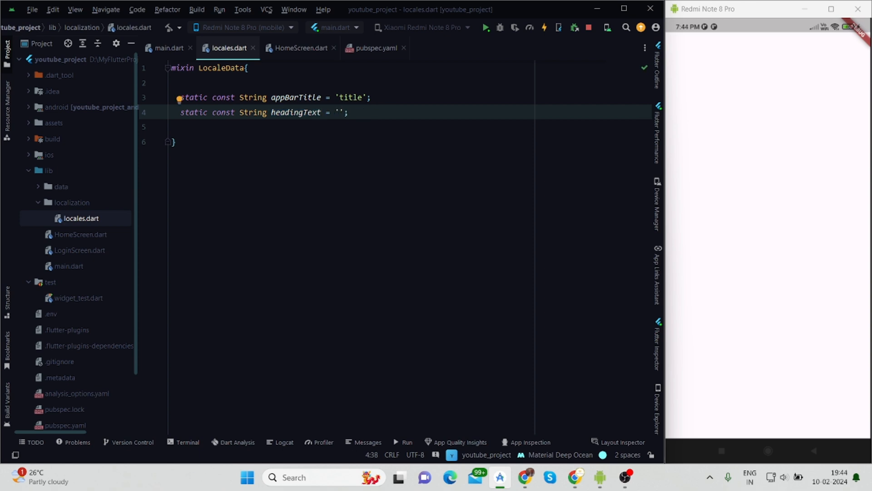
{"action": "type", "text": "Heade"}
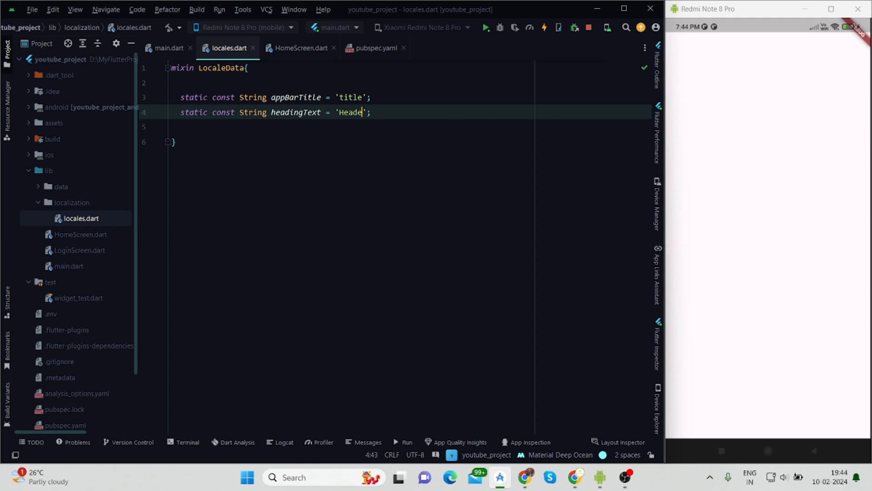
{"action": "type", "text": "r Text"}
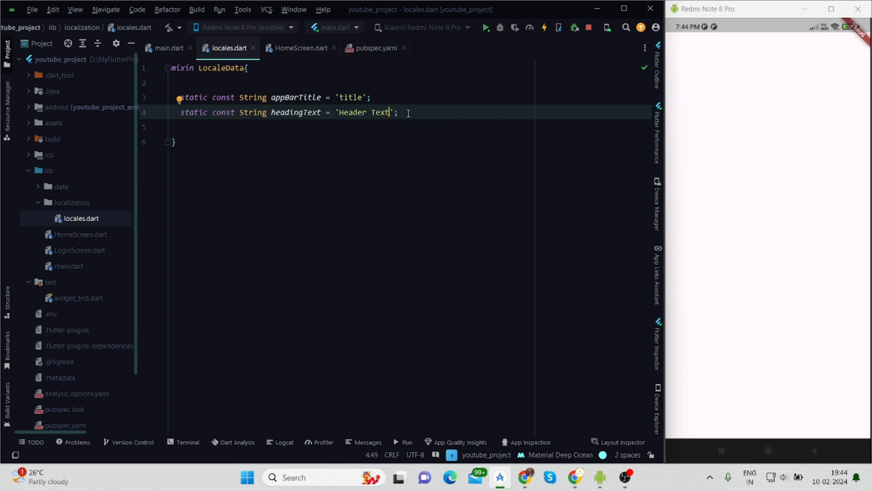
{"action": "type", "text": "sta"}
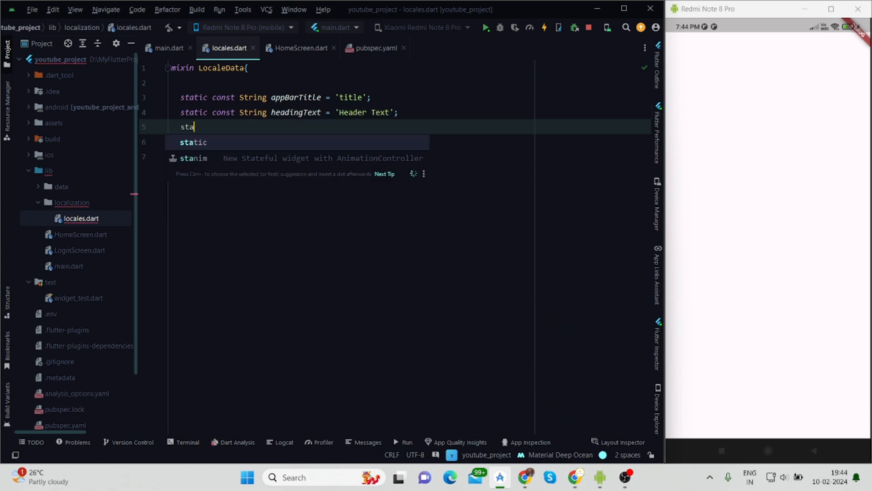
{"action": "type", "text": "tic const String bo"}
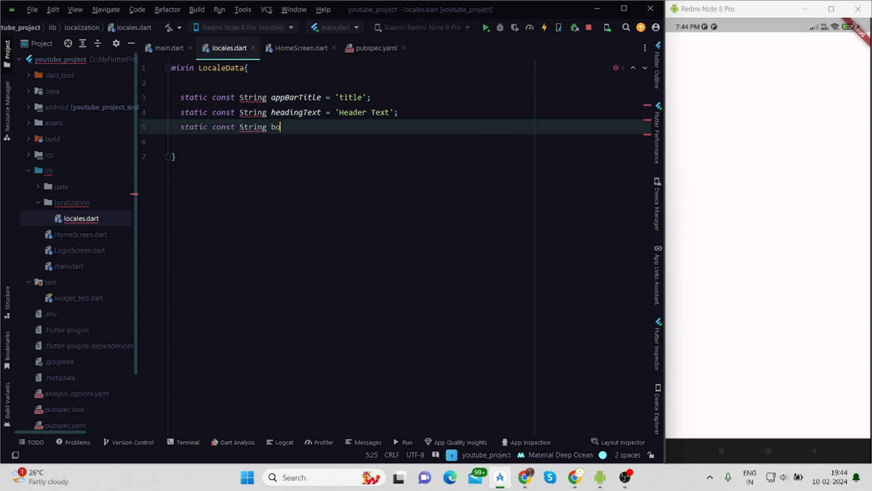
{"action": "type", "text": "dyText ="}
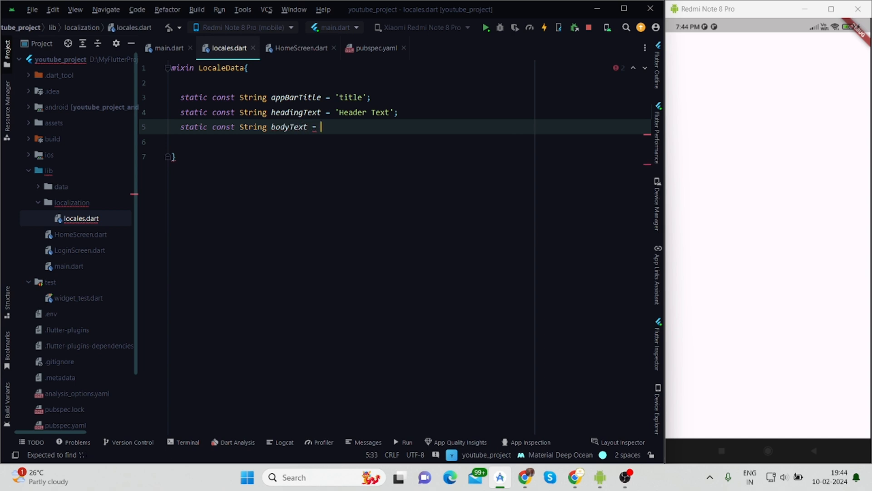
{"action": "type", "text": "'';"}
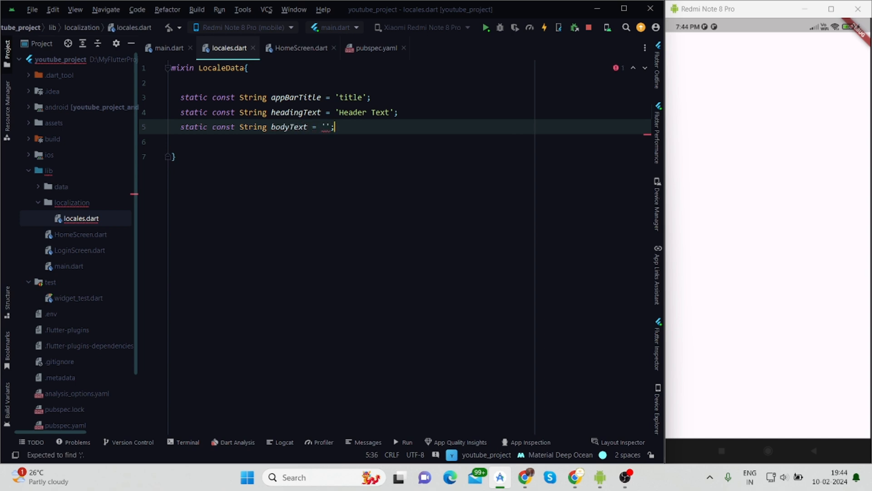
{"action": "type", "text": "B"}
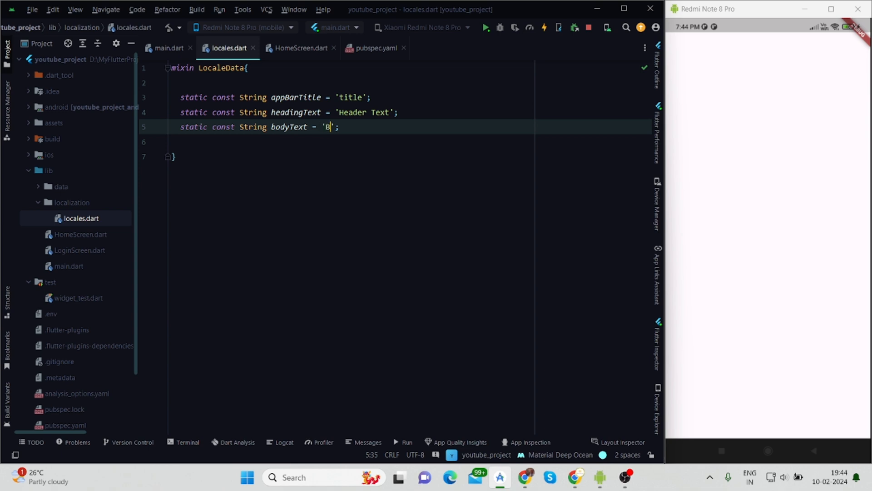
{"action": "type", "text": "ody Te"}
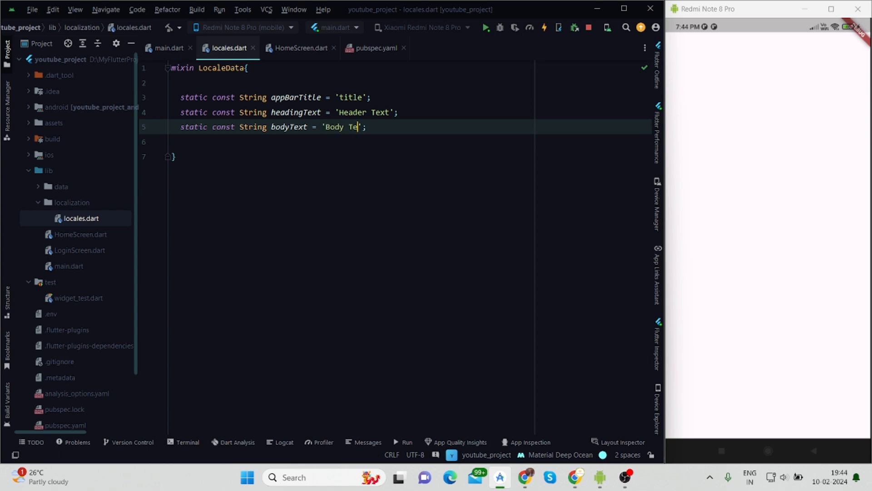
{"action": "type", "text": "xt"}
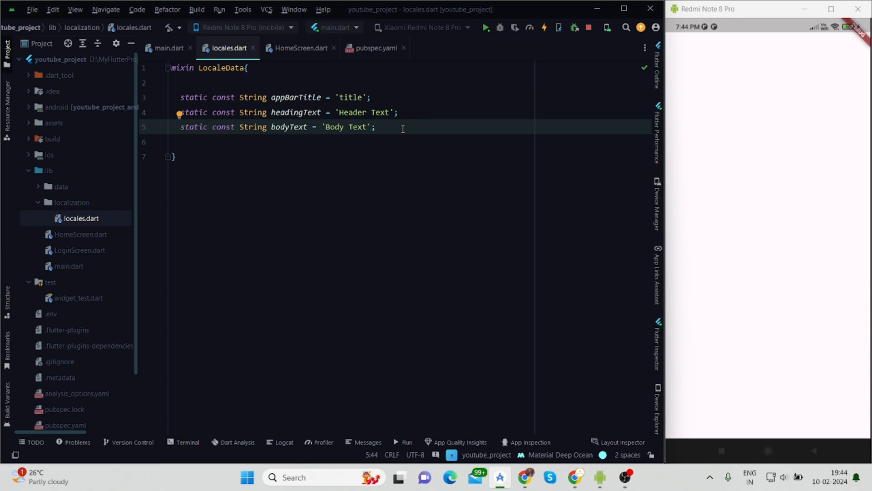
{"action": "key", "text": "Enter"}
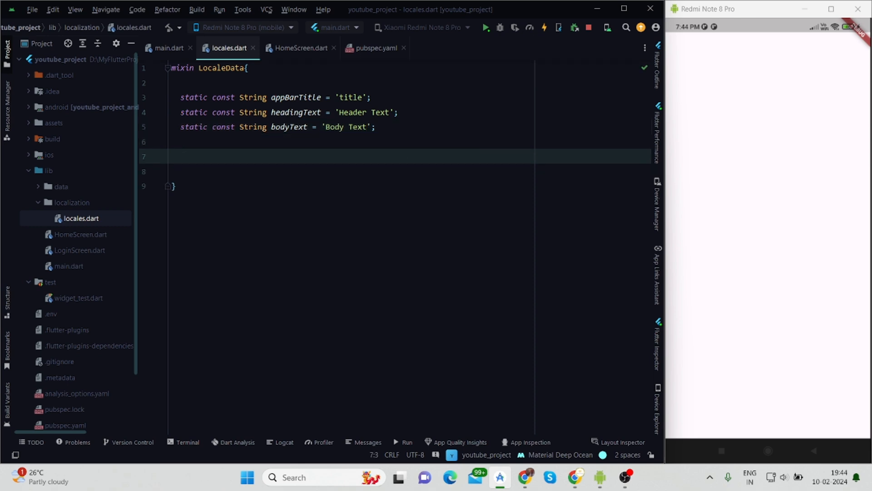
- Declare static const Map<String, dynamic> EN with appBarTitle 'App Localization'
{"action": "type", "text": "static const Map"}
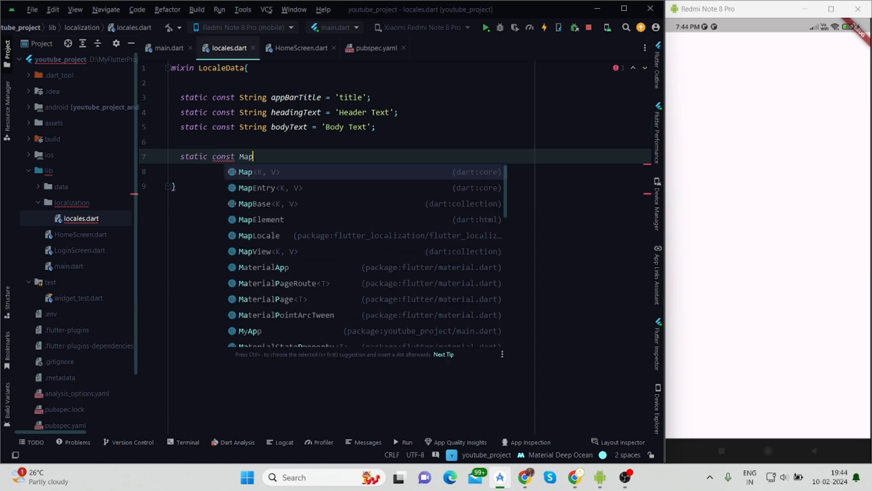
{"action": "type", "text": "<>"}
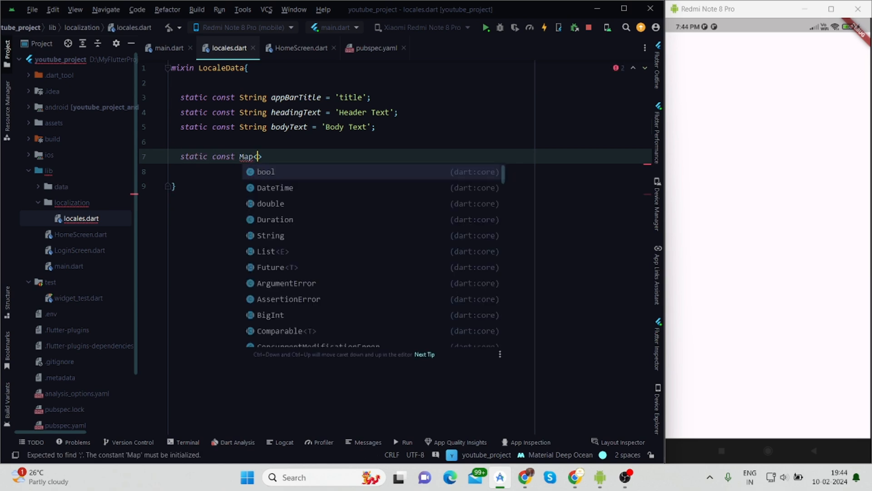
{"action": "type", "text": "<String,"}
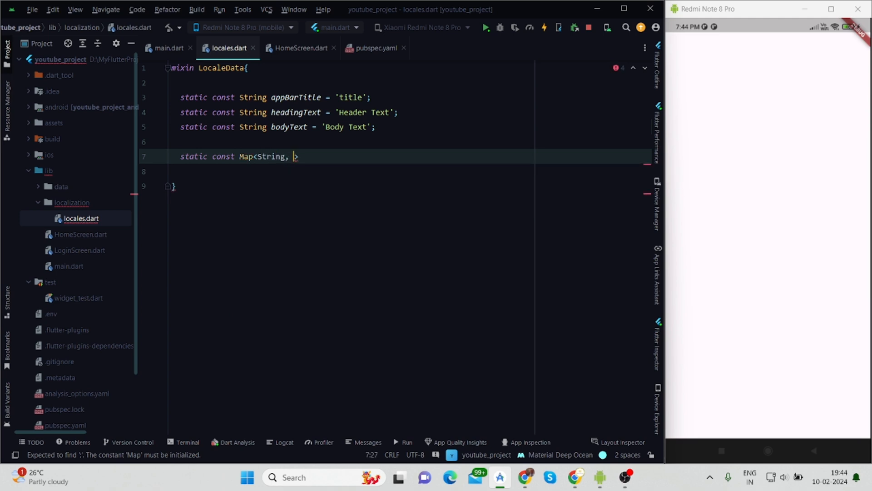
{"action": "type", "text": "dynam"}
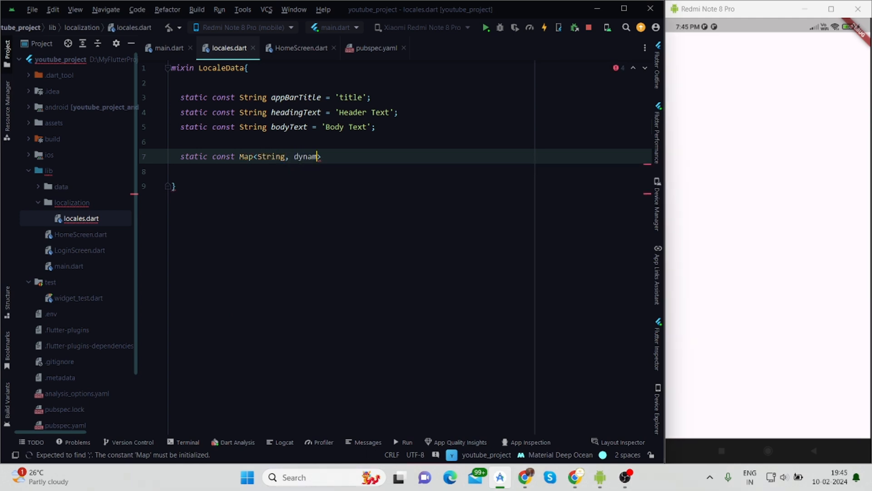
{"action": "type", "text": "ic> E"}
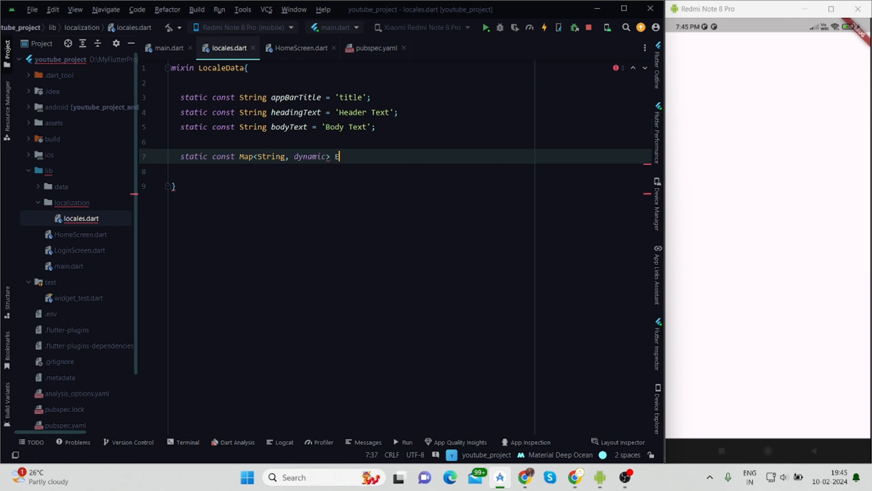
{"action": "type", "text": "N ="}
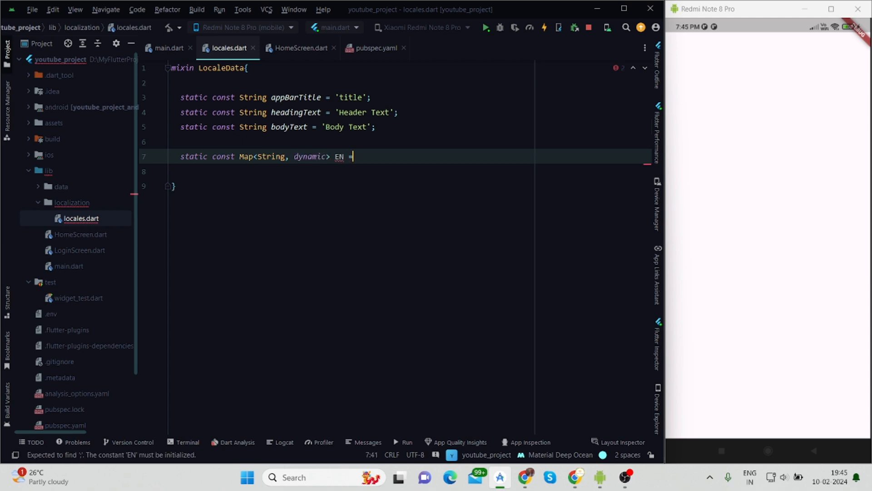
{"action": "type", "text": "{}"}
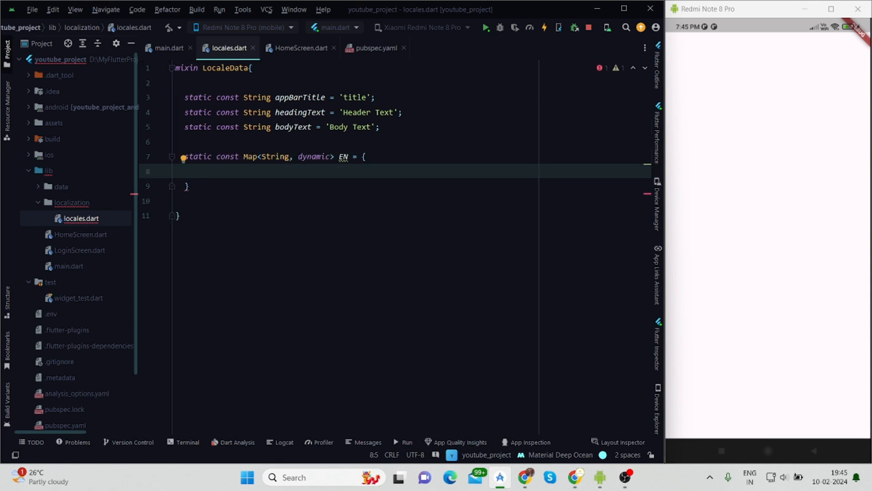
{"action": "type", "text": "appBarTitle"}
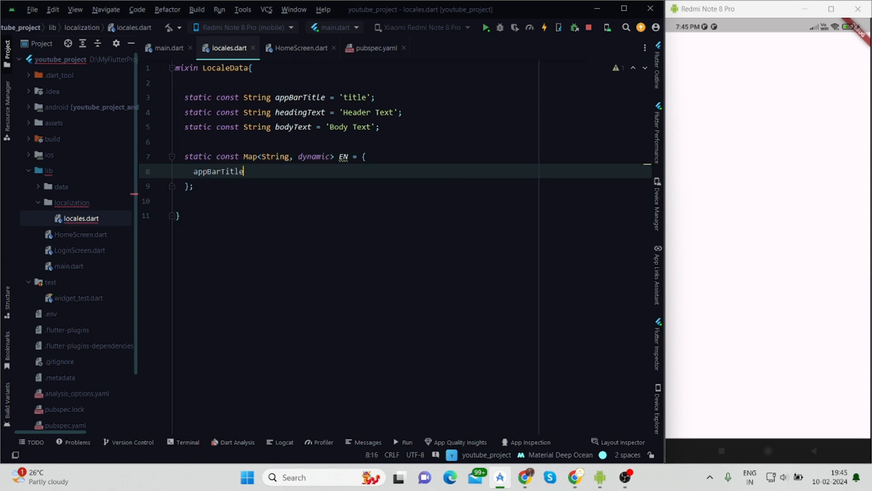
{"action": "type", "text": ": '"}
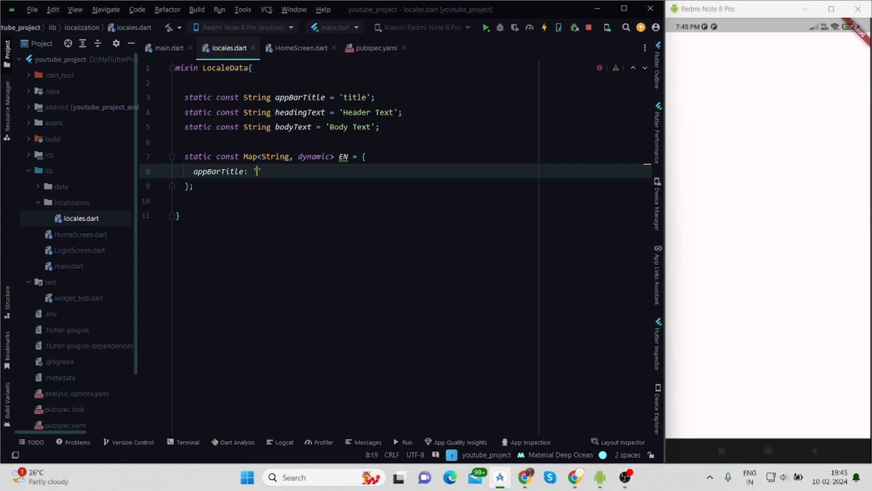
{"action": "type", "text": "App"}
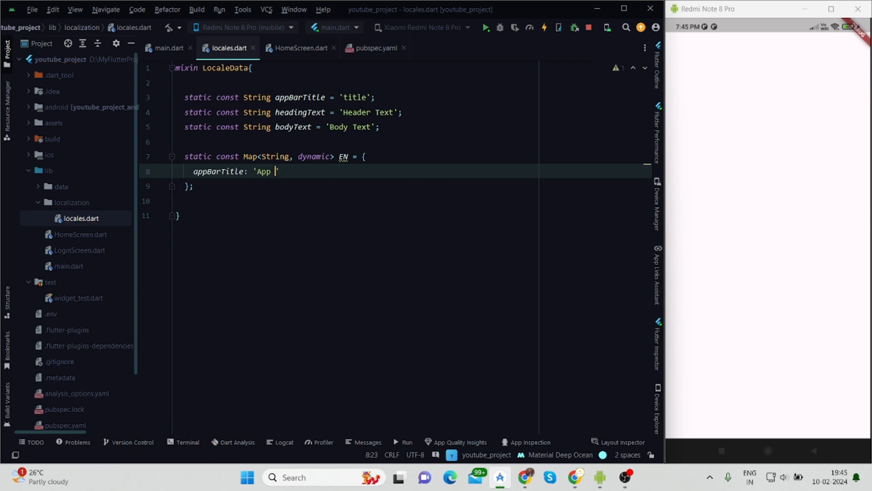
{"action": "type", "text": "Localiz"}
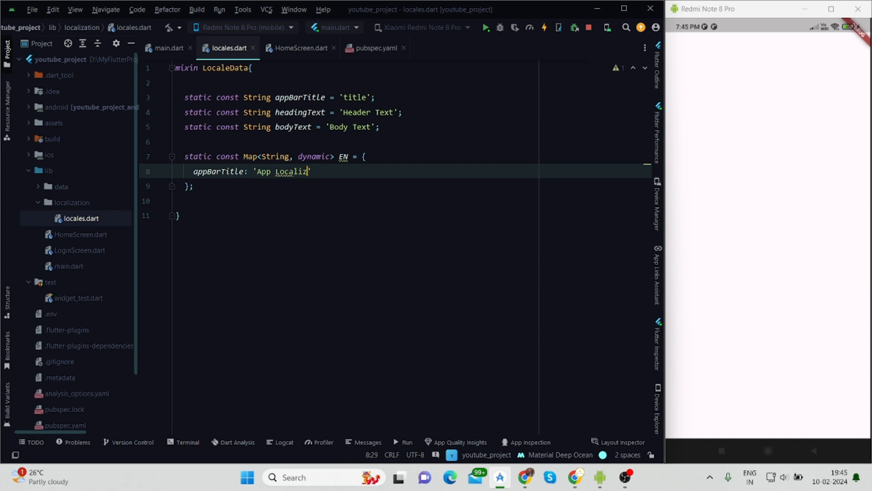
{"action": "type", "text": "ation"}
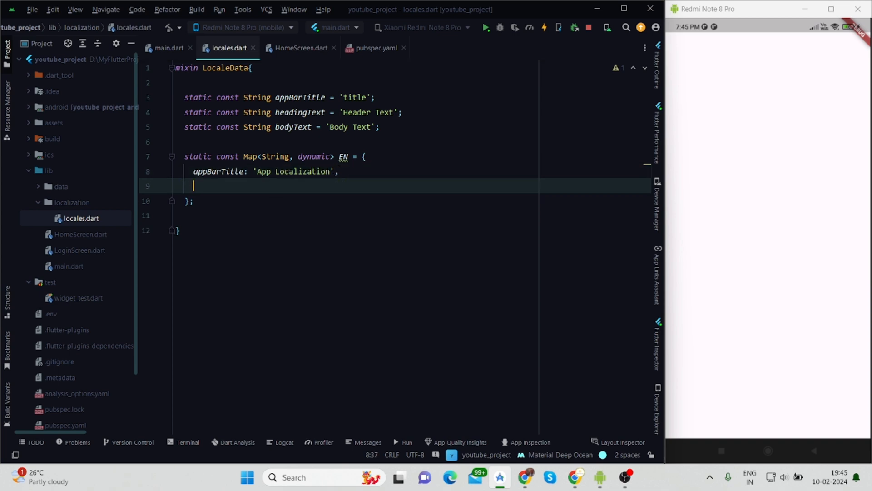
- Add EN headingText 'Mobile Application' and bodyText 'This is demonstration on localization'
{"action": "type", "text": "headingText"}
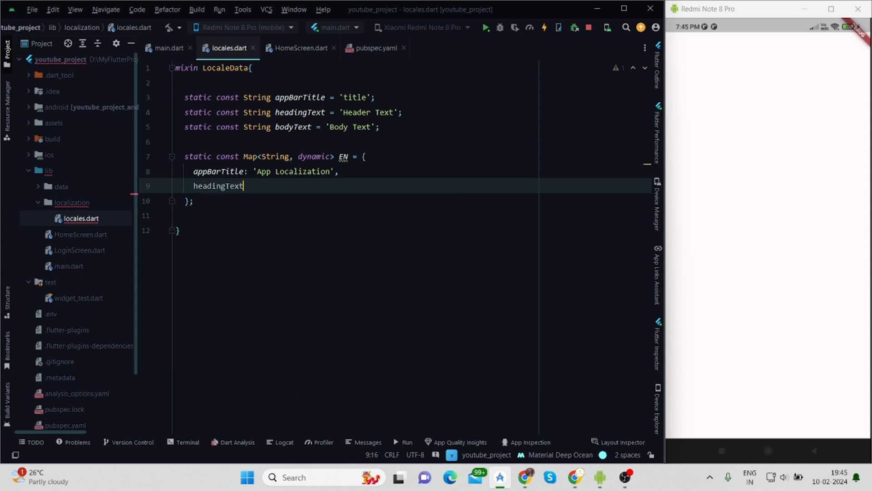
{"action": "type", "text": ":"}
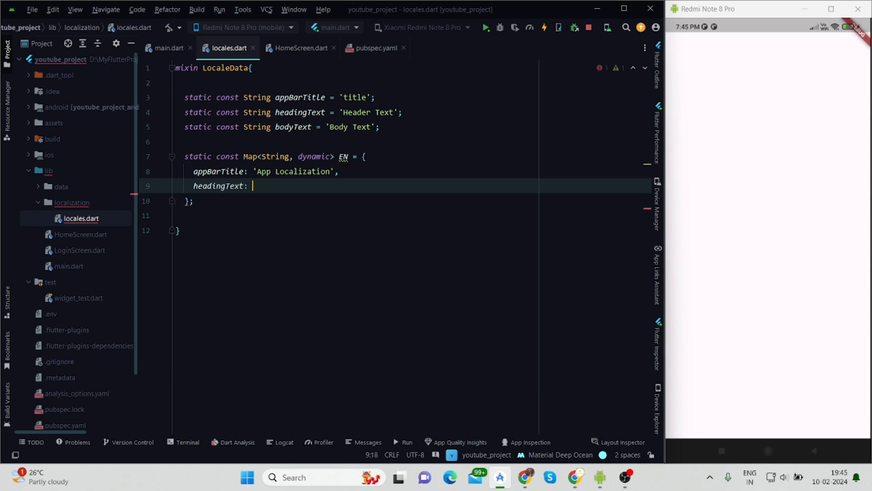
{"action": "type", "text": "'Mo',"}
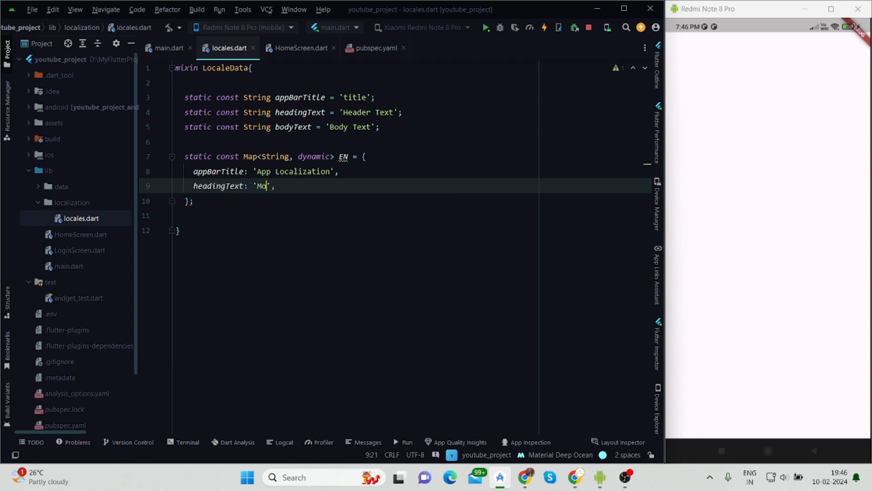
{"action": "type", "text": "bile A"}
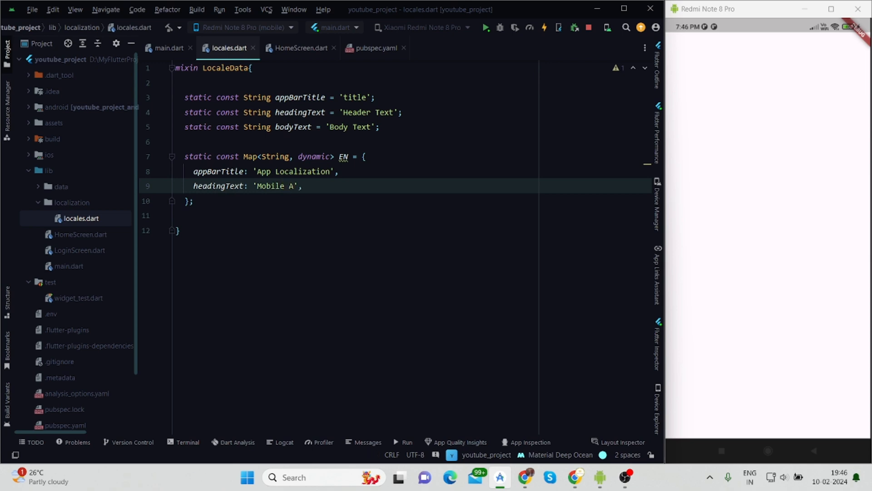
{"action": "type", "text": "pplication"}
{"action": "type", "text": "b"}
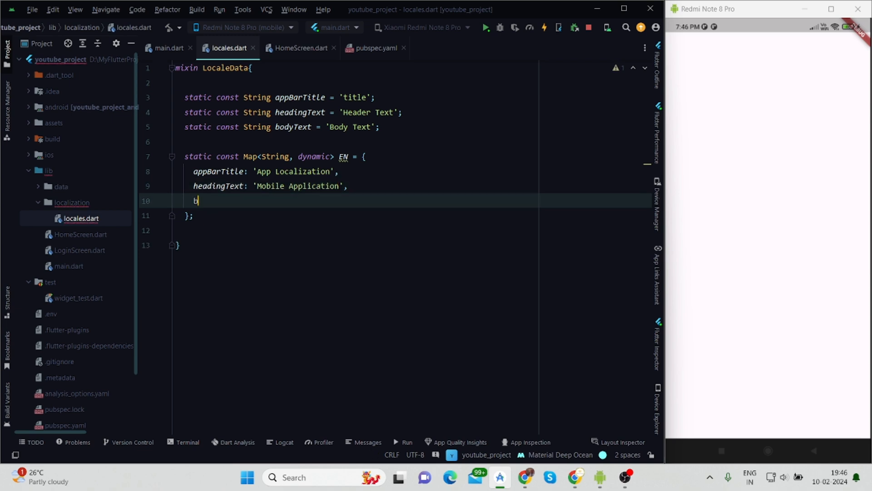
{"action": "type", "text": "odyText"}
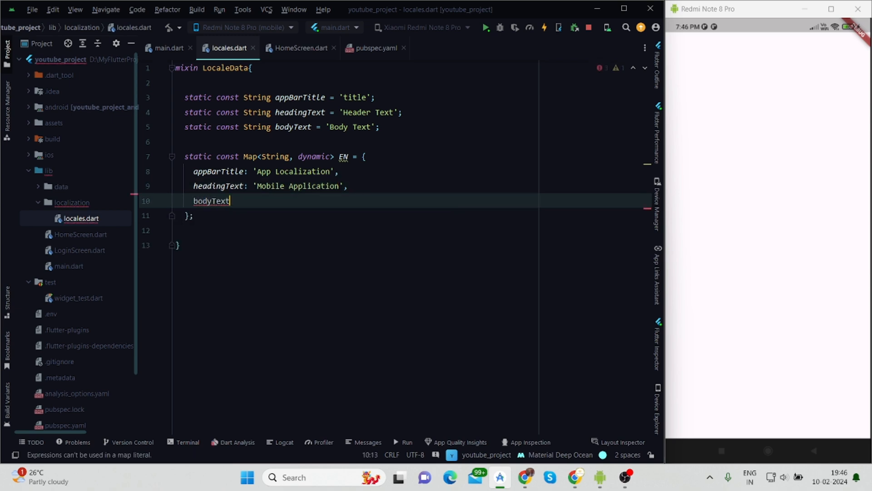
{"action": "type", "text": ": ''"}
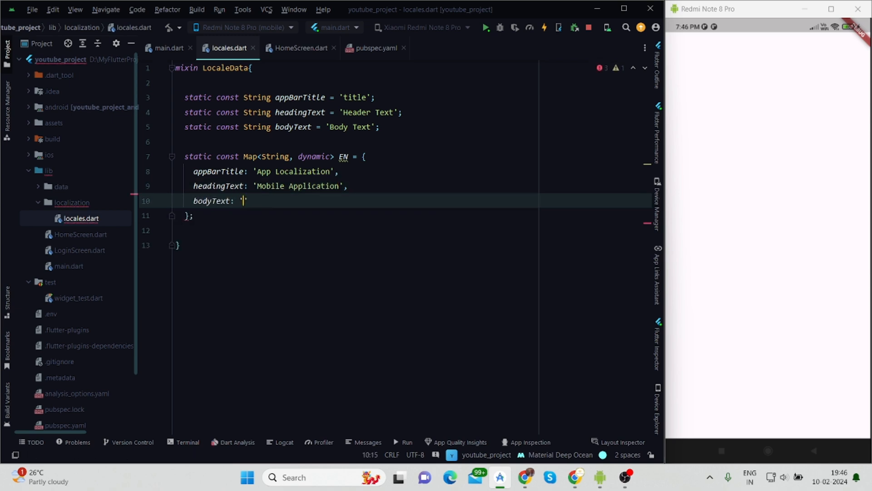
{"action": "type", "text": "This is demo applic"}
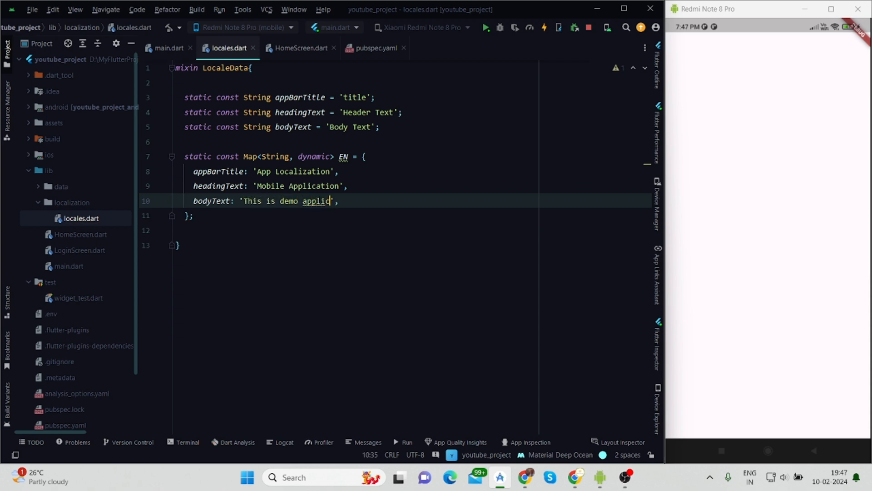
{"action": "type", "text": "ation on"}
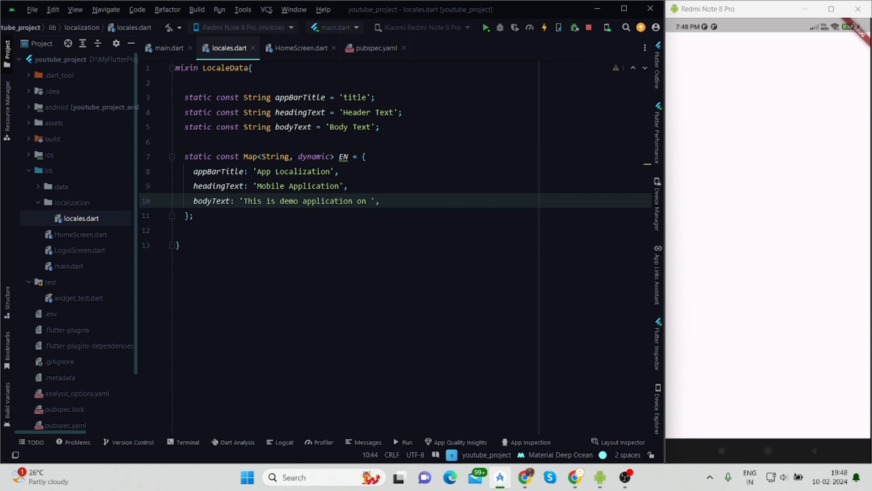
{"action": "type", "text": "localization"}
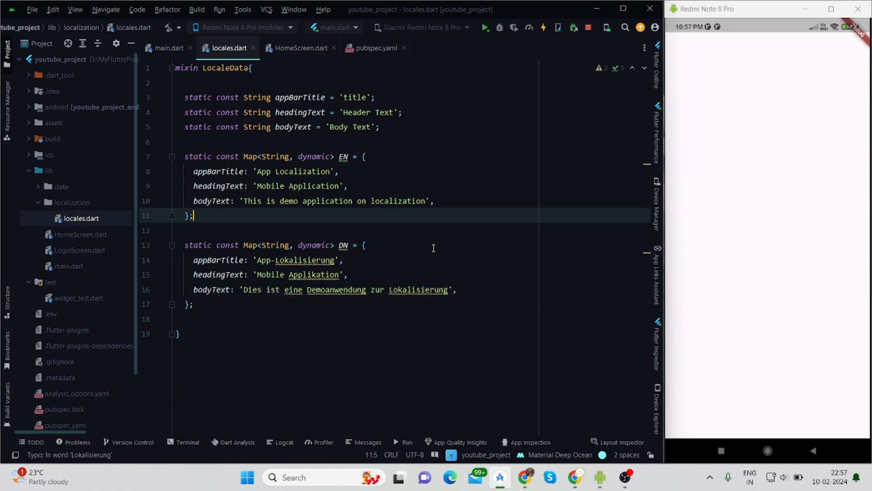
- Paste the Arabic (AE) and Chinese (ZH) translation maps below the English map in locales.dart
{"action": "key", "text": "Return"}
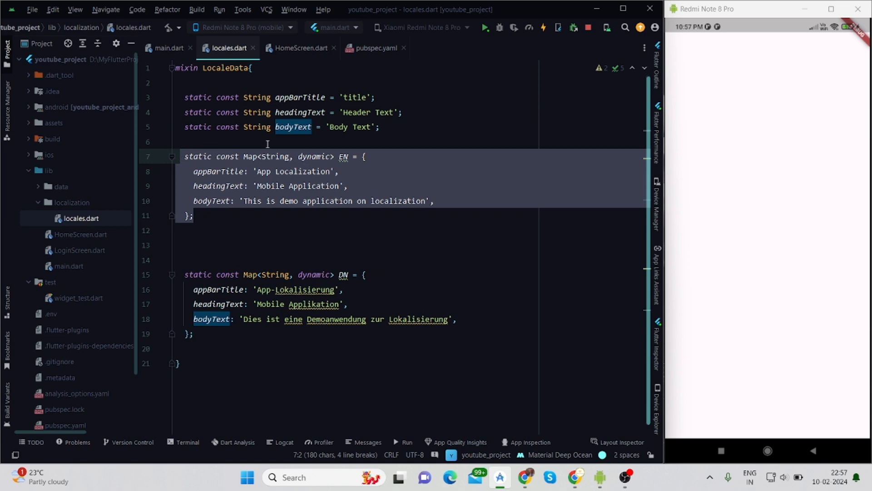
{"action": "left_click", "coordinate": [268, 230]}
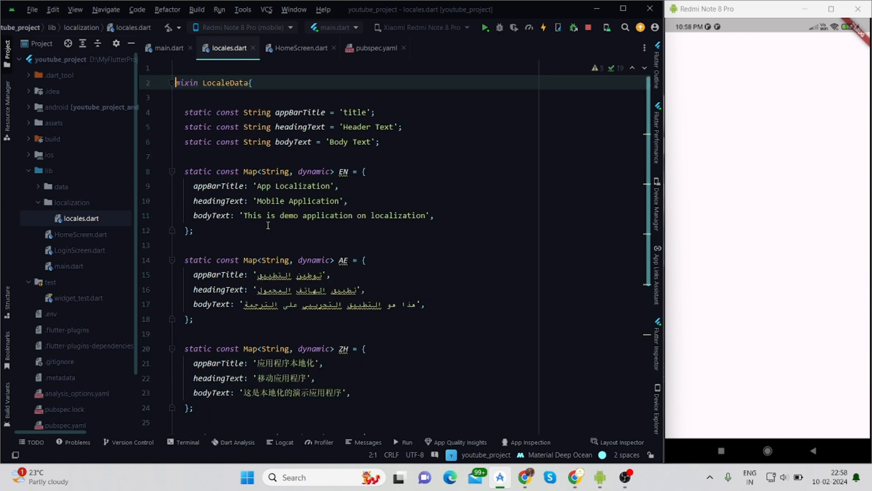
- Define the LOCALE list of MapLocale entries for en, ae, zh, dn and hi, and rename DN to DE
{"action": "type", "text": "const List<MapLocale>"}
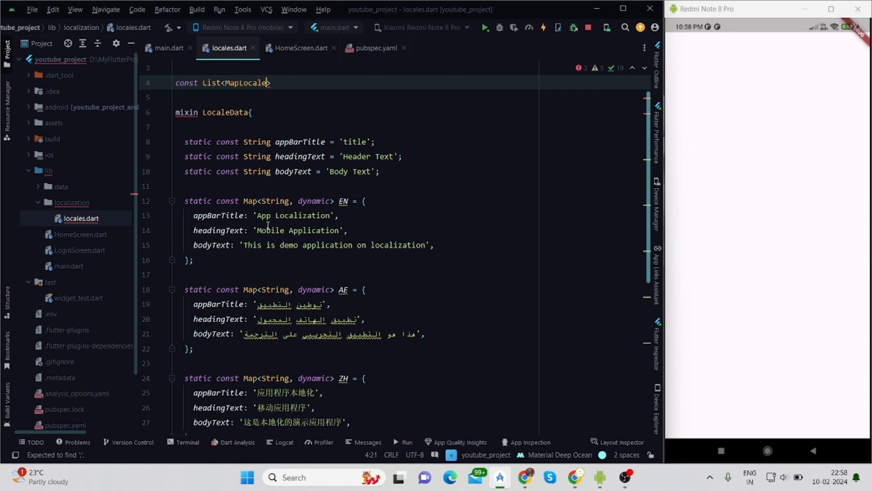
{"action": "type", "text": "LOCALE = ["}
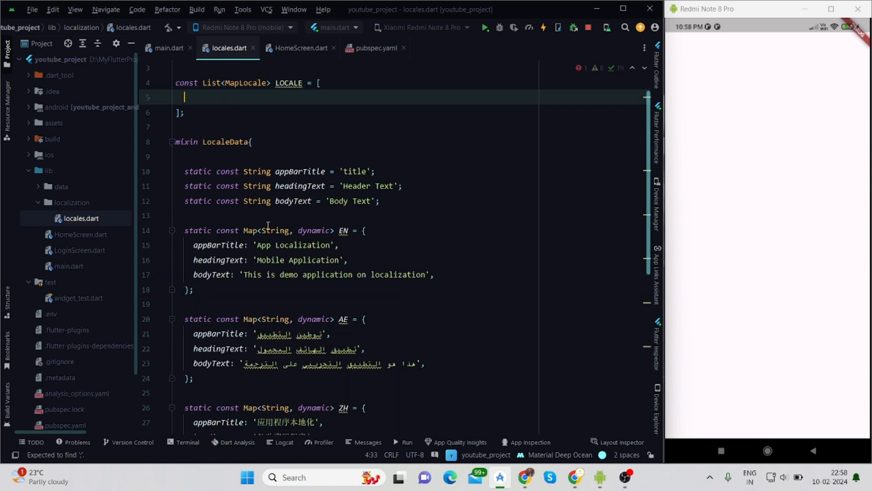
{"action": "type", "text": "MapLocale(languageCode, mapData)"}
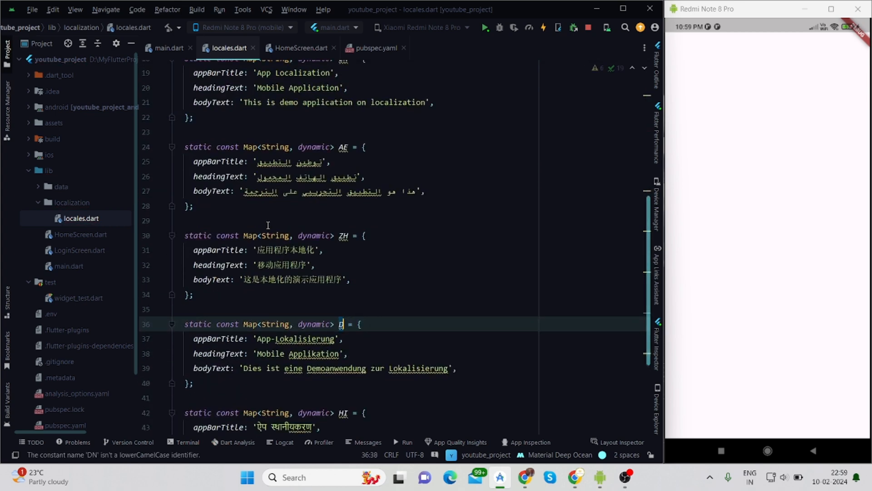
{"action": "type", "text": "E"}
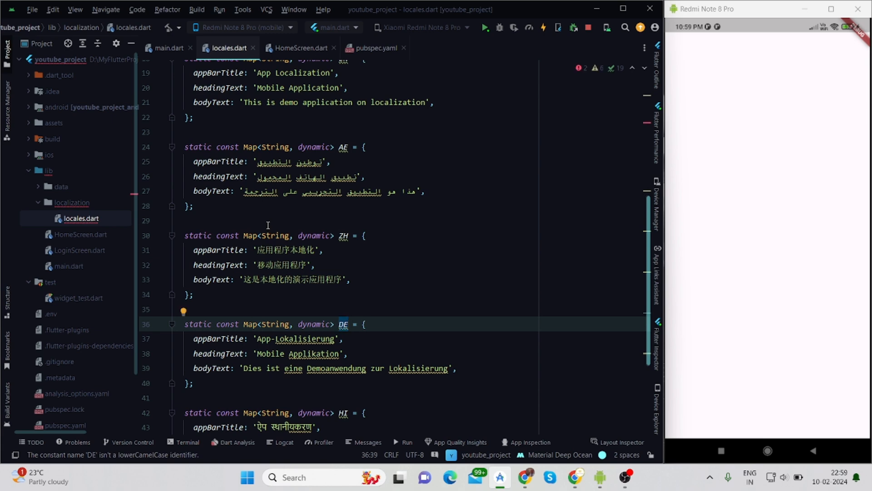
{"action": "scroll", "scroll_direction": "up", "scroll_amount": 3}
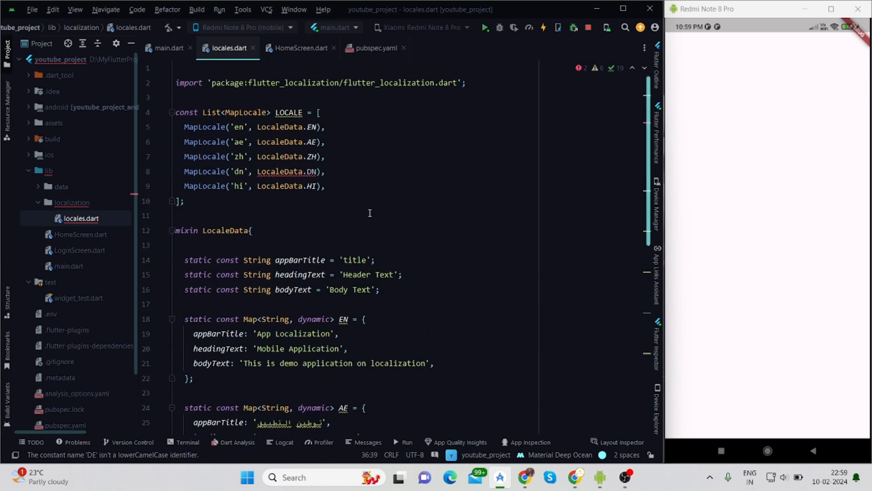
{"action": "left_click", "coordinate": [313, 171]}
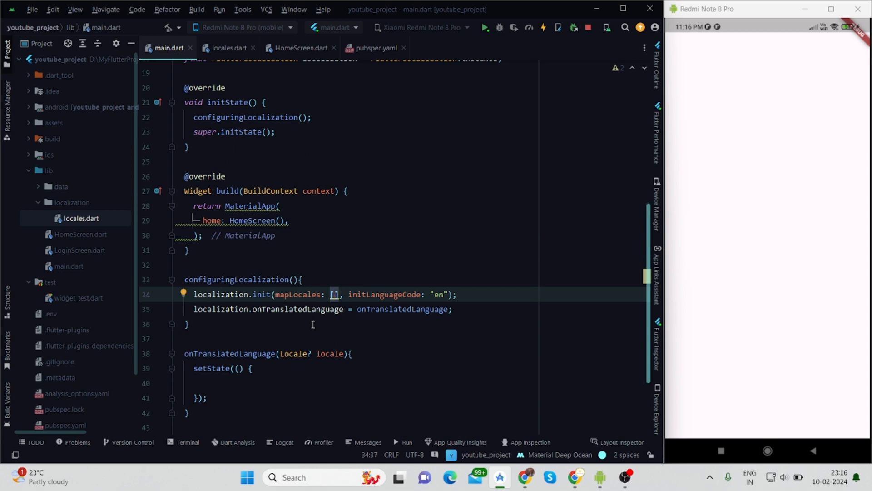
- Set mapLocales to LOCALE in main.dart's localization initialisation
{"action": "type", "text": "L"}
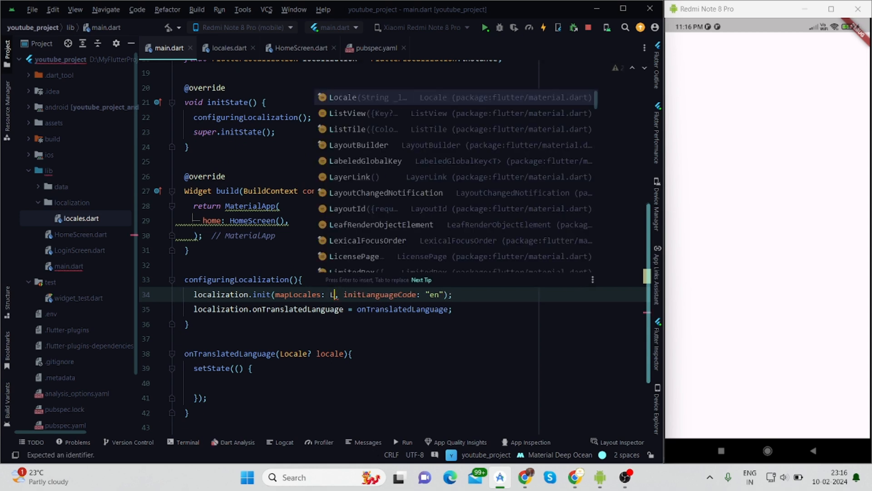
{"action": "type", "text": "OCAL"}
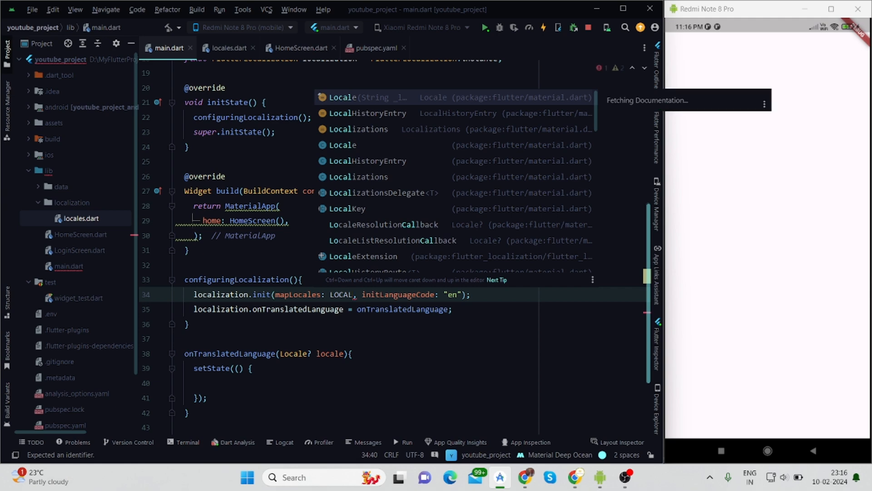
{"action": "key", "text": "Escape"}
{"action": "type", "text": "E"}
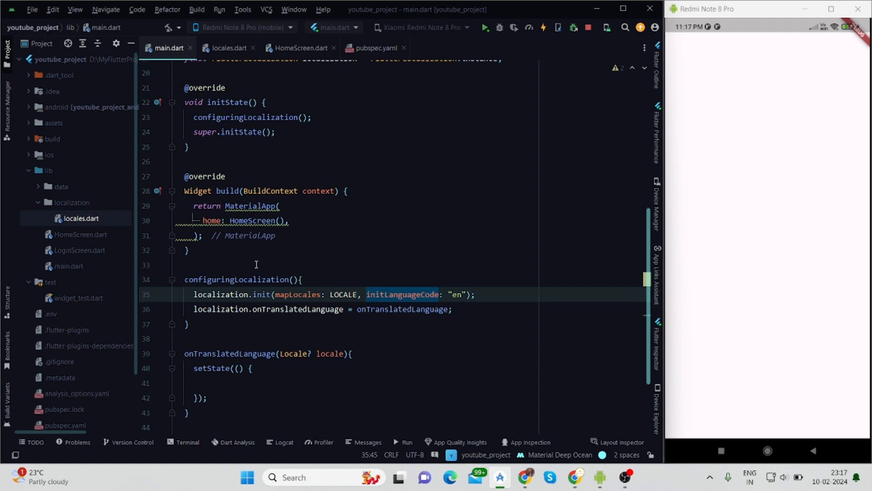
- Give MaterialApp supportedLocales and localizationsDelegates from the localization instance
{"action": "left_click", "coordinate": [283, 206]}
{"action": "type", "text": "supportedLocales: ,"}
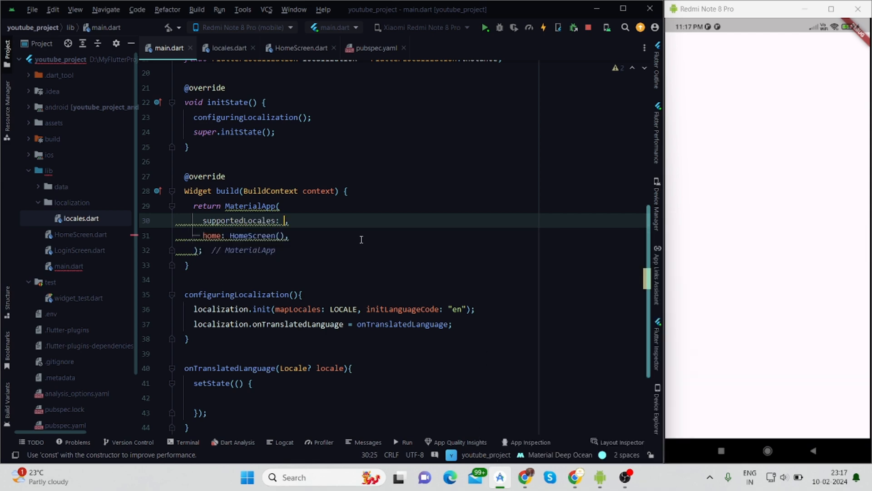
{"action": "type", "text": "localization.supportedLocales"}
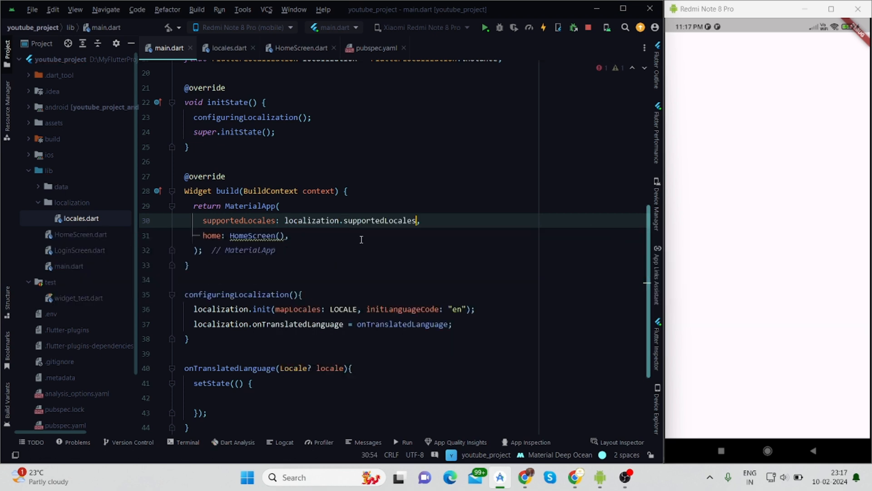
{"action": "type", "text": "localizationsDelegates: ,"}
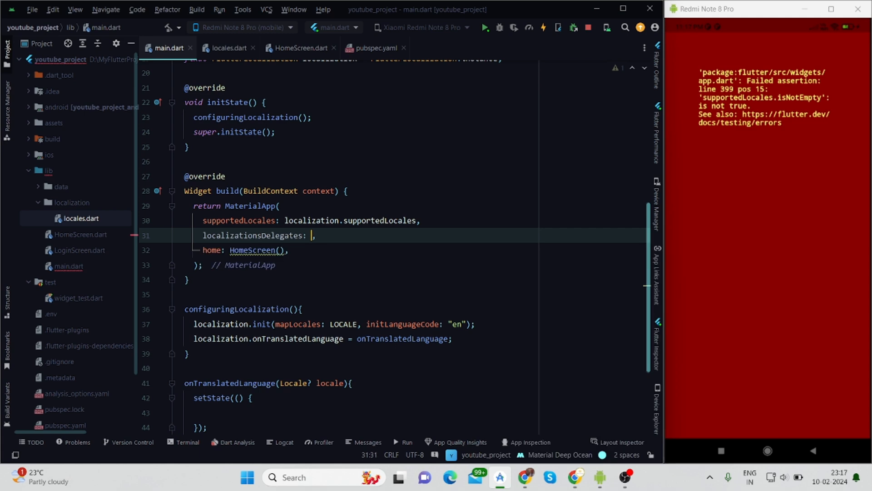
{"action": "type", "text": "local"}
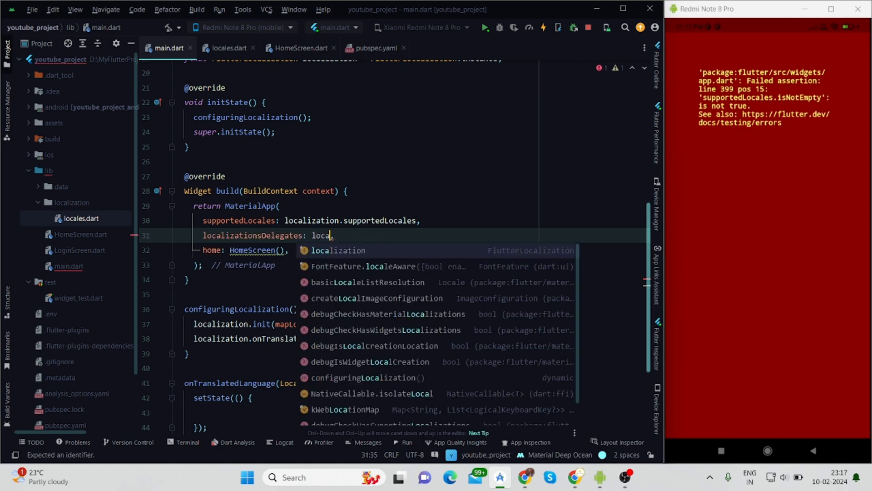
{"action": "left_click", "coordinate": [337, 250]}
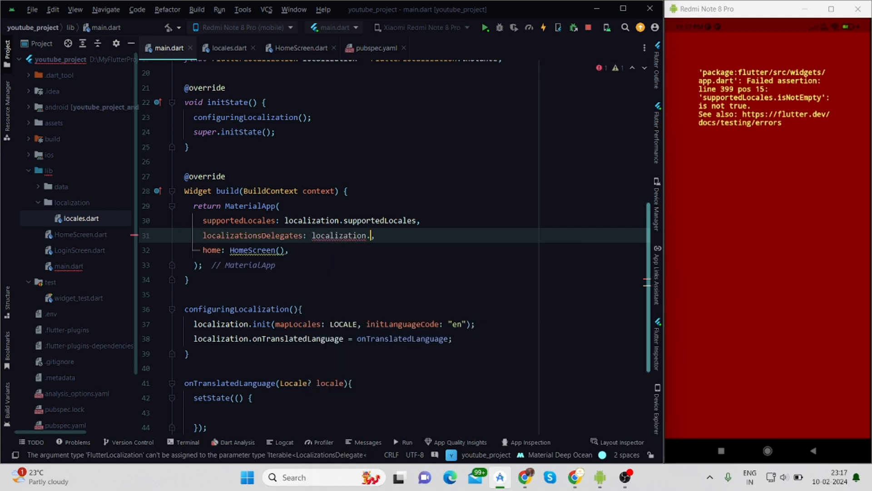
{"action": "type", "text": "lo"}
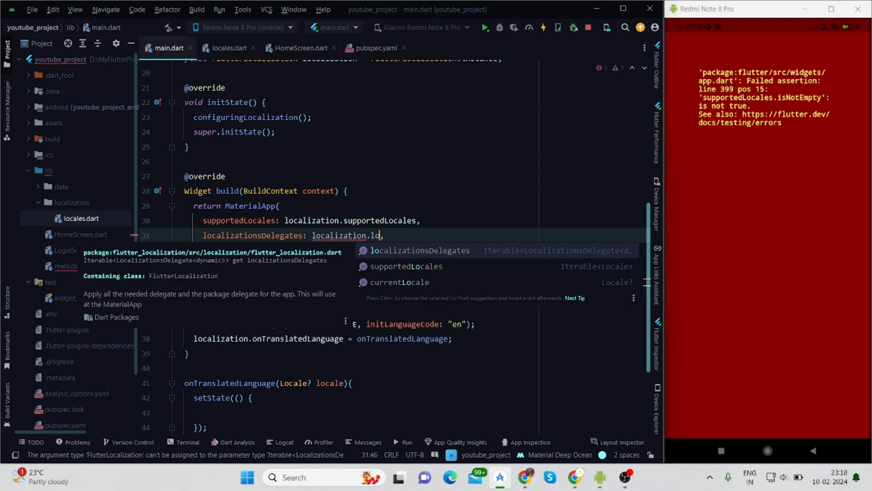
{"action": "left_click", "coordinate": [419, 250]}
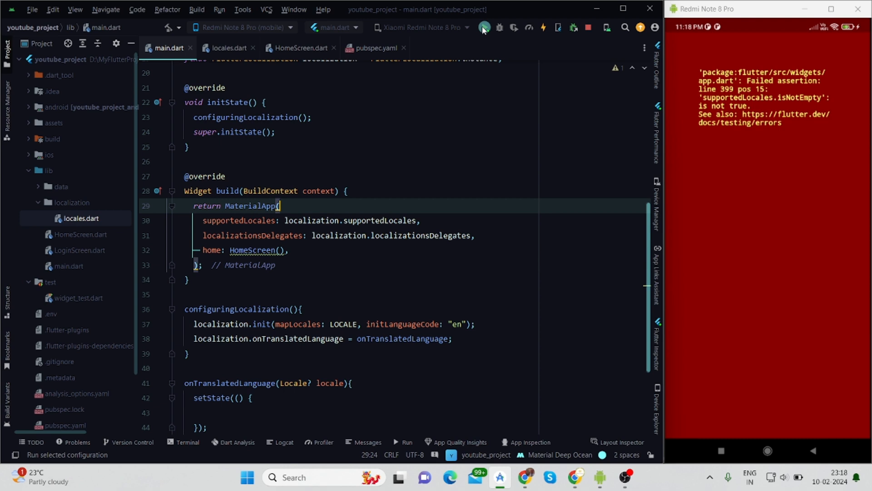
{"action": "mouse_move", "coordinate": [415, 338]}
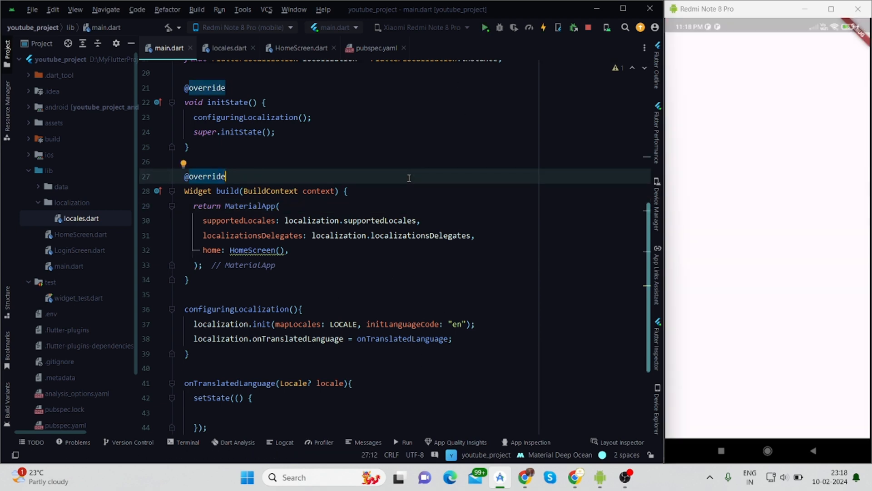
{"action": "left_click", "coordinate": [300, 48]}
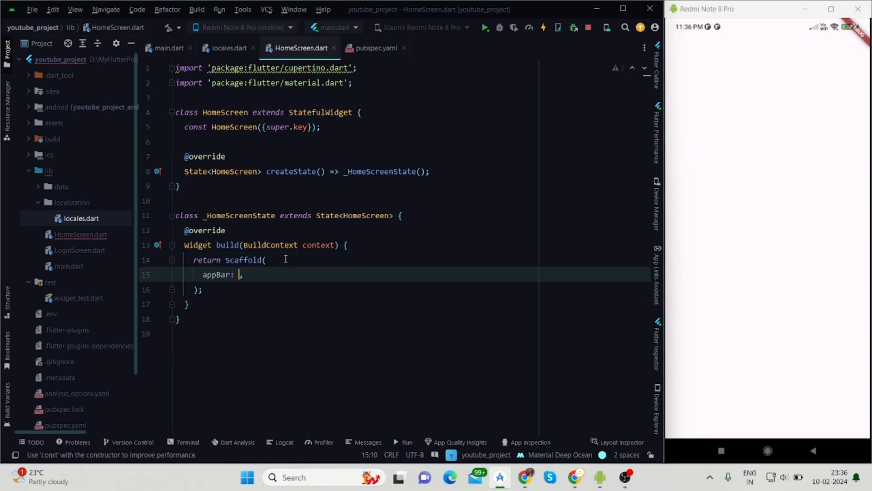
- Give the AppBar a title Text showing the translated appBarTitle via getString(context)
{"action": "type", "text": "AppBar("}
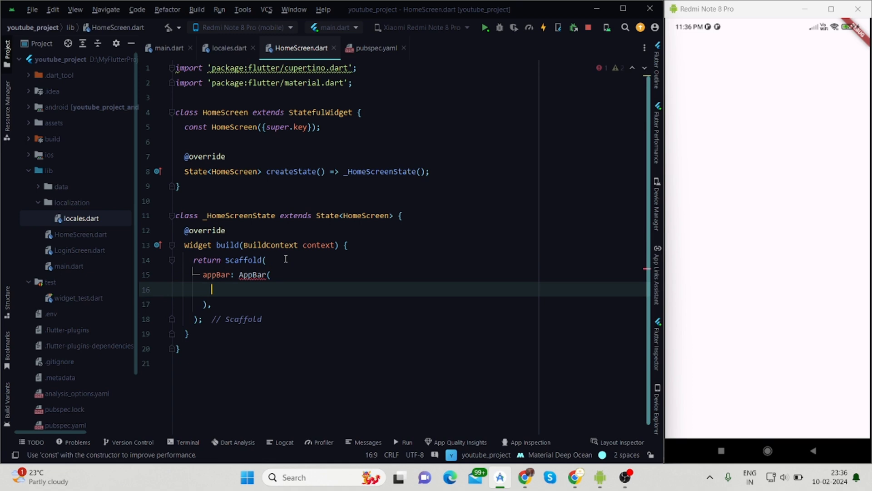
{"action": "type", "text": "title: Text(LocaleData.appBarTitle),"}
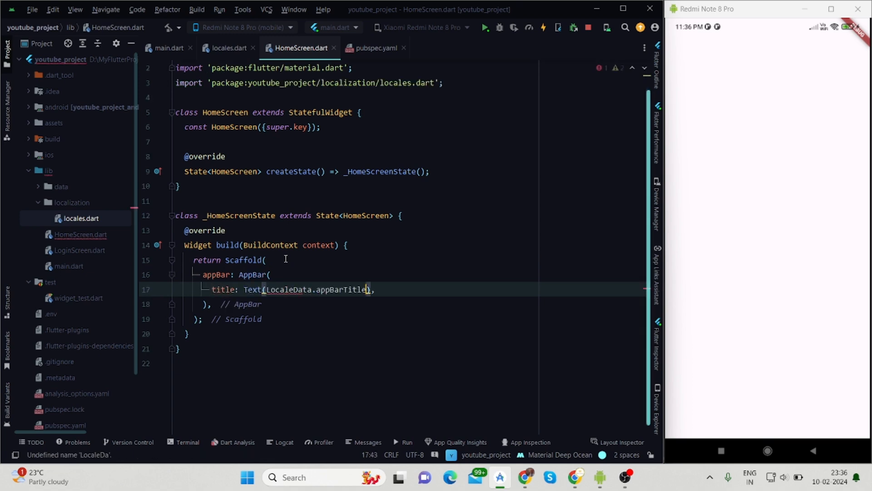
{"action": "type", "text": ".getString"}
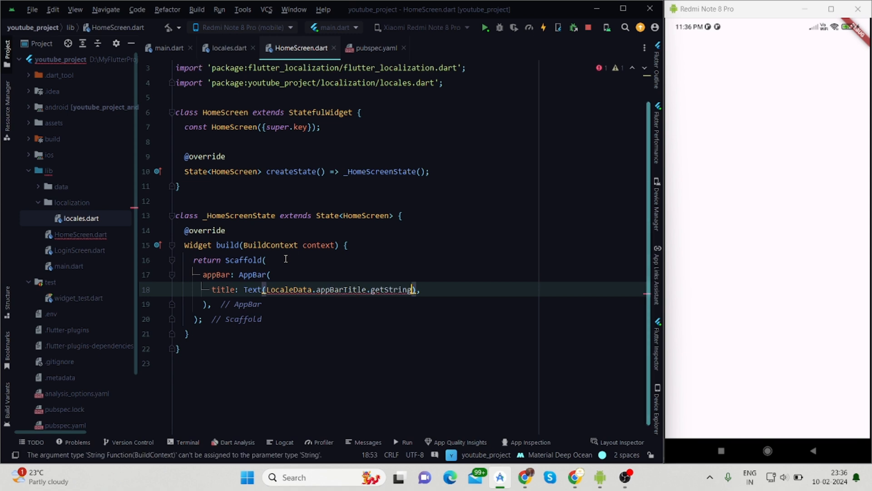
{"action": "type", "text": "context"}
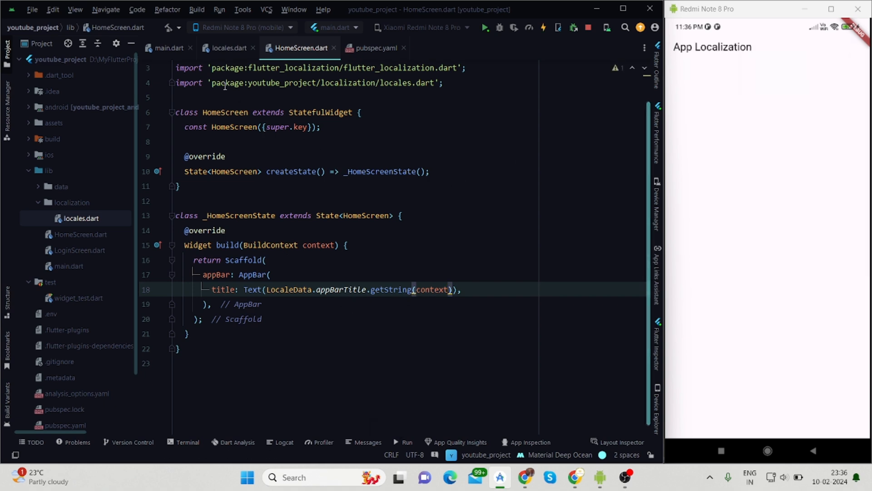
{"action": "mouse_move", "coordinate": [169, 47]}
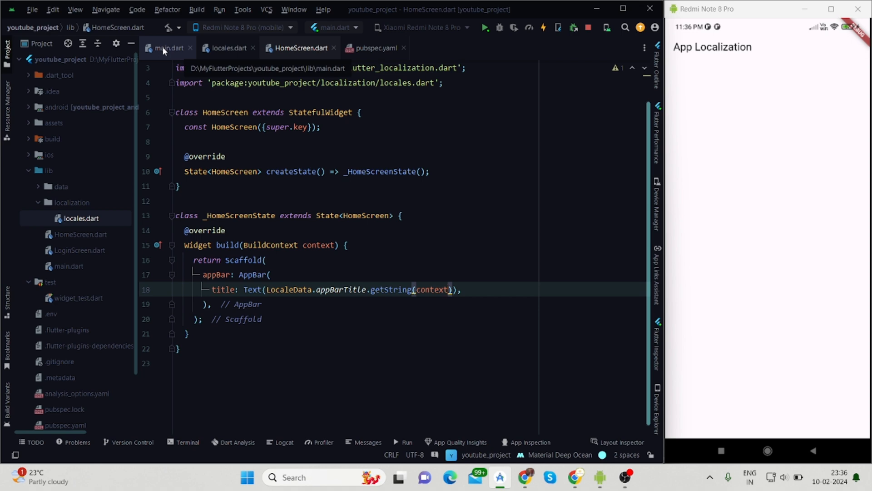
- Rerun the app showing the Hindi title, then set initLanguageCode to 'en' and rerun
{"action": "left_click", "coordinate": [169, 48]}
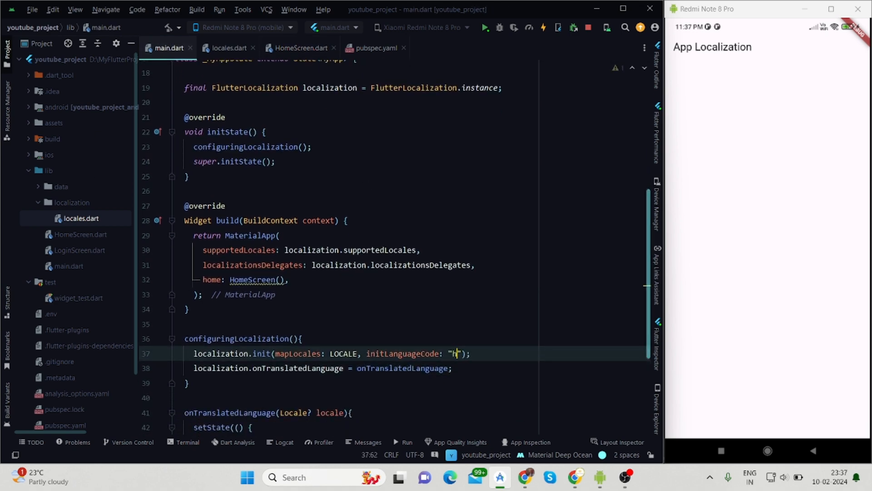
{"action": "type", "text": "i"}
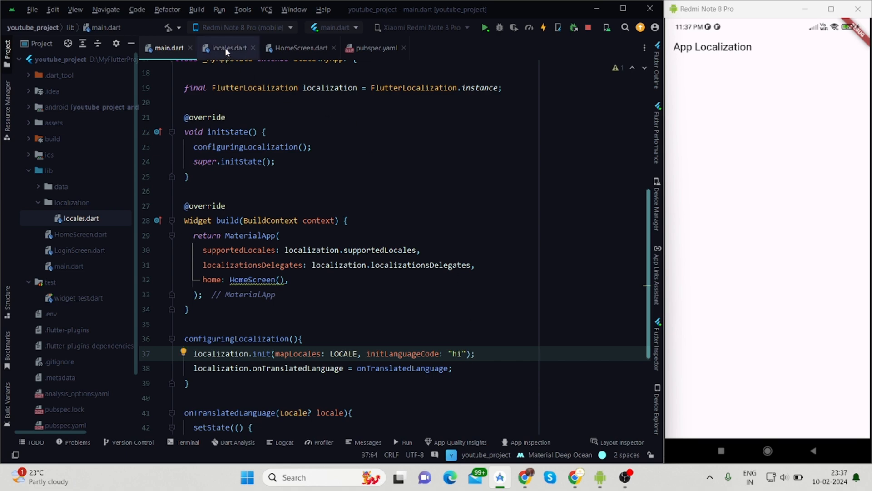
{"action": "left_click", "coordinate": [228, 48]}
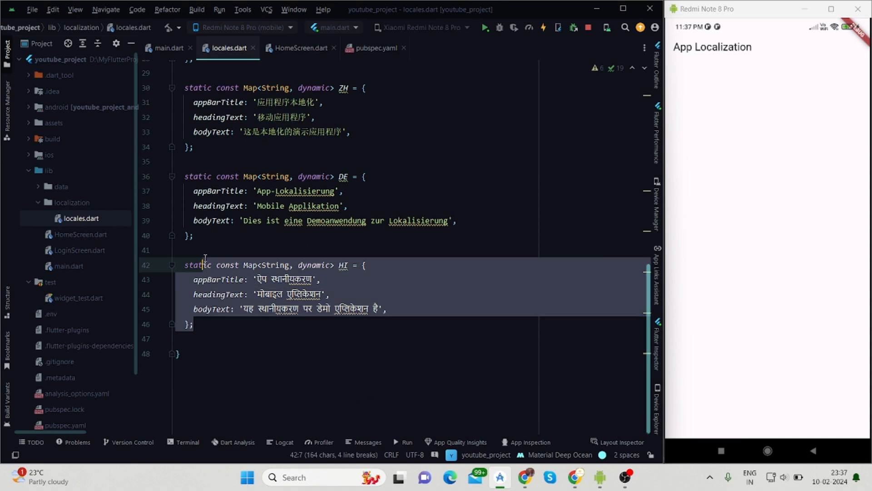
{"action": "mouse_move", "coordinate": [169, 48]}
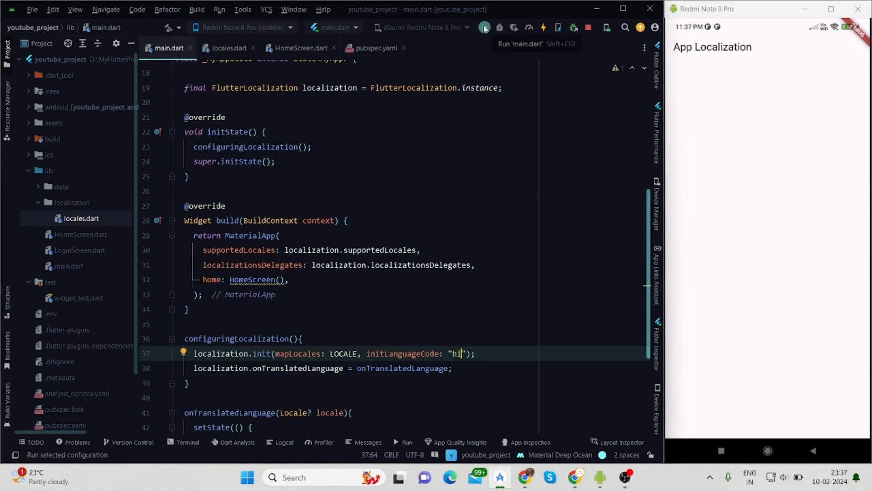
{"action": "left_click", "coordinate": [484, 27]}
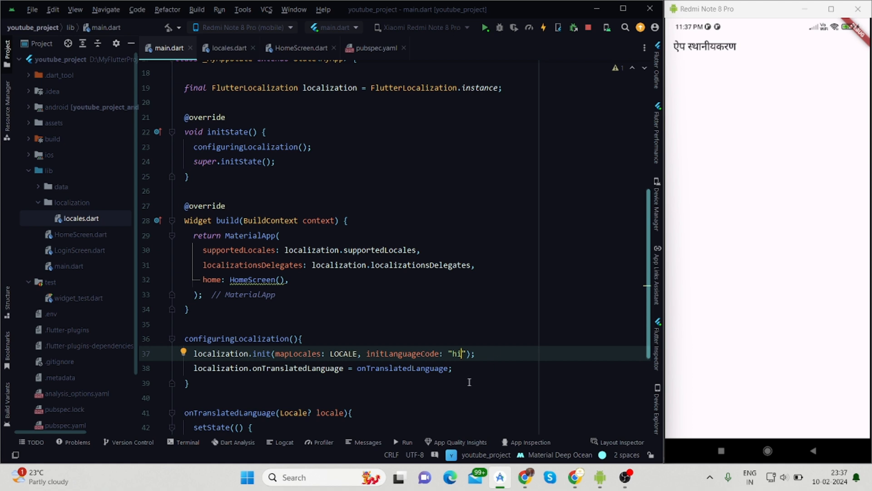
{"action": "type", "text": "en"}
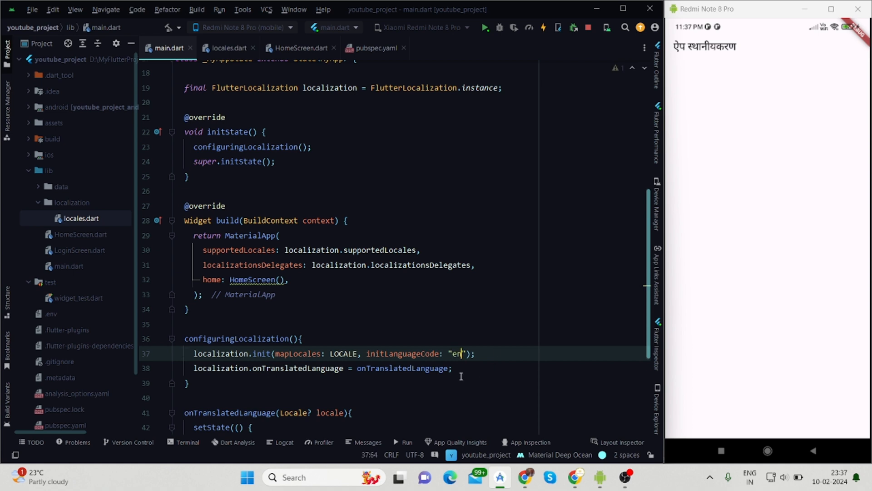
{"action": "mouse_move", "coordinate": [485, 27]}
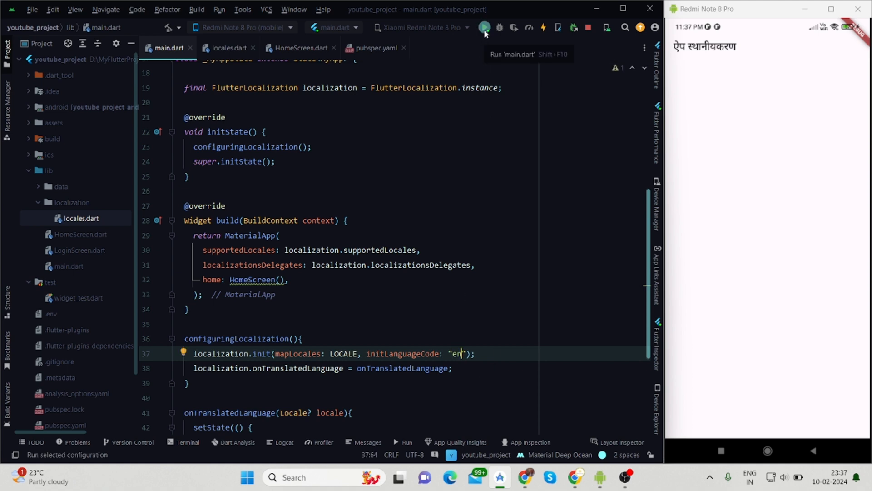
{"action": "left_click", "coordinate": [484, 27]}
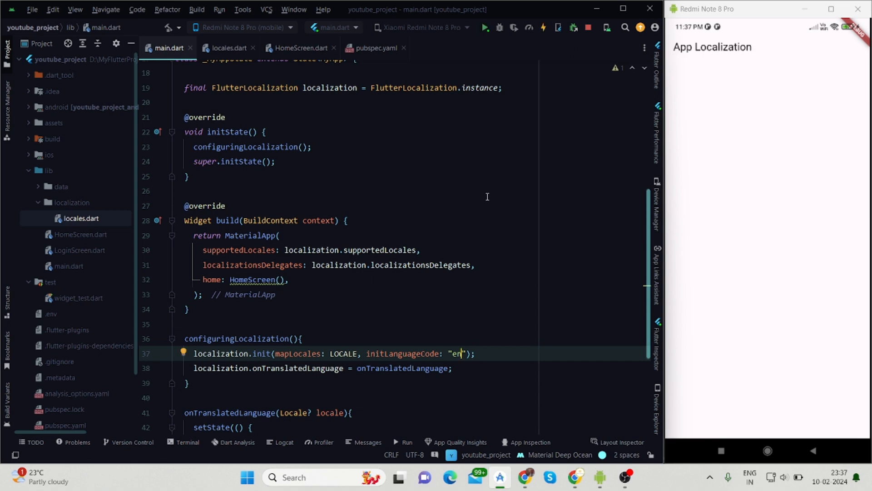
{"action": "left_click", "coordinate": [301, 47]}
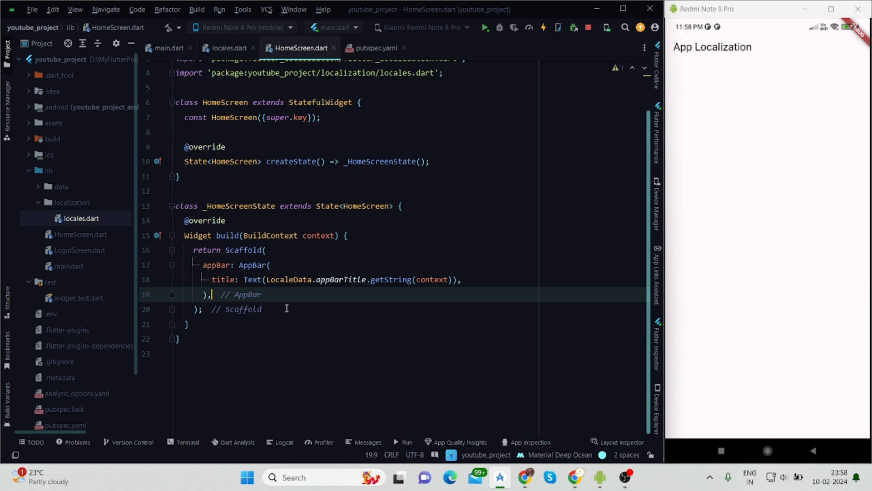
- Add a padded Column with a bold 25pt heading from formatString(LocaleData.headingText, ['Flutter'])
{"action": "type", "text": "body: Column("}
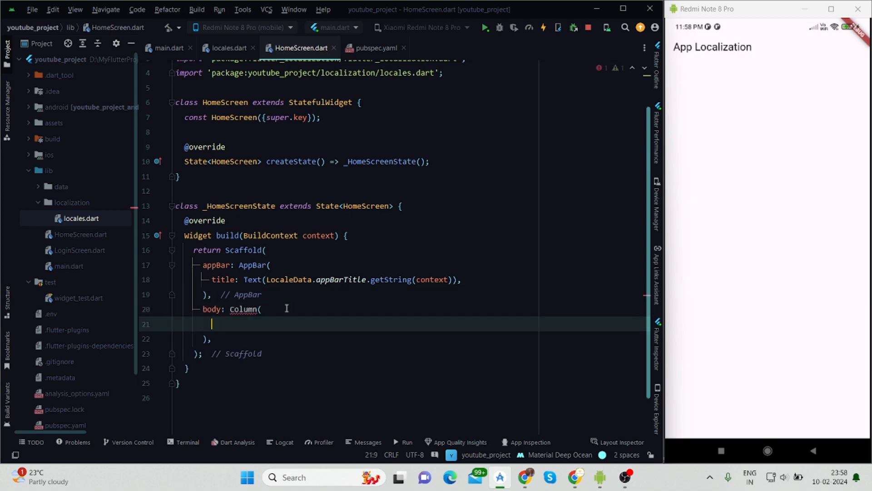
{"action": "type", "text": "children: ["}
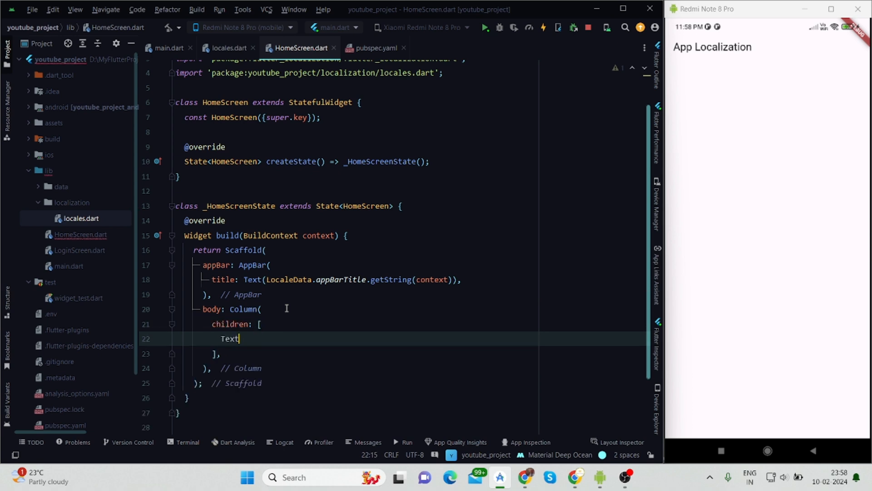
{"action": "type", "text": "(),"}
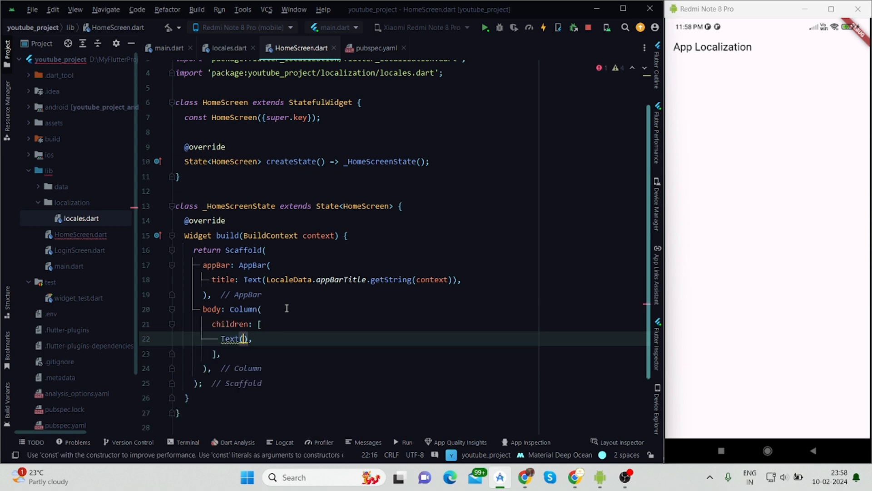
{"action": "type", "text": "context."}
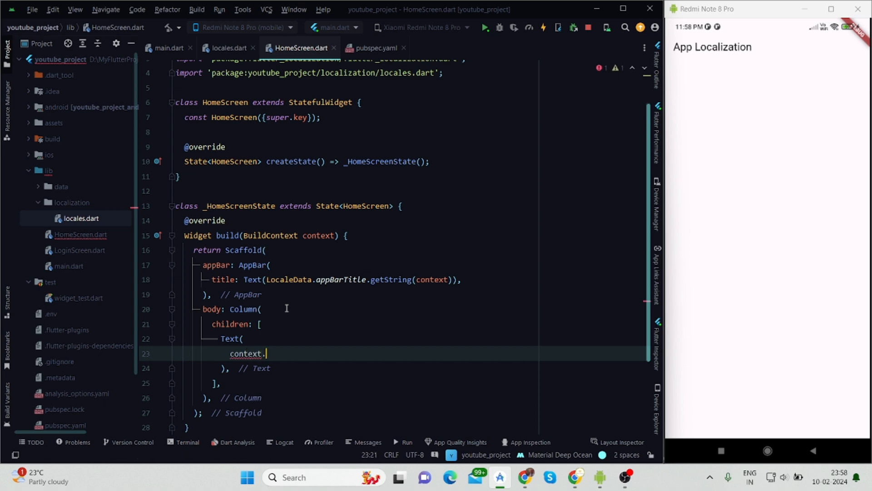
{"action": "type", "text": "formatString(fullText, args)"}
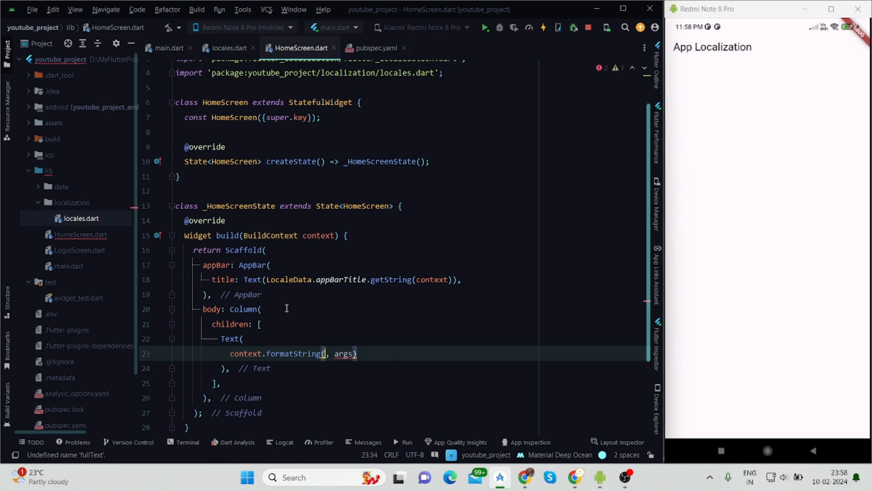
{"action": "type", "text": "LocaleData."}
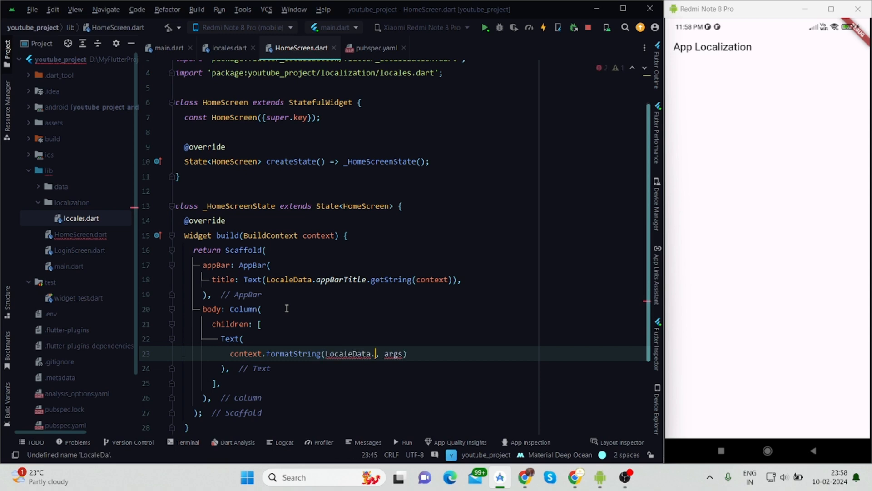
{"action": "type", "text": "headingText"}
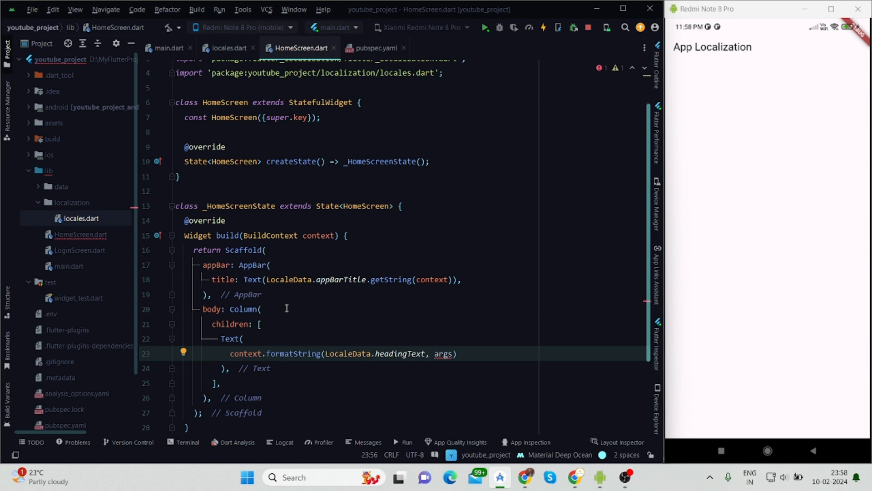
{"action": "mouse_move", "coordinate": [303, 322]}
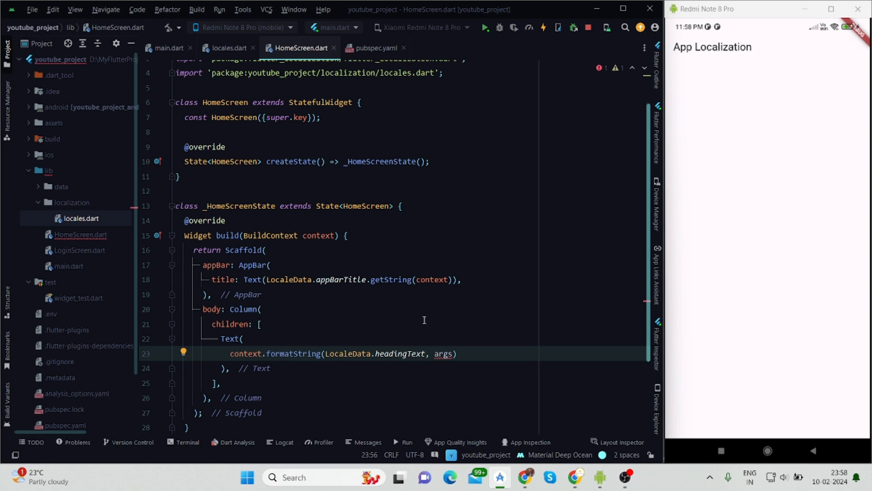
{"action": "type", "text": "['']"}
{"action": "type", "text": "style: TextStyle(fontSize: 25.0, fontWeight: FontWeight.bold),"}
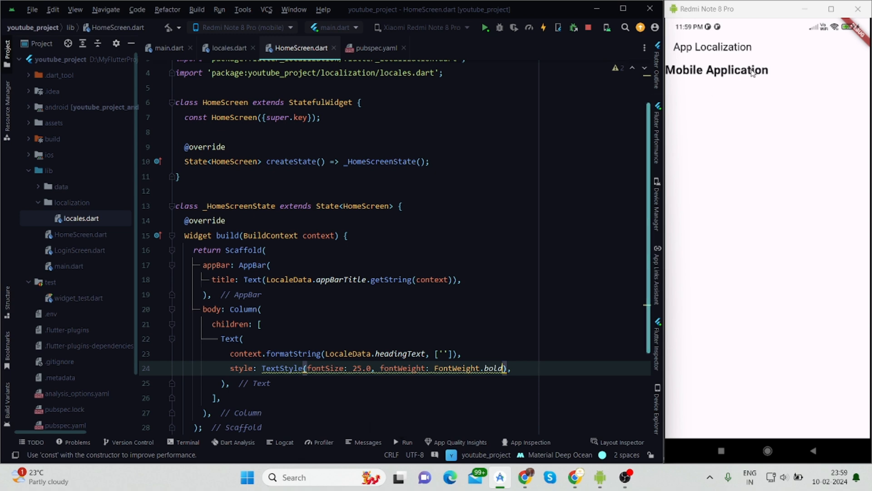
{"action": "double_click", "coordinate": [243, 309]}
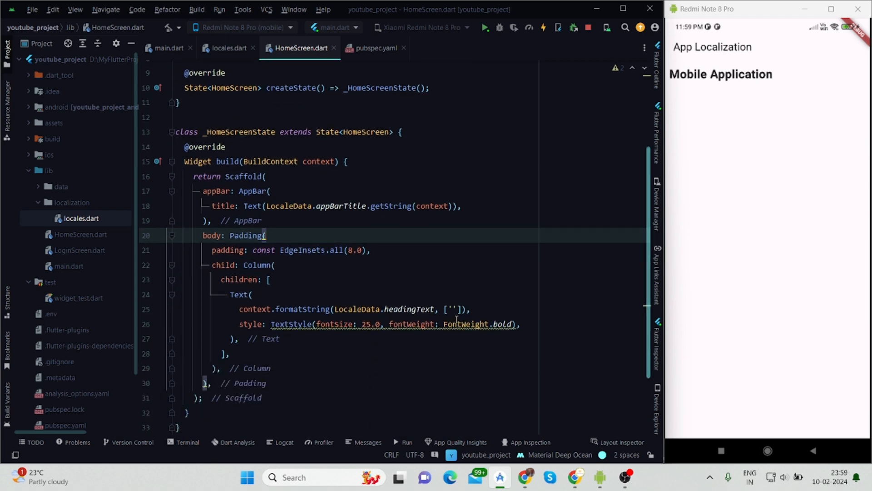
{"action": "type", "text": "Flutter"}
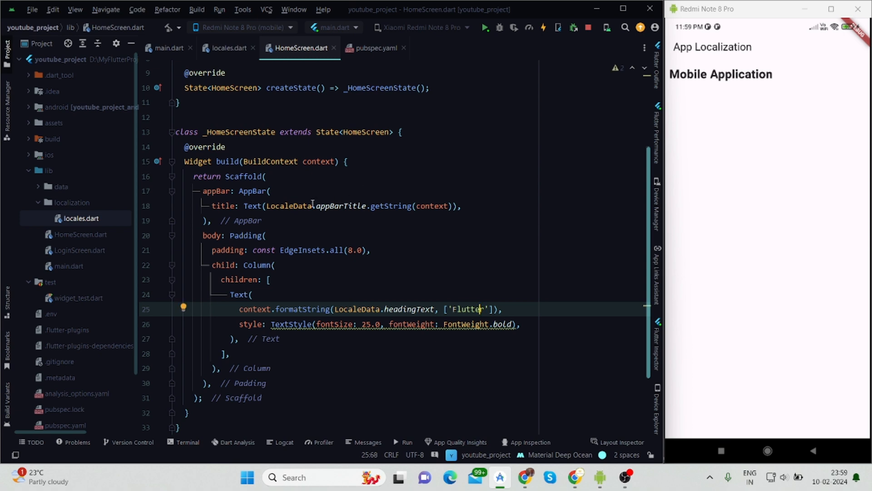
{"action": "mouse_move", "coordinate": [341, 231]}
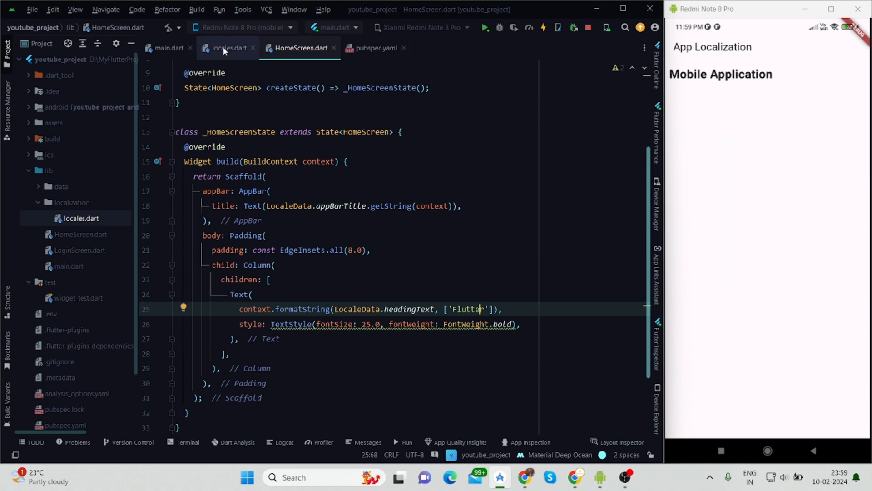
- Append the %a placeholder to the English headingText and restart the app
{"action": "left_click", "coordinate": [228, 48]}
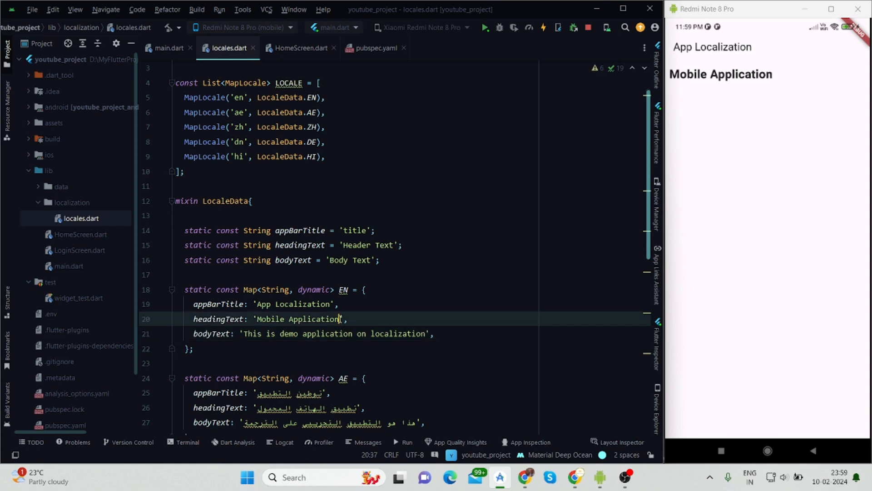
{"action": "type", "text": "%"}
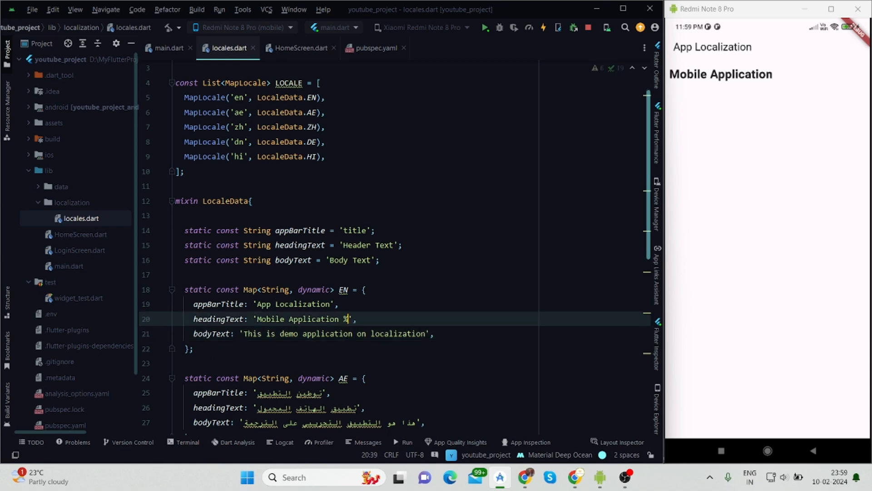
{"action": "type", "text": "a"}
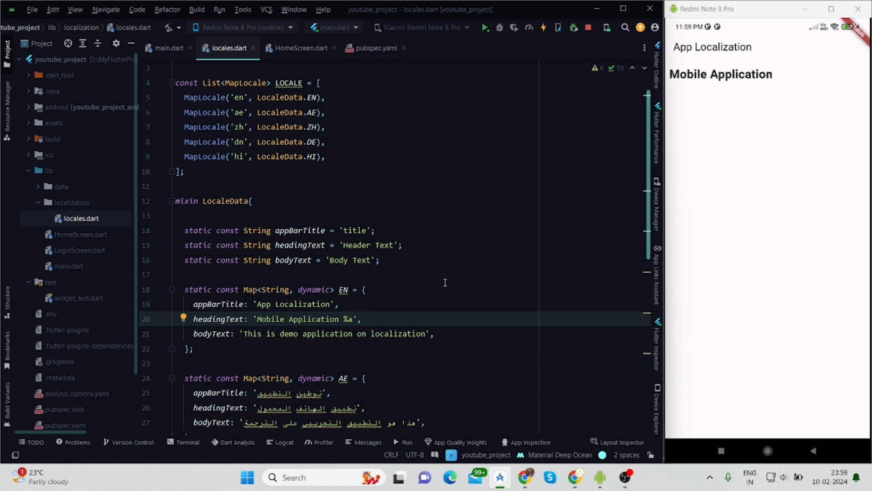
{"action": "left_click", "coordinate": [485, 28]}
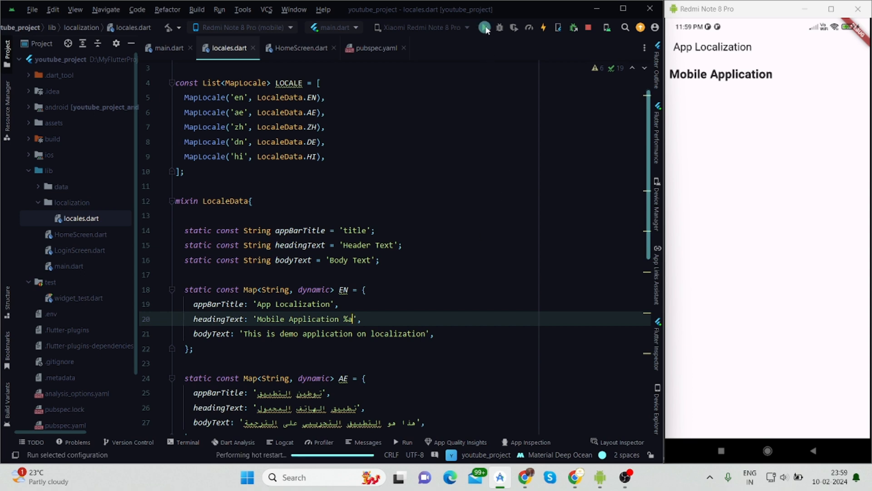
{"action": "left_click", "coordinate": [300, 48]}
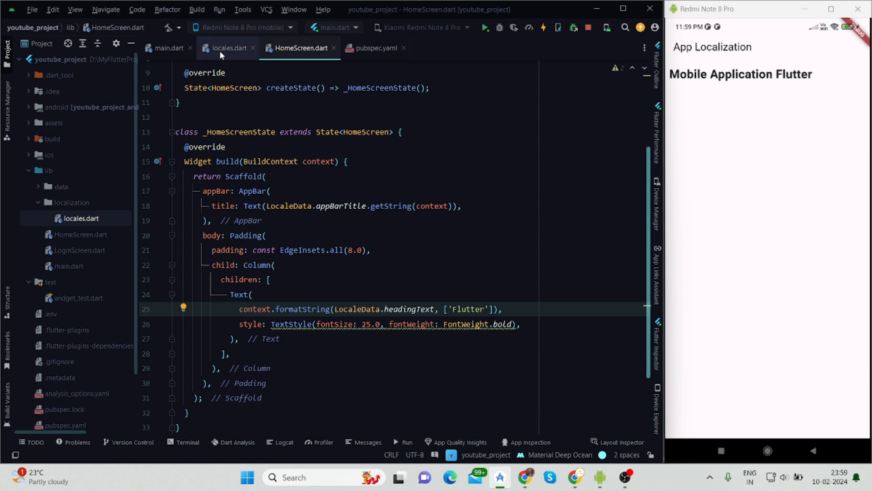
- Add the %a placeholder to the Arabic, Chinese and German headingText values
{"action": "left_click", "coordinate": [228, 48]}
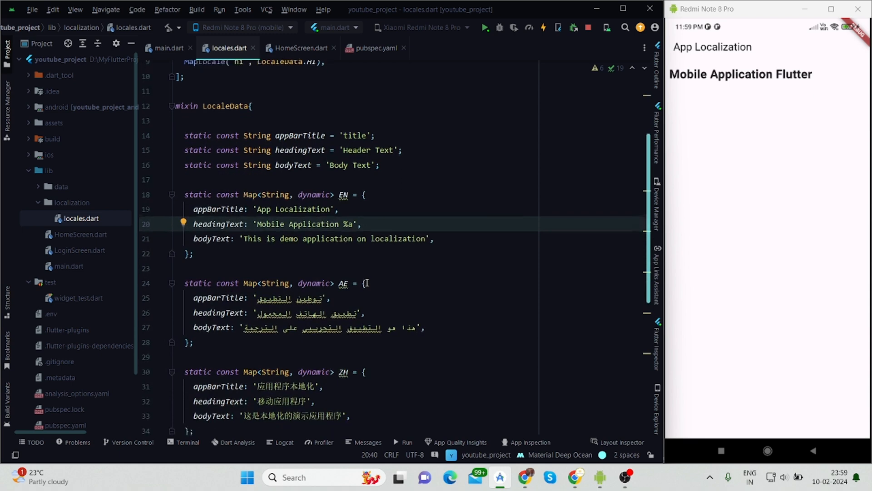
{"action": "scroll", "scroll_direction": "up", "scroll_amount": 3}
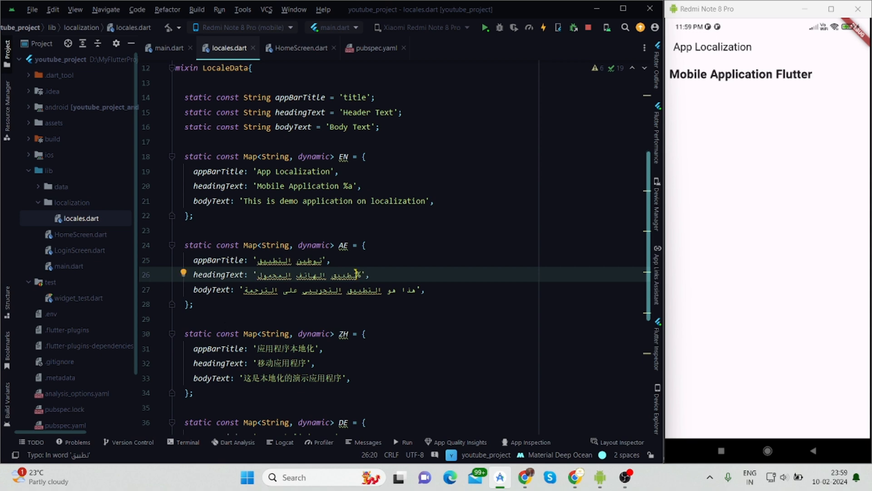
{"action": "type", "text": "%a"}
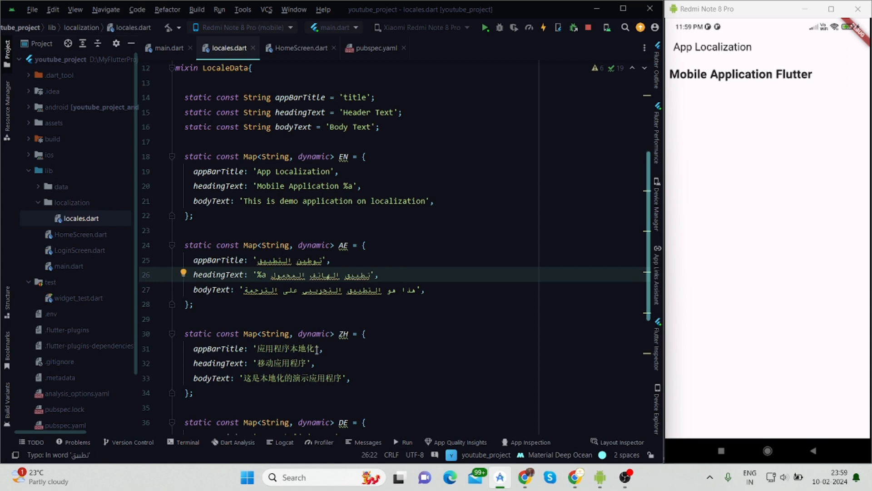
{"action": "scroll", "scroll_direction": "down", "scroll_amount": 3}
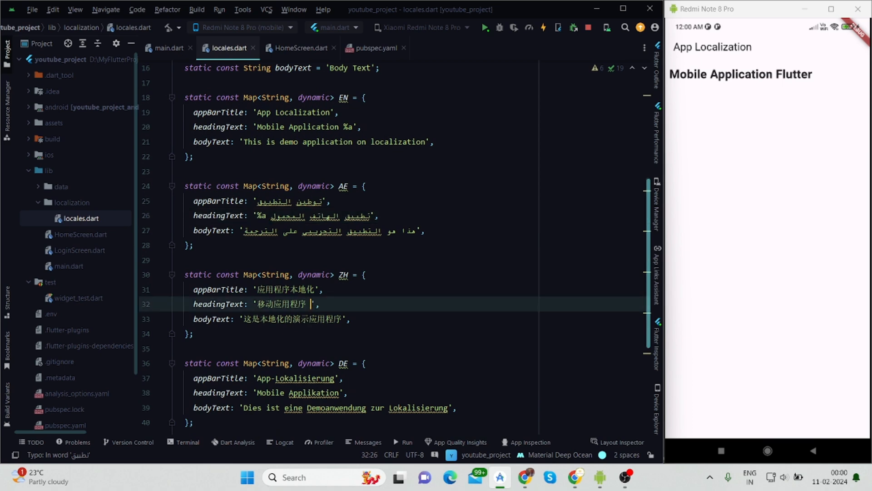
{"action": "type", "text": "%a"}
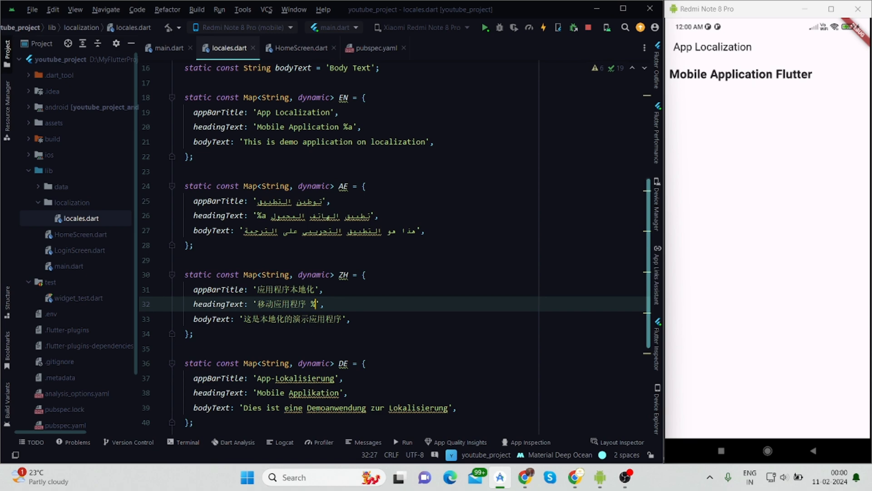
{"action": "type", "text": "a"}
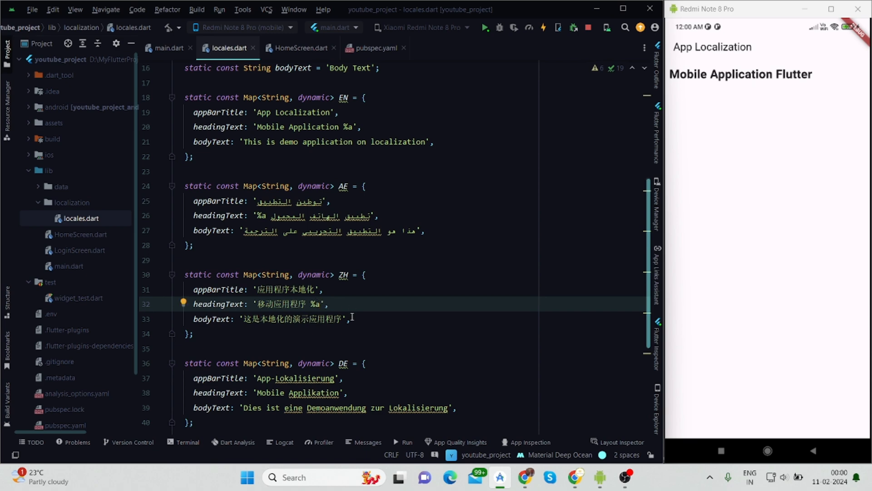
{"action": "scroll", "scroll_direction": "down", "scroll_amount": 3}
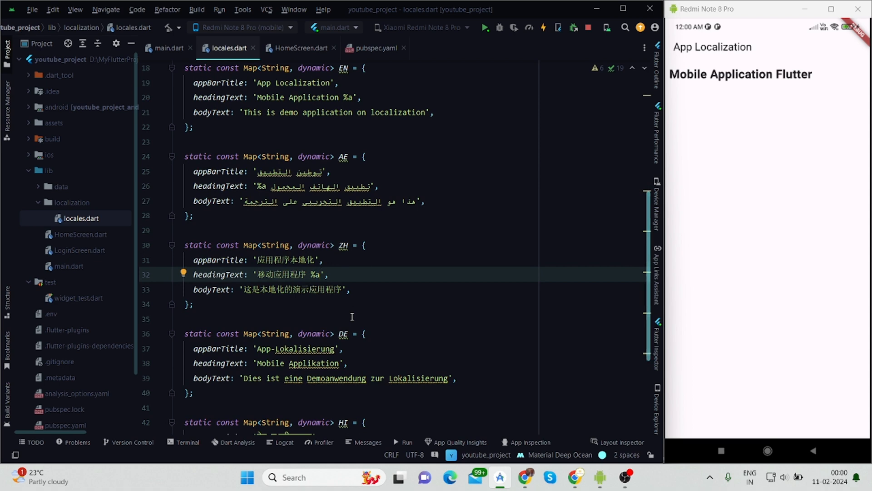
{"action": "scroll", "scroll_direction": "down", "scroll_amount": 3}
{"action": "type", "text": " %a"}
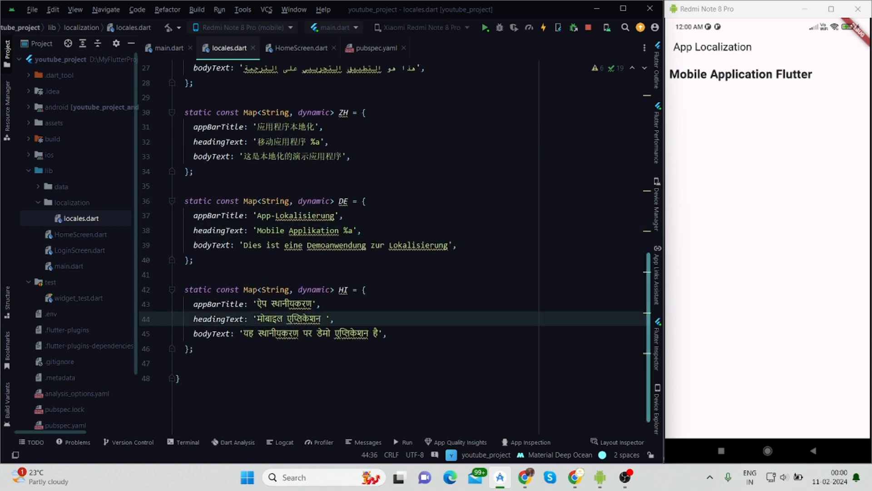
{"action": "left_click", "coordinate": [300, 47]}
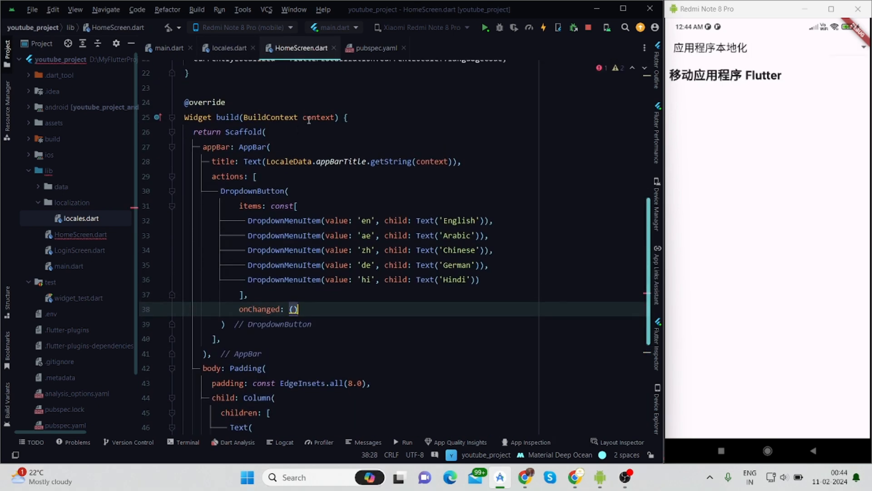
{"action": "left_click", "coordinate": [257, 176]}
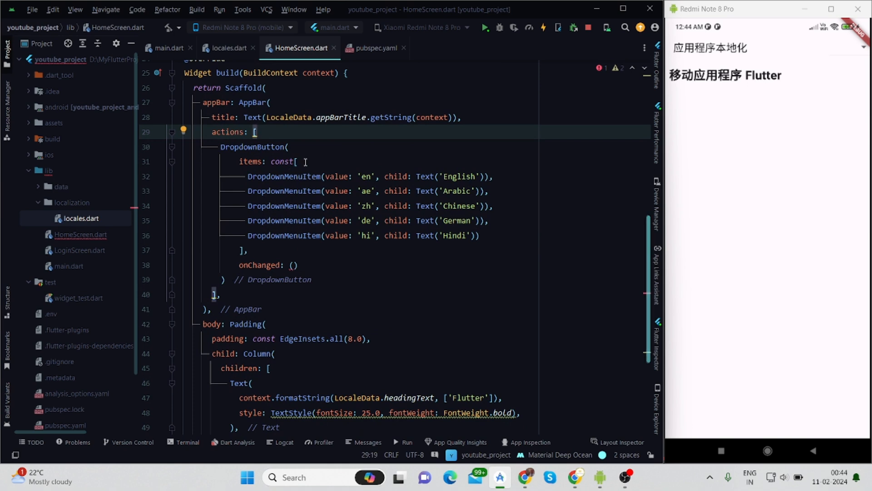
{"action": "double_click", "coordinate": [254, 146]}
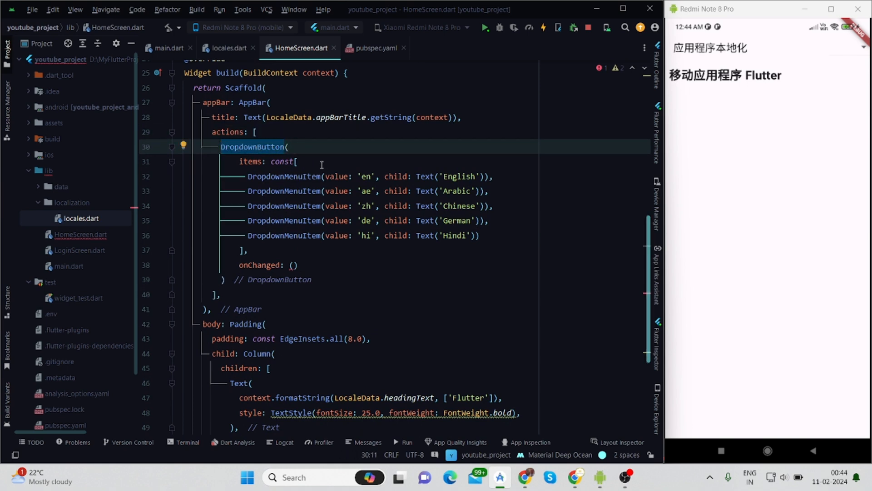
{"action": "left_click", "coordinate": [298, 161]}
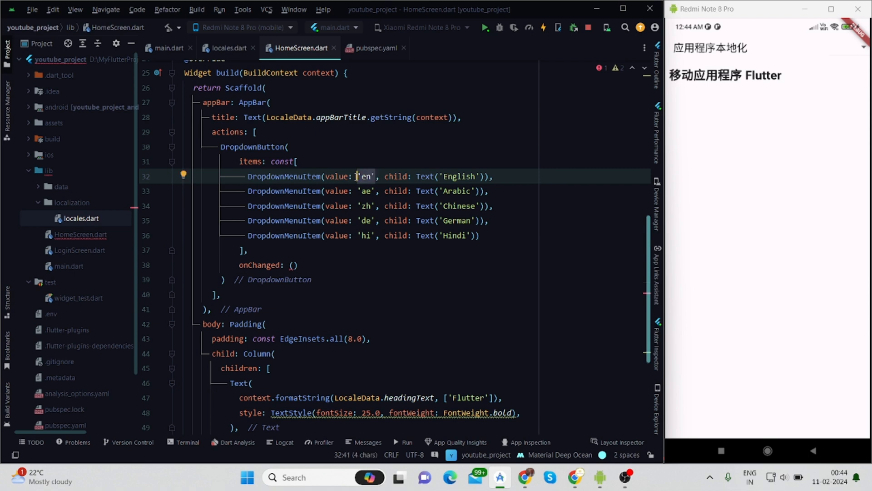
{"action": "mouse_move", "coordinate": [401, 191]}
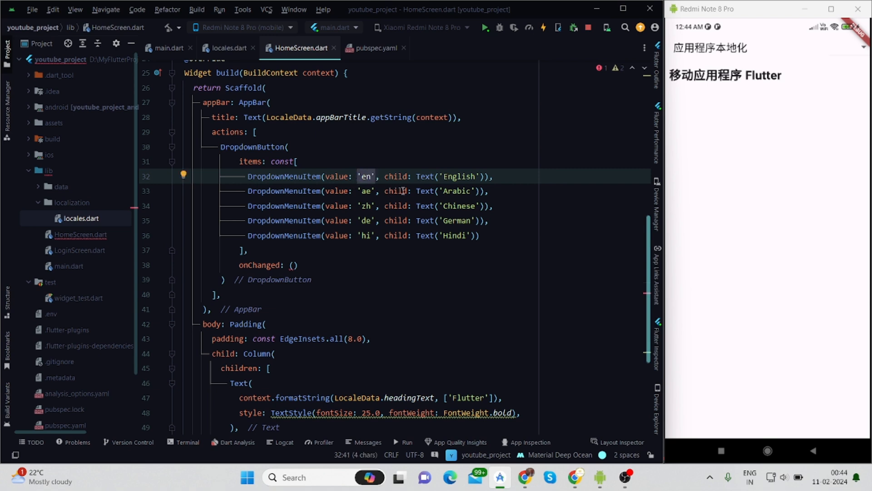
{"action": "left_click", "coordinate": [457, 177]}
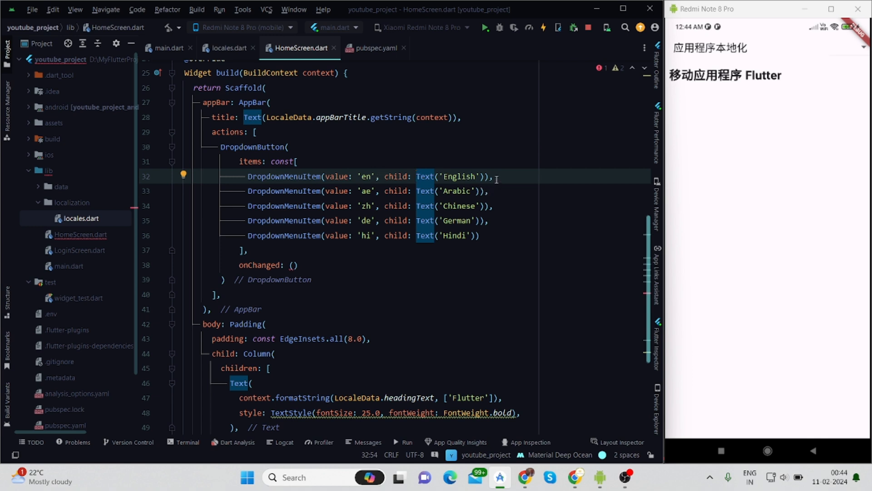
{"action": "left_click", "coordinate": [492, 176]}
{"action": "type", "text": "{"}
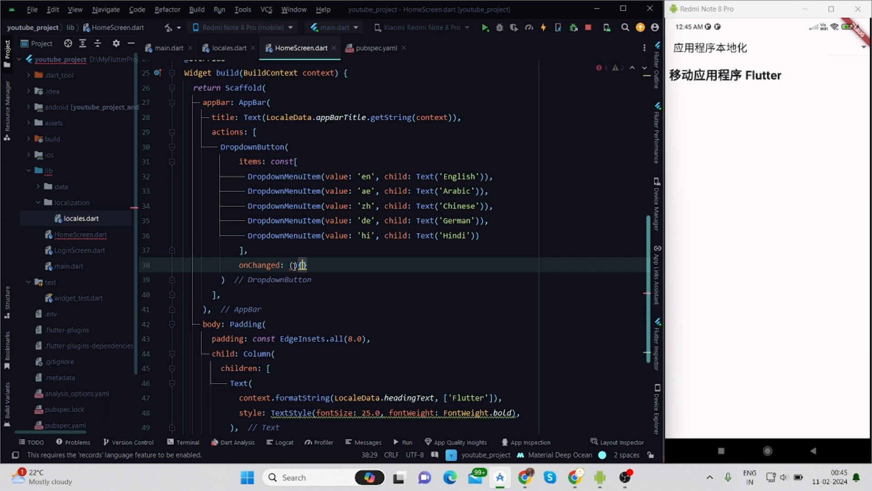
- Make the dropdown's onChanged print the chosen value, then restart and test picking languages
{"action": "type", "text": "value){"}
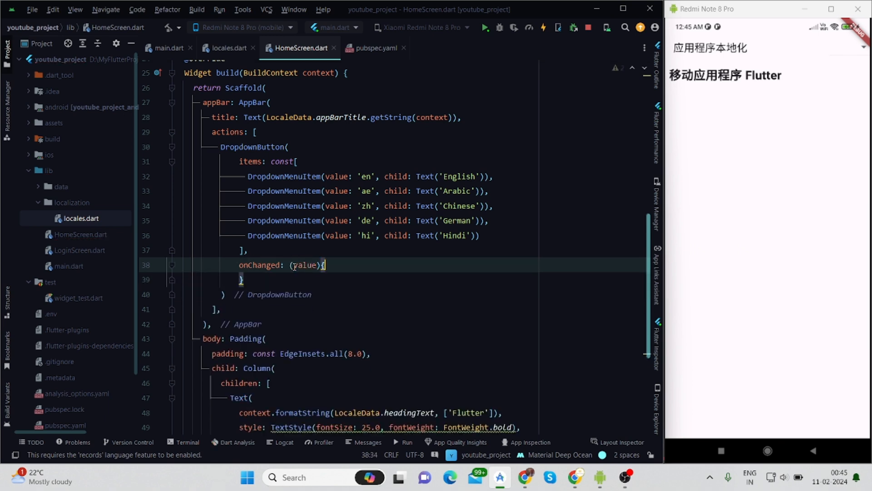
{"action": "type", "text": "print(object)"}
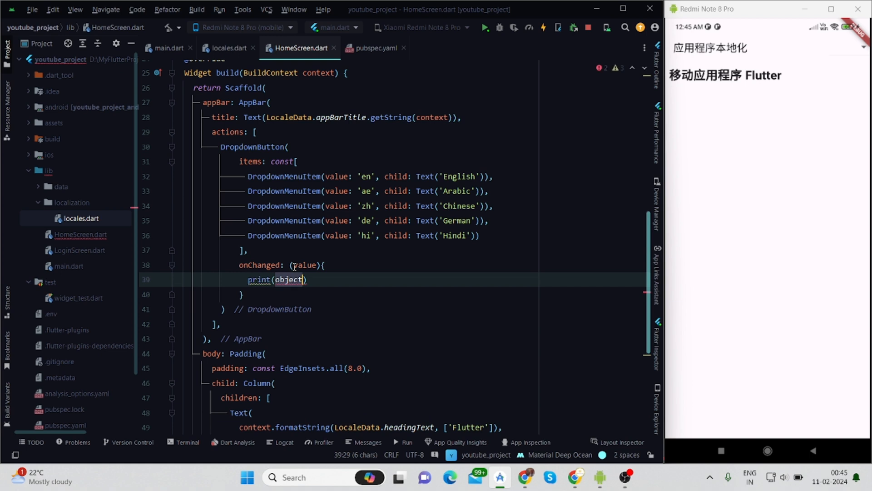
{"action": "type", "text": "value"}
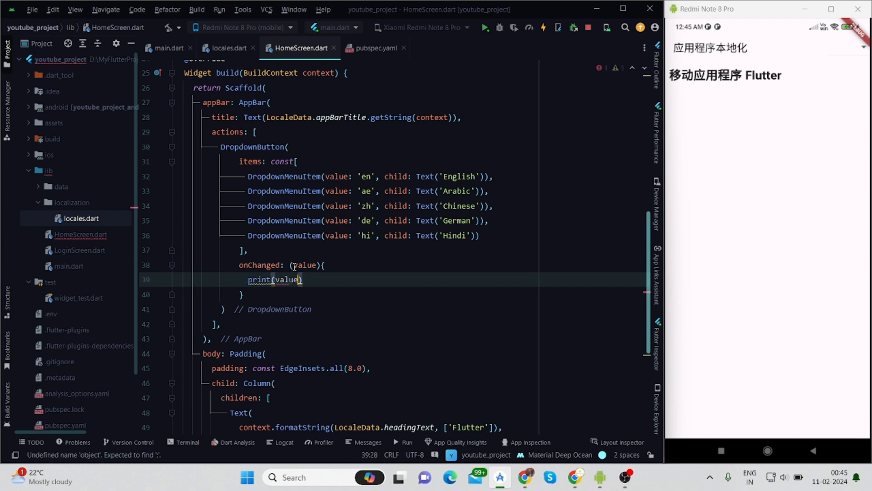
{"action": "type", "text": ";"}
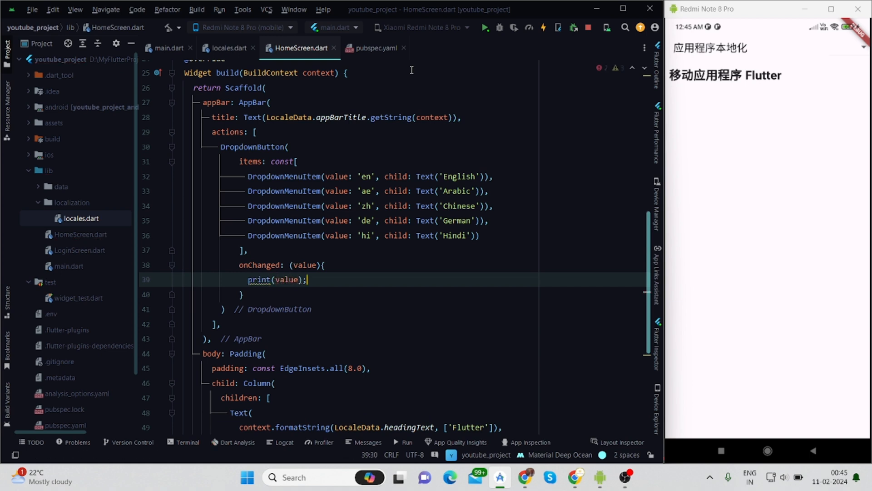
{"action": "left_click", "coordinate": [485, 27]}
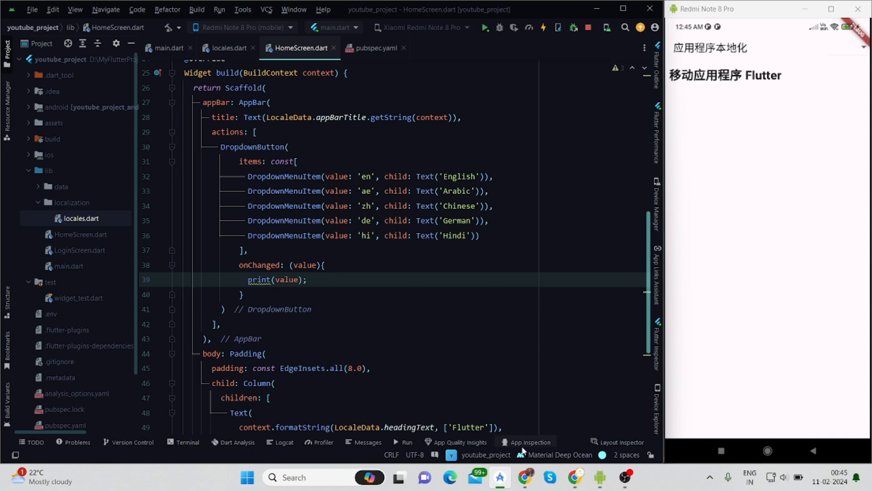
{"action": "left_click", "coordinate": [404, 442]}
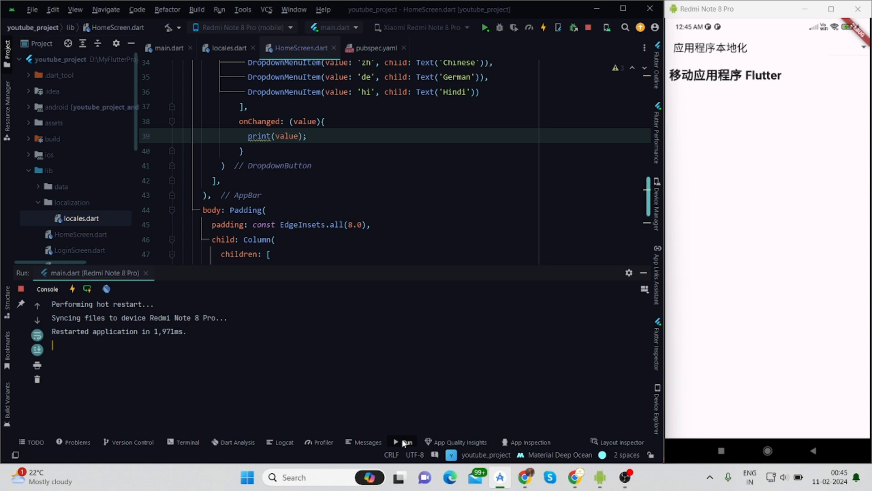
{"action": "mouse_move", "coordinate": [530, 229]}
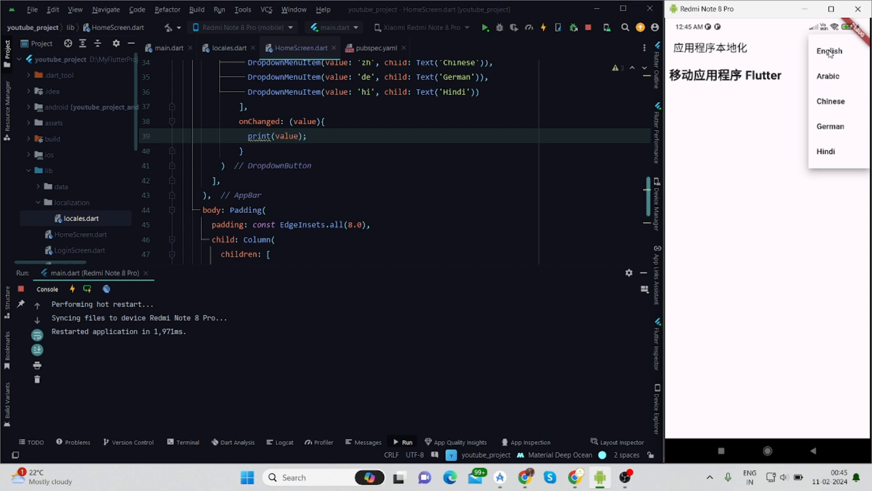
{"action": "left_click", "coordinate": [830, 51]}
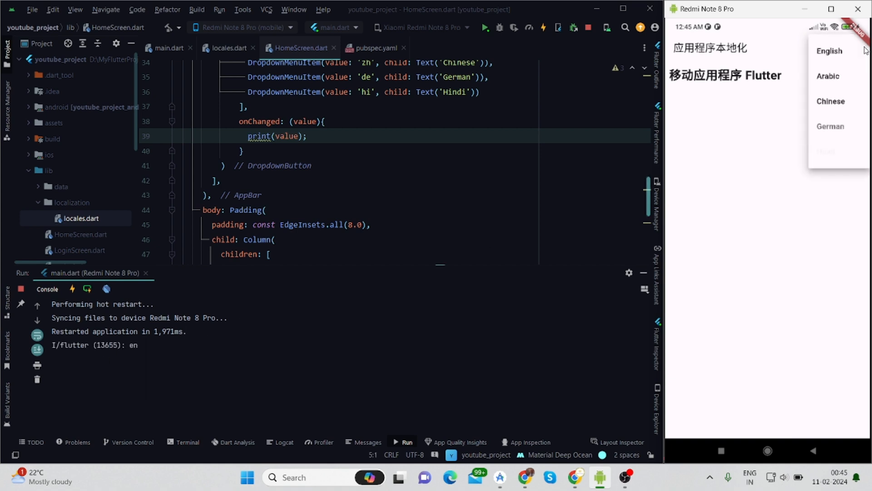
{"action": "left_click", "coordinate": [828, 76]}
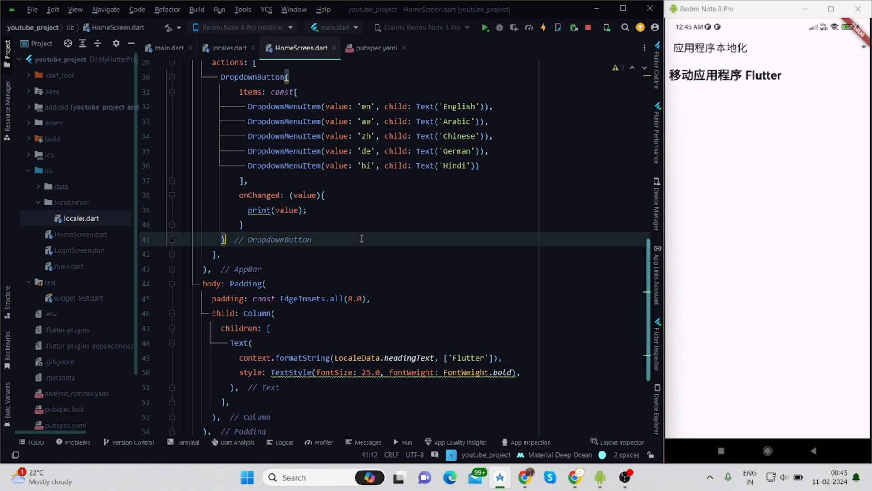
- Write setLocale(value), returning on null and translating to en, ae, zh, de or hi
{"action": "type", "text": "setLocale(value);"}
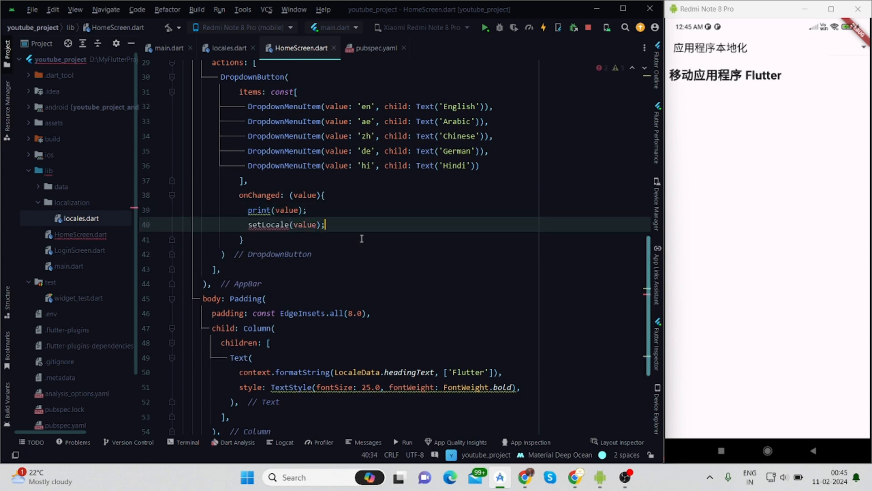
{"action": "scroll", "scroll_direction": "down", "scroll_amount": 3}
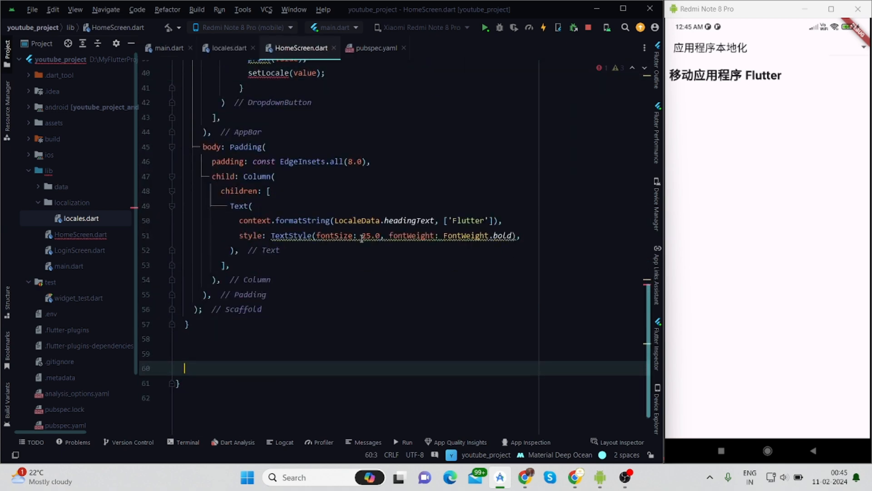
{"action": "type", "text": "setLocale(String value){}"}
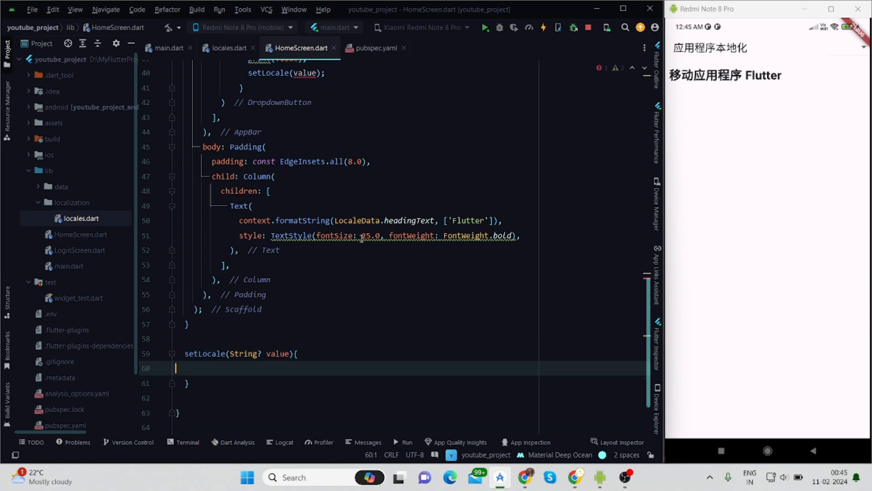
{"action": "type", "text": "if(value == nu"}
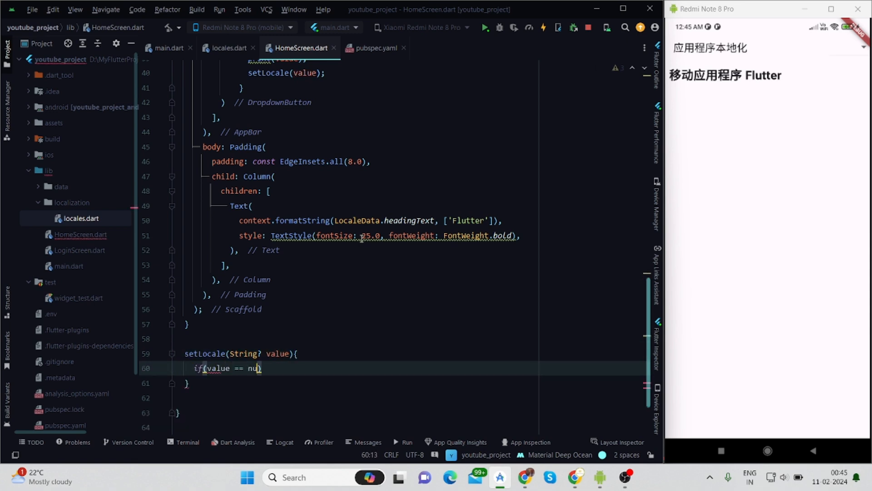
{"action": "type", "text": "ll) return;"}
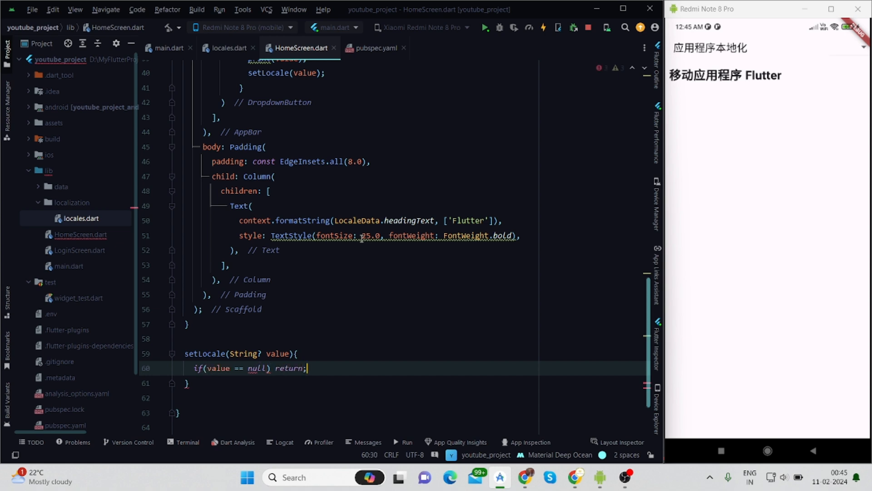
{"action": "type", "text": "if(value == 'en')"}
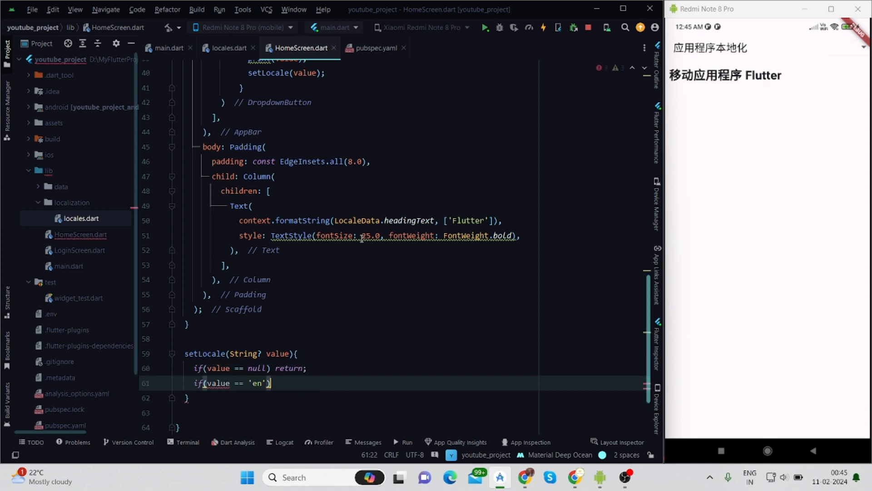
{"action": "type", "text": "flutterLocalization.translate()"}
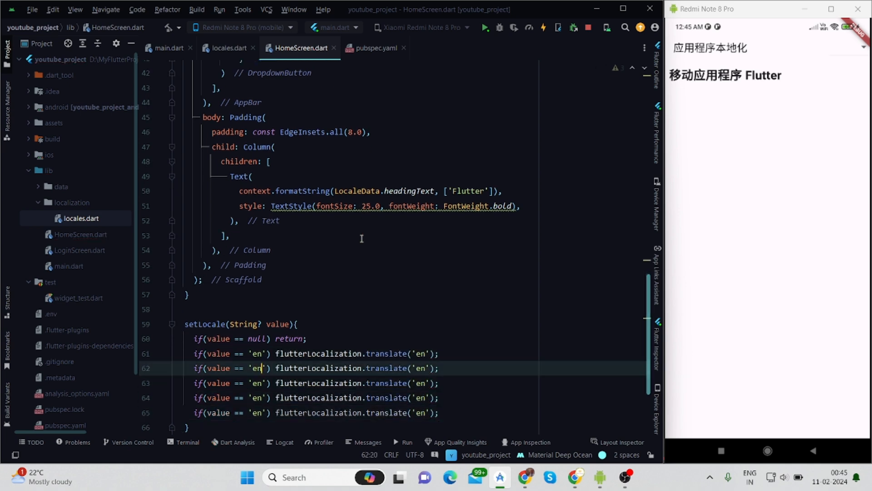
{"action": "type", "text": "ae"}
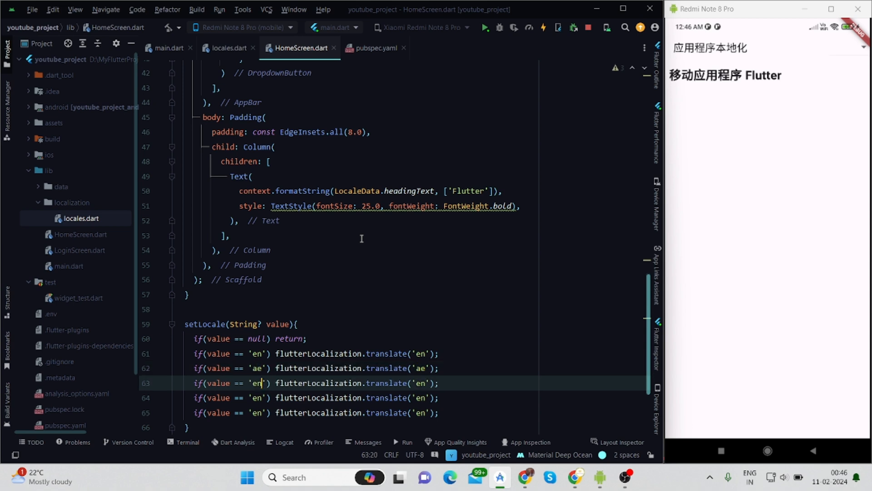
{"action": "type", "text": "zh"}
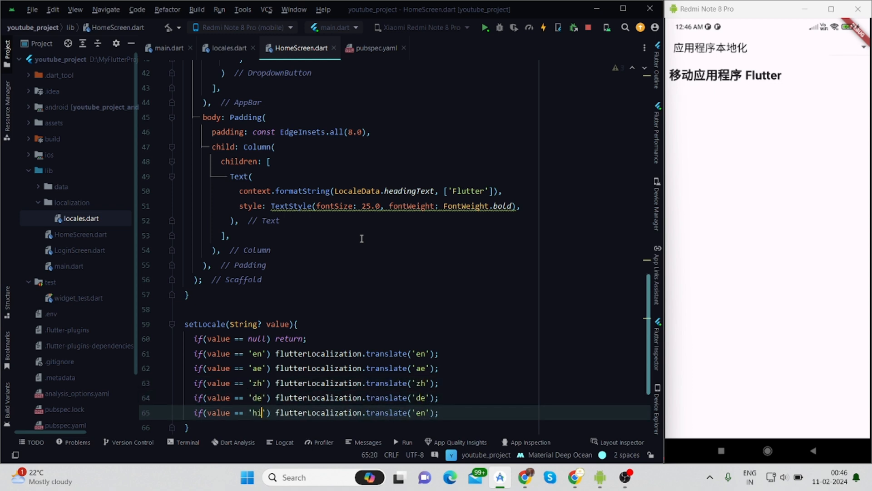
{"action": "type", "text": "'hi');"}
{"action": "left_click", "coordinate": [314, 368]}
{"action": "type", "text": "else if(value == 'ae') {"}
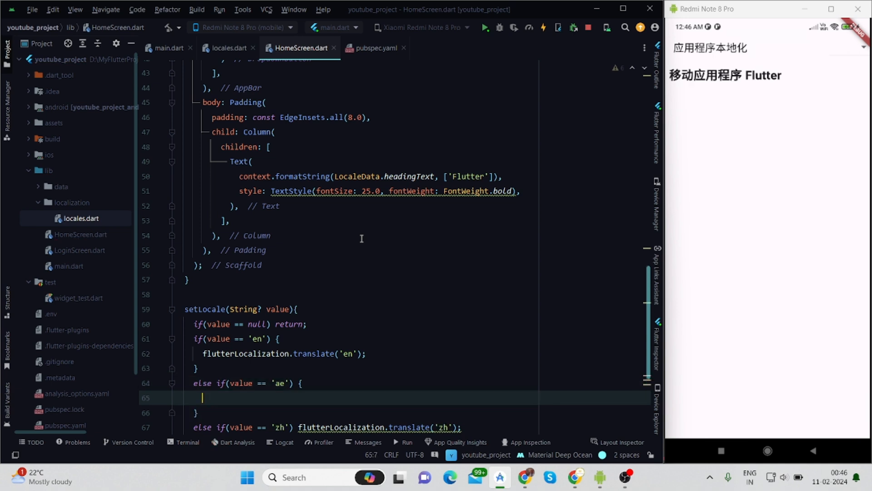
{"action": "type", "text": "flutterLocalization.translate('ae');"}
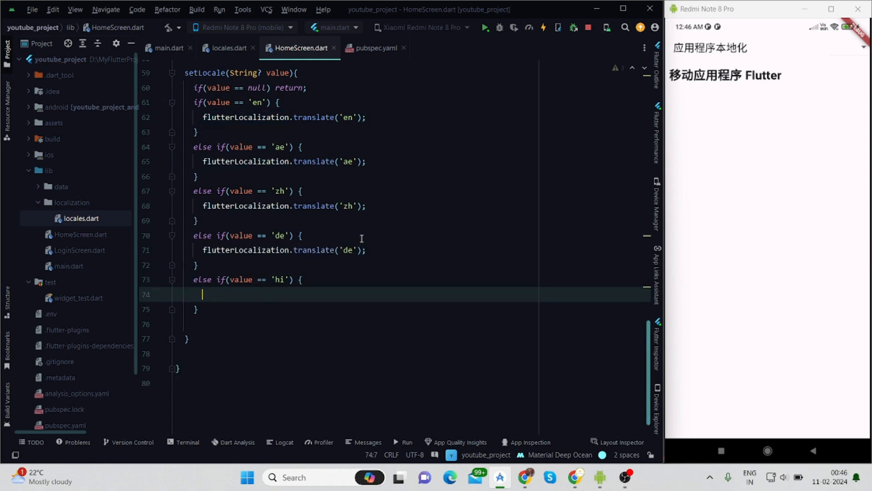
{"action": "type", "text": "flutterLocalization.translate('hi');"}
{"action": "left_click", "coordinate": [356, 324]}
{"action": "type", "text": "else{"}
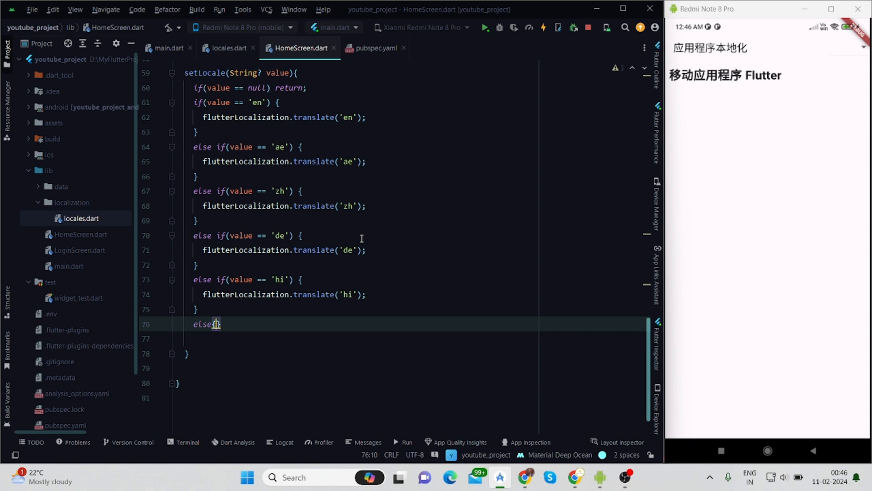
- Store the chosen value in currentlyLocalized inside setState
{"action": "type", "text": "return"}
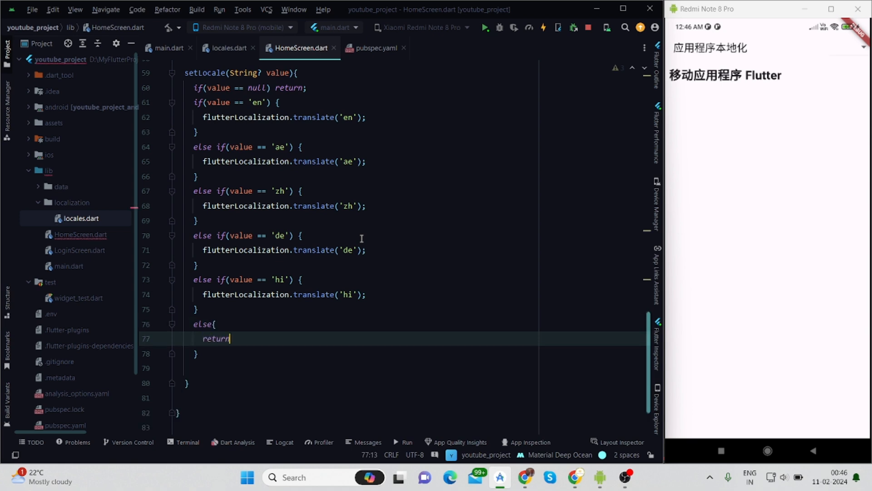
{"action": "type", "text": ";"}
{"action": "type", "text": "currentlyLocalized"}
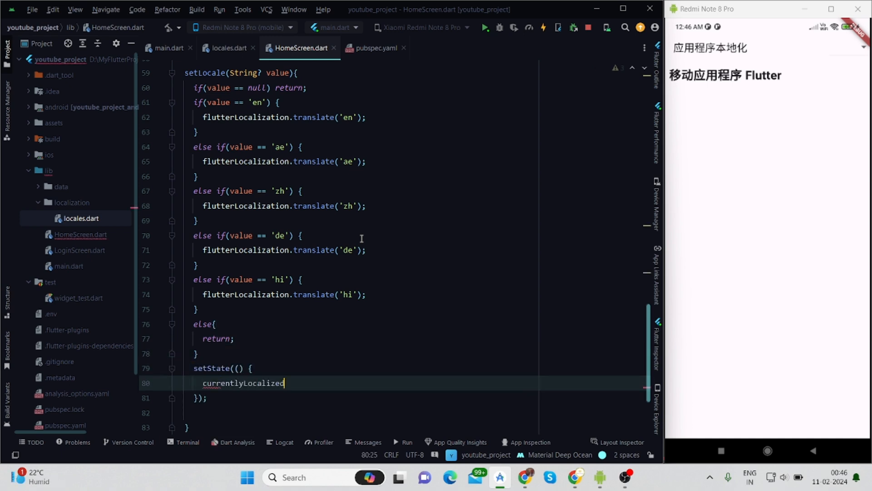
{"action": "type", "text": "= value"}
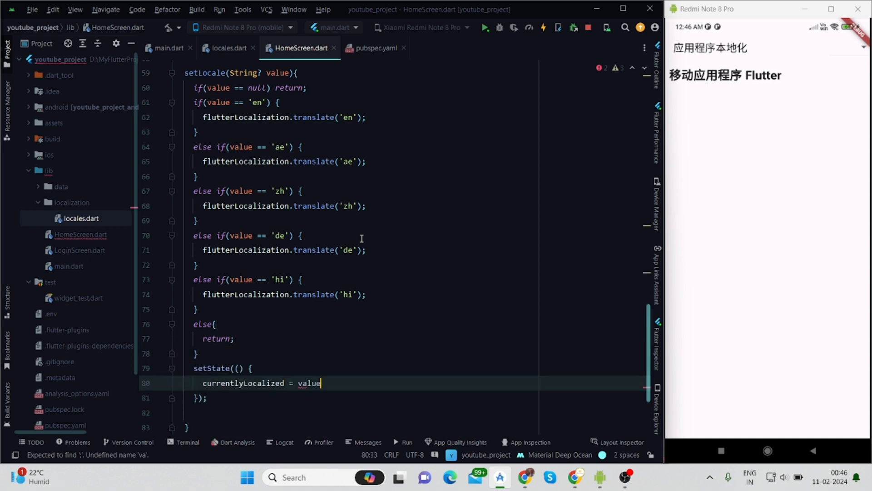
{"action": "type", "text": ";"}
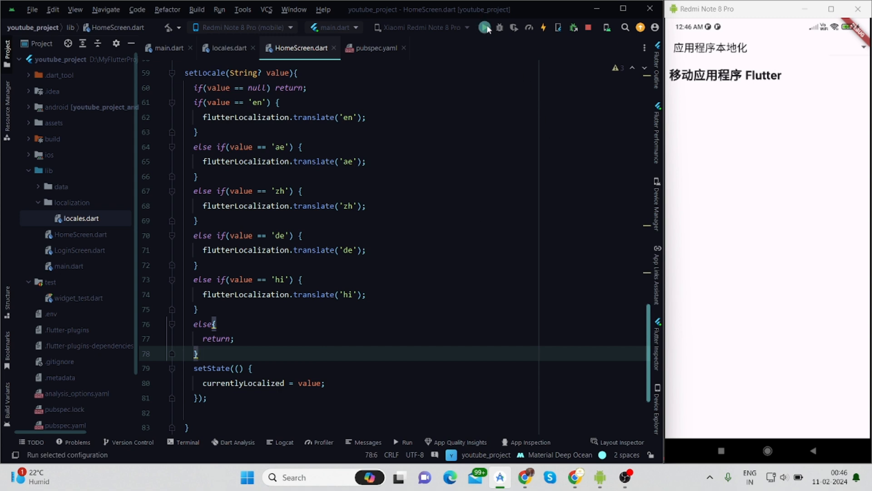
- Hot reload the app and choose English, then Hindi, from its language dropdown
{"action": "left_click", "coordinate": [484, 27]}
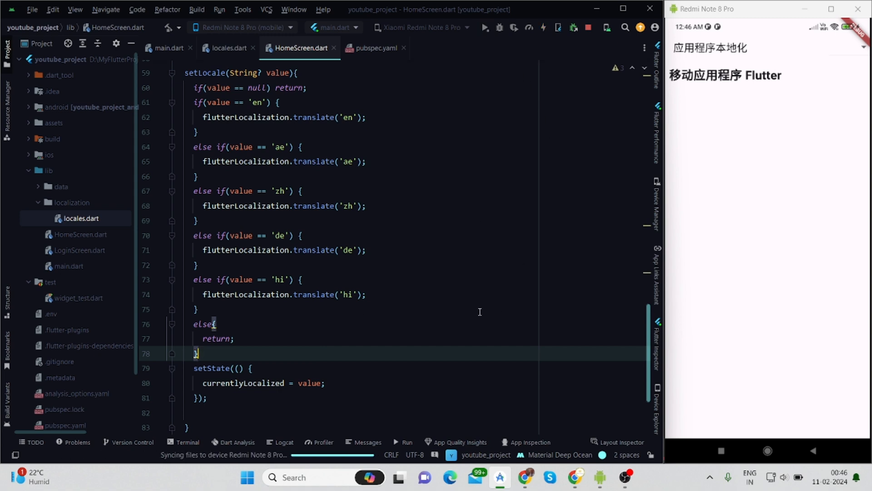
{"action": "left_click", "coordinate": [828, 51]}
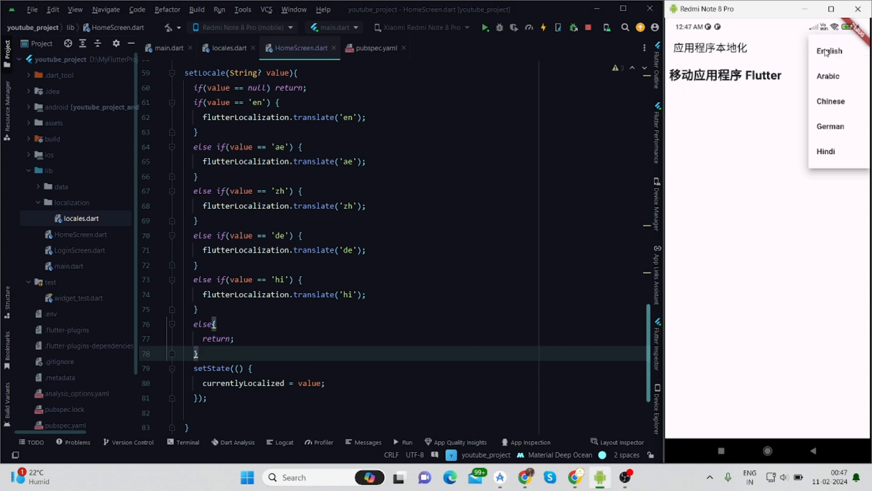
{"action": "left_click", "coordinate": [829, 50]}
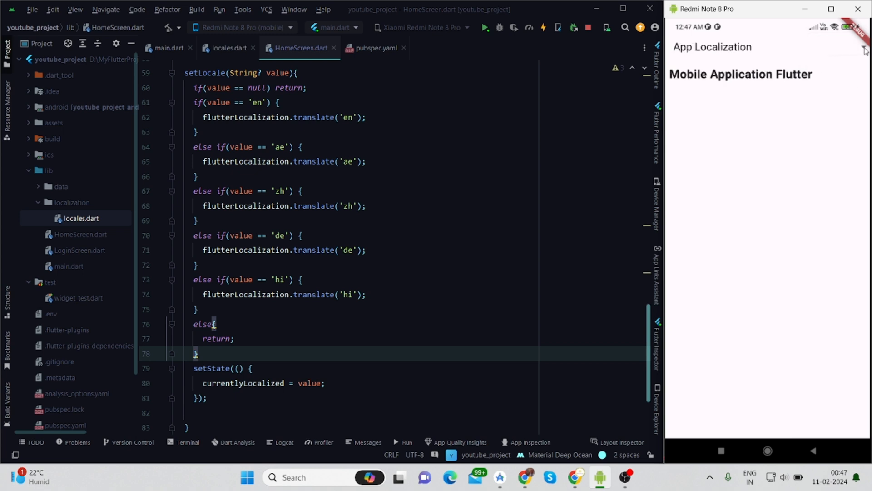
{"action": "left_click", "coordinate": [864, 50]}
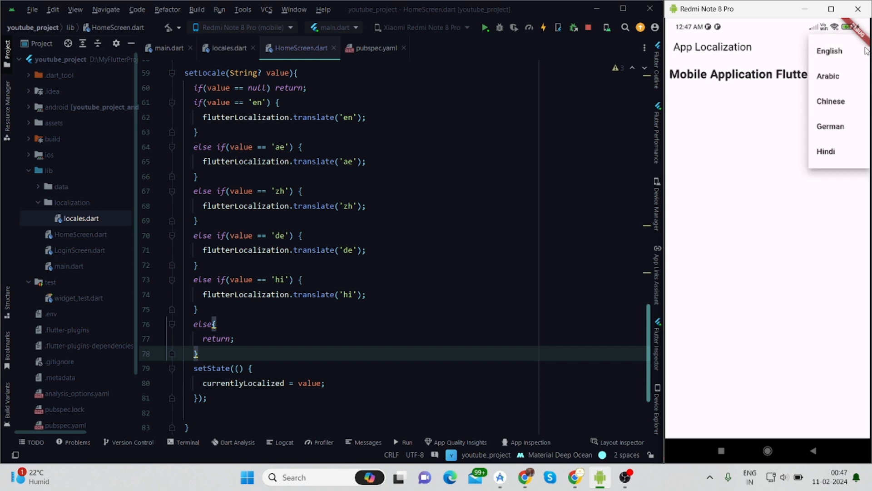
{"action": "left_click", "coordinate": [834, 129]}
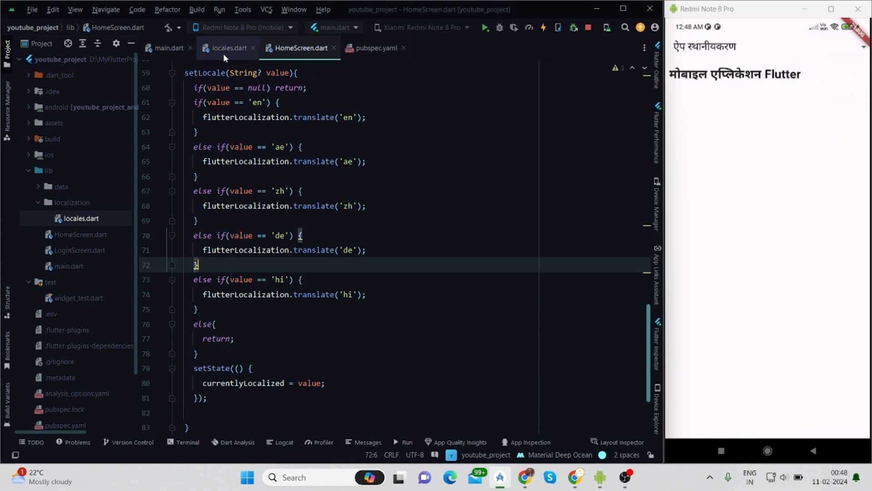
- Review locales.dart, return to HomeScreen.dart, and select German in the running app
{"action": "left_click", "coordinate": [229, 47]}
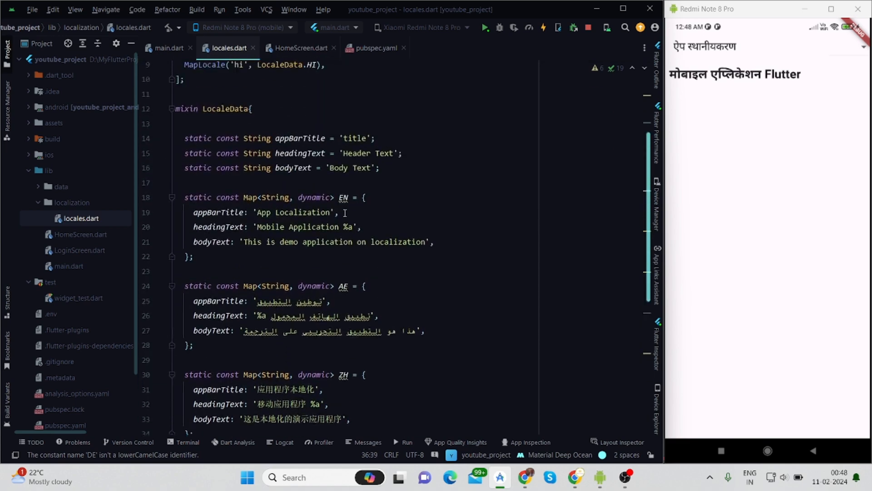
{"action": "scroll", "scroll_direction": "up", "scroll_amount": 3}
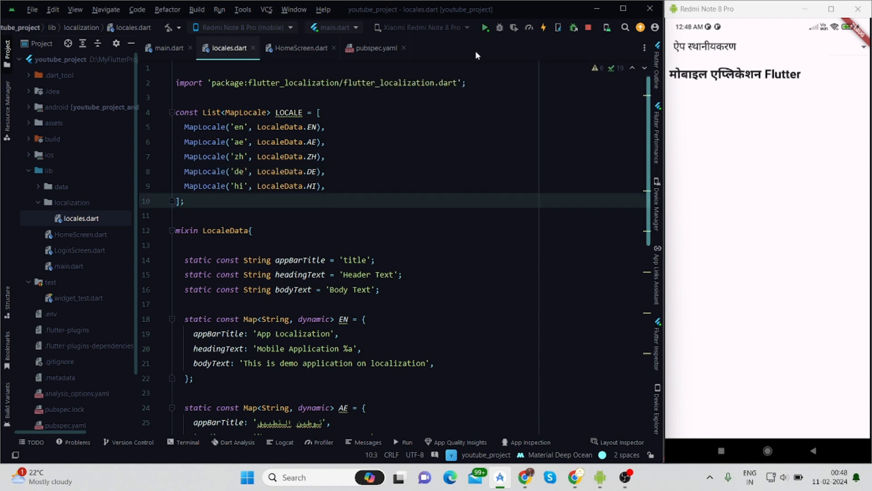
{"action": "left_click", "coordinate": [300, 47]}
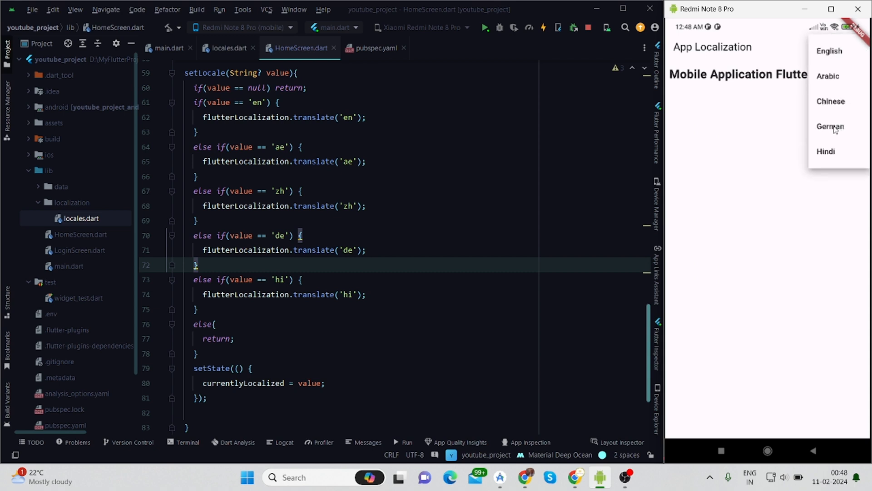
{"action": "left_click", "coordinate": [830, 126]}
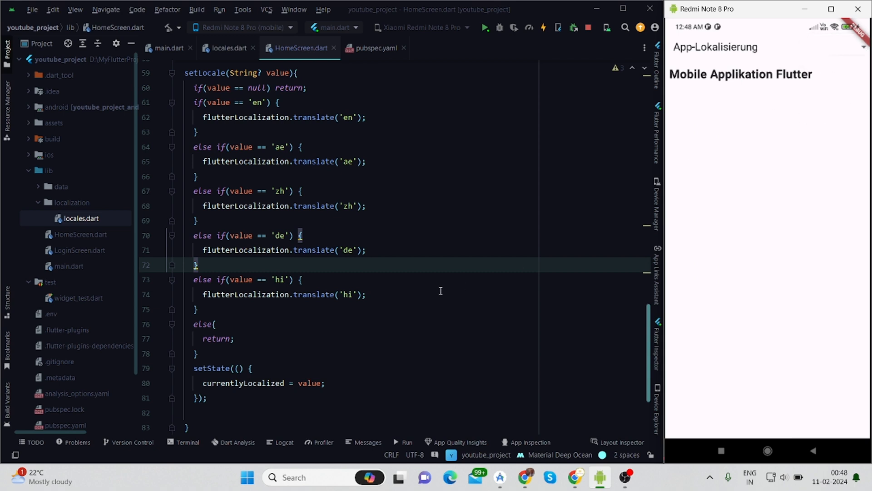
{"action": "scroll", "scroll_direction": "up", "scroll_amount": 3}
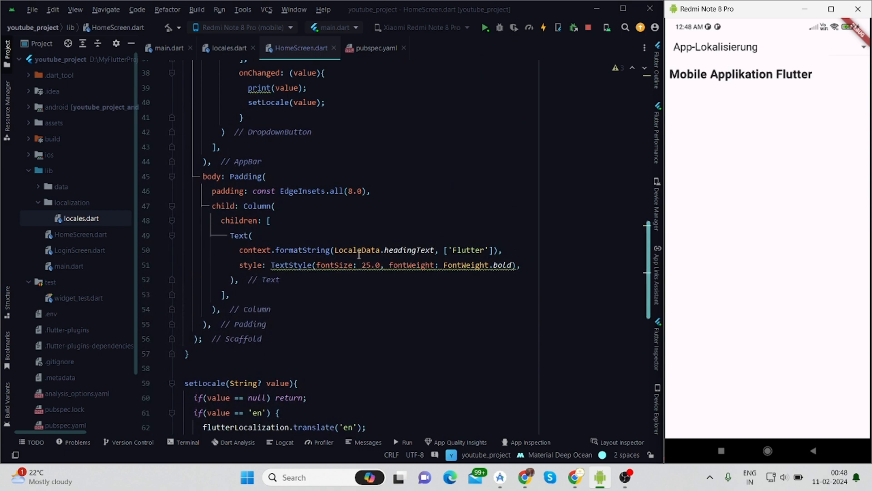
- Add a Text for LocaleData.bodyText with fontSize 18 and FontWeight.normal below the heading
{"action": "left_click", "coordinate": [252, 235]}
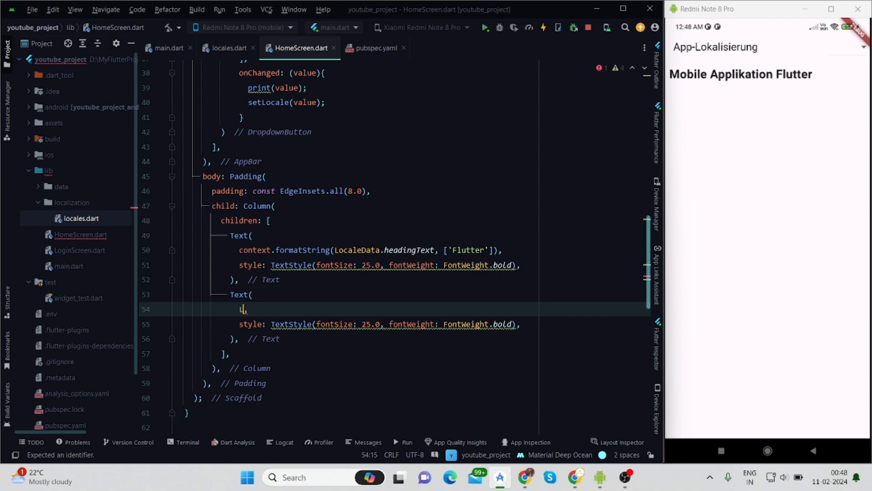
{"action": "type", "text": "ocaleData.bodyText.getString(context"}
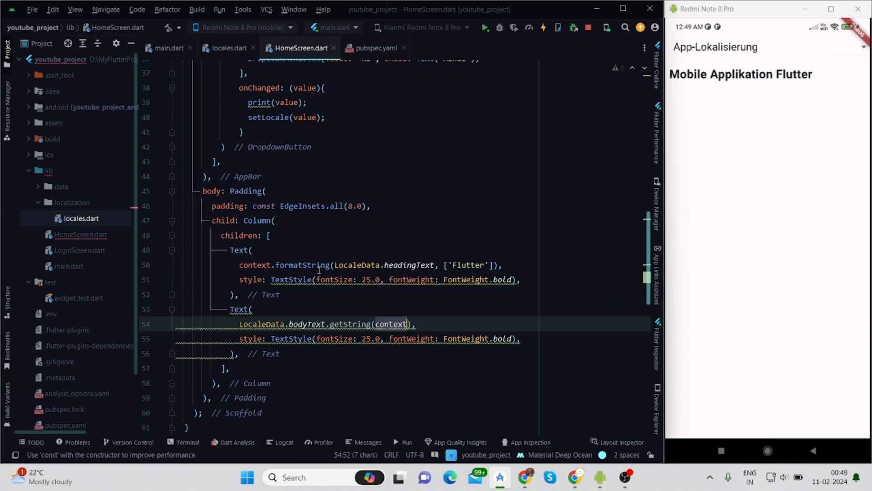
{"action": "mouse_move", "coordinate": [392, 324]}
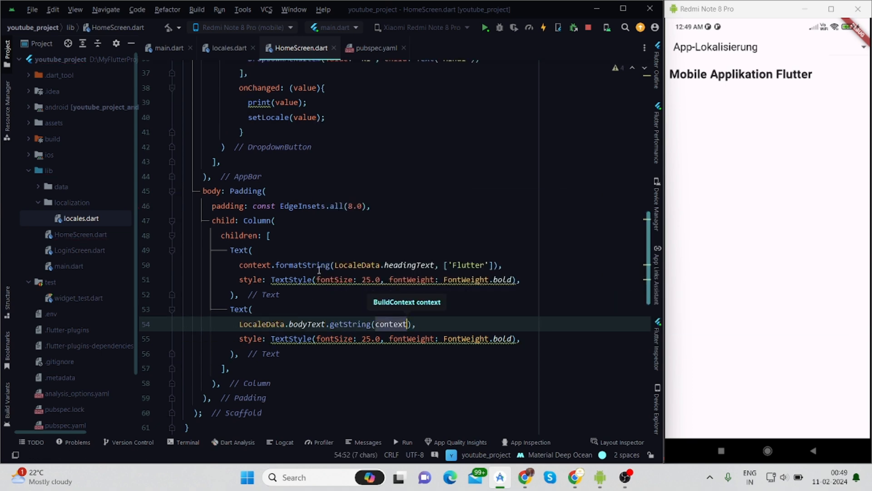
{"action": "mouse_move", "coordinate": [465, 292]}
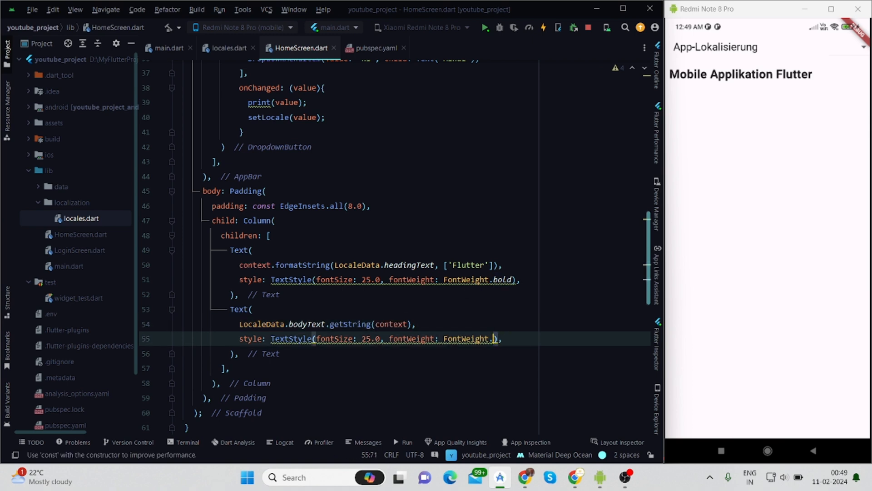
{"action": "type", "text": "normal"}
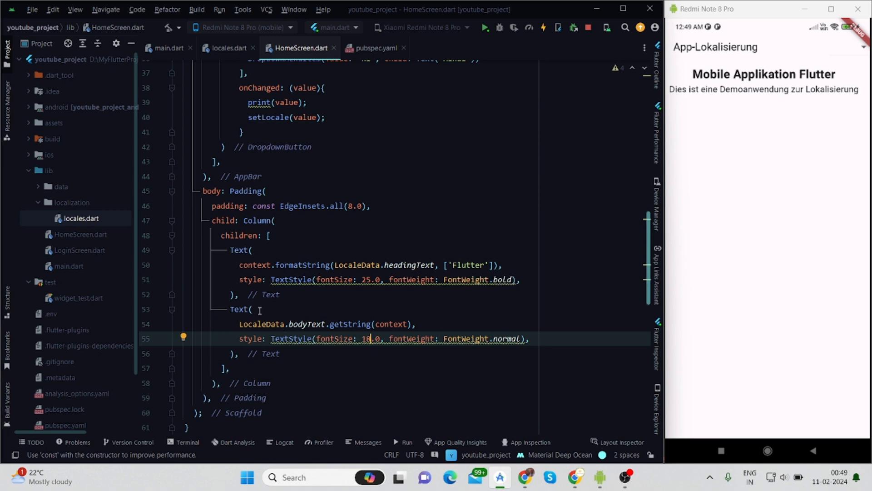
{"action": "left_click", "coordinate": [253, 309]}
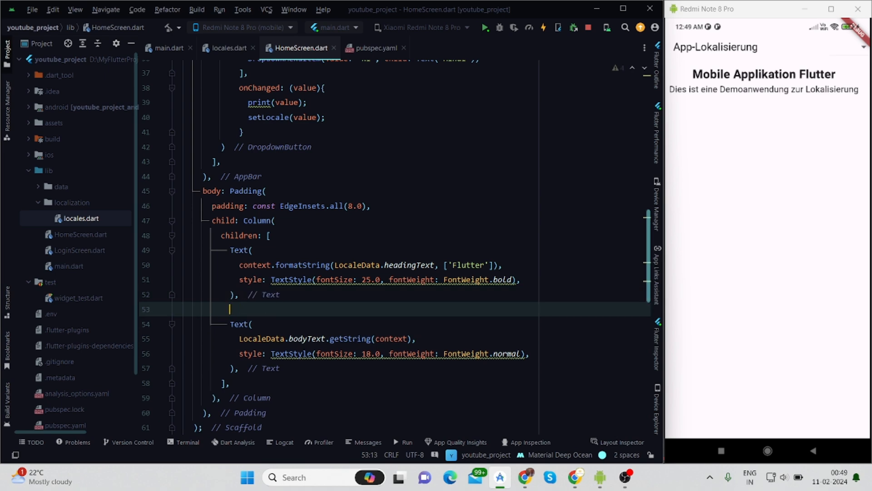
- Insert const SizedBox(height: 300) between the heading and body Text widgets
{"action": "type", "text": "const"}
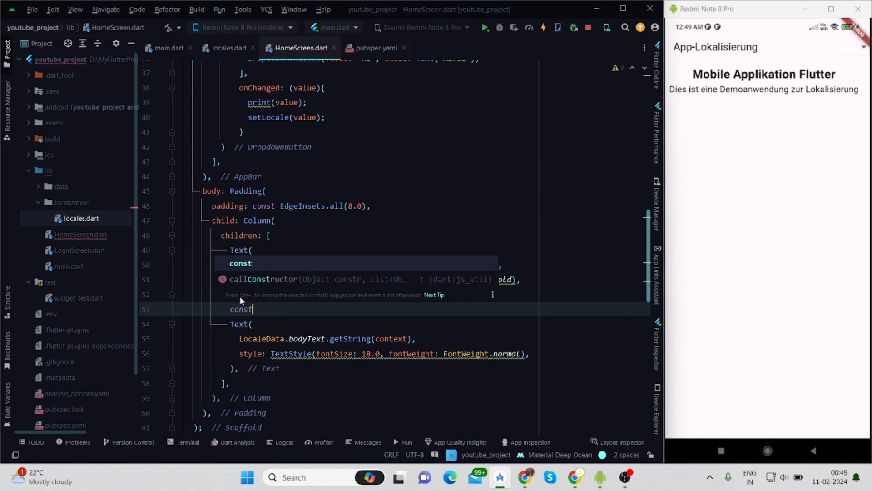
{"action": "type", "text": "SizedBox("}
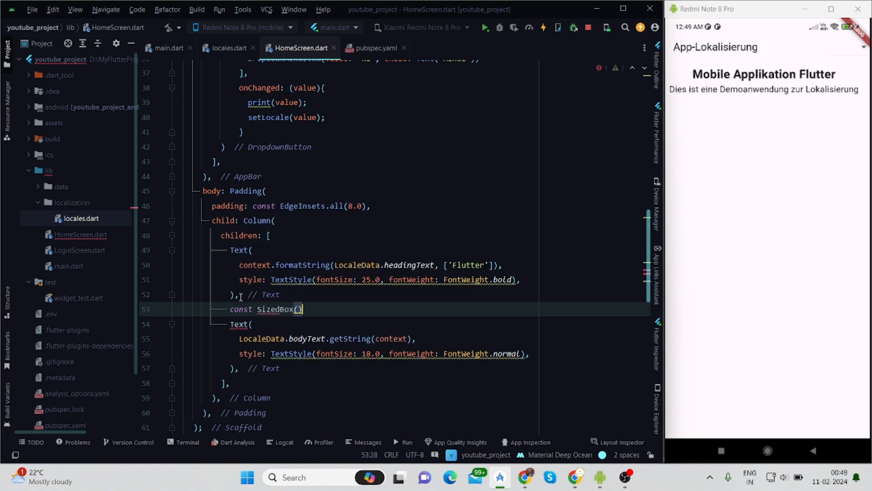
{"action": "type", "text": ","}
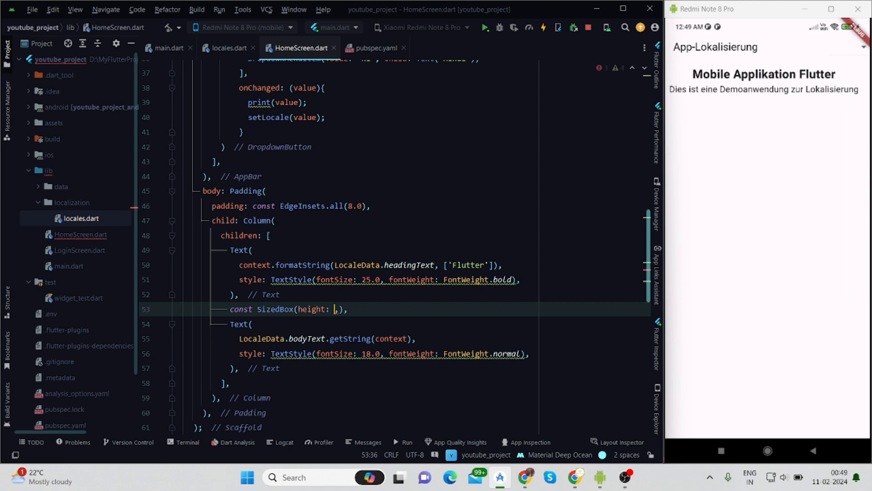
{"action": "type", "text": "3"}
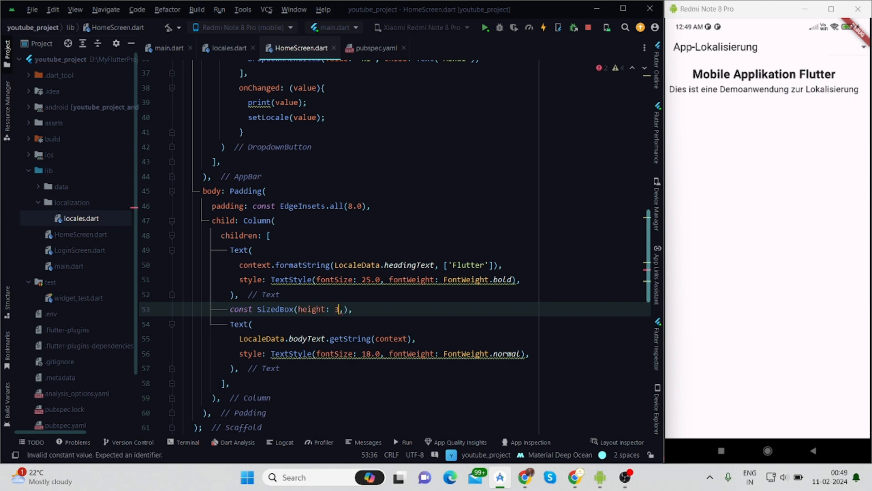
{"action": "type", "text": "00"}
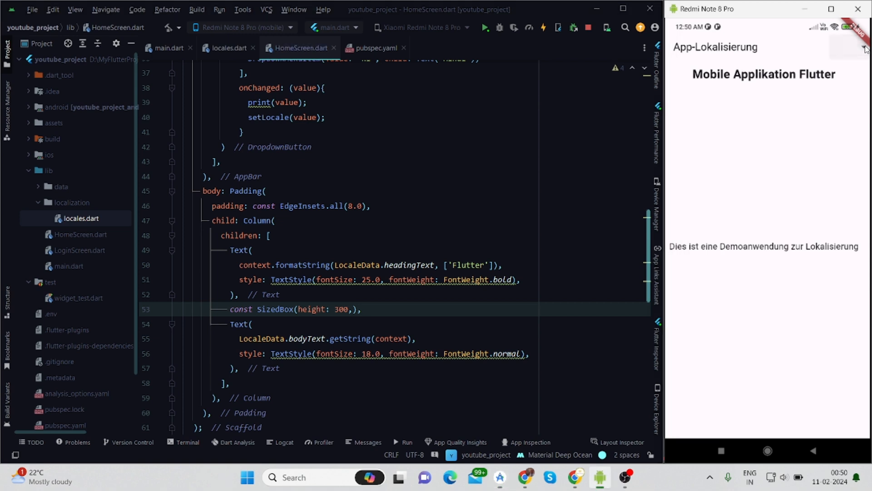
- Switch the running app's dropdown to Chinese, then to Hindi
{"action": "left_click", "coordinate": [846, 47]}
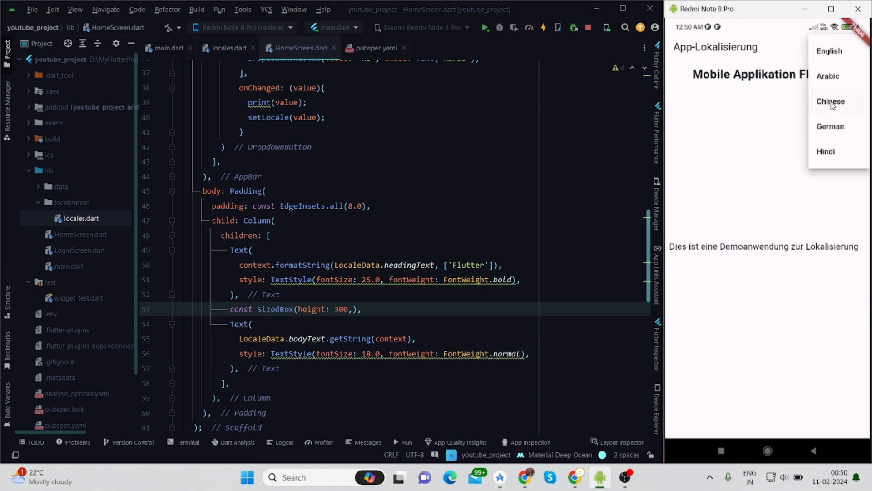
{"action": "left_click", "coordinate": [830, 101]}
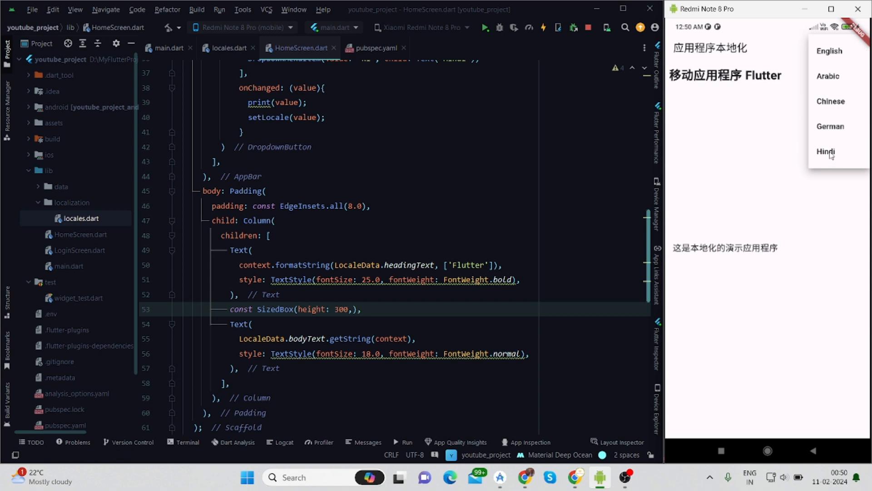
{"action": "left_click", "coordinate": [826, 152]}
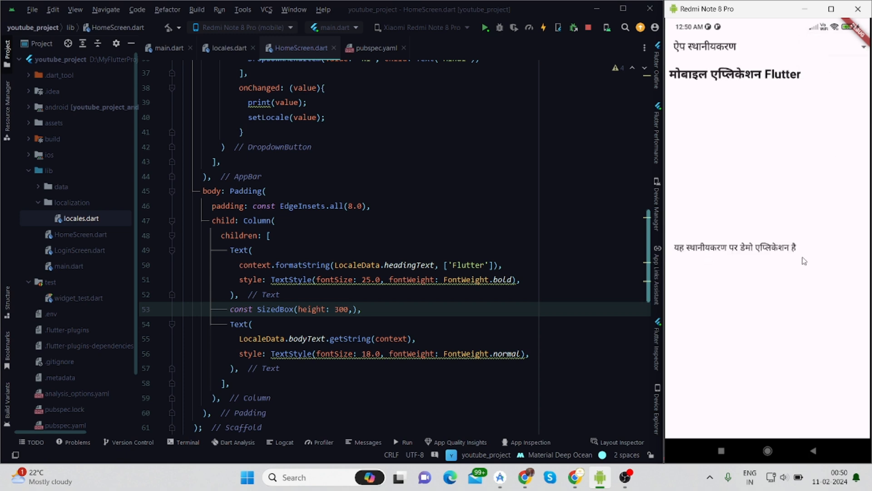
{"action": "left_click", "coordinate": [422, 294]}
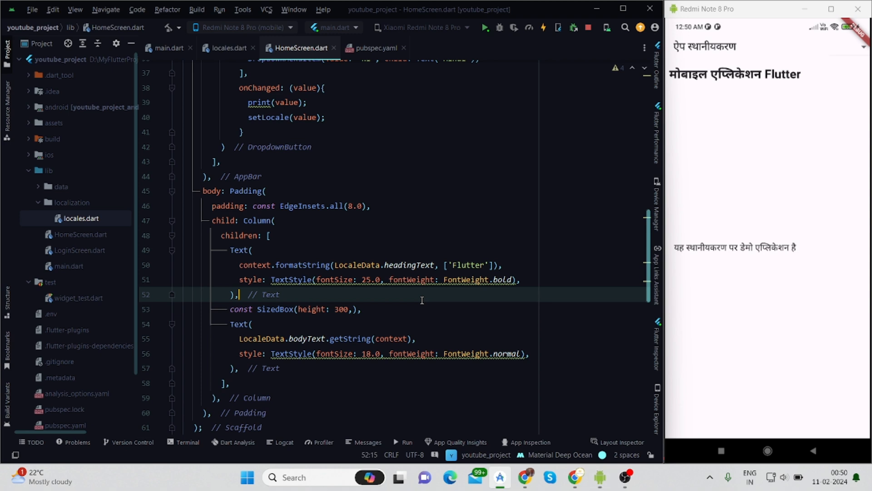
{"action": "mouse_move", "coordinate": [461, 335]}
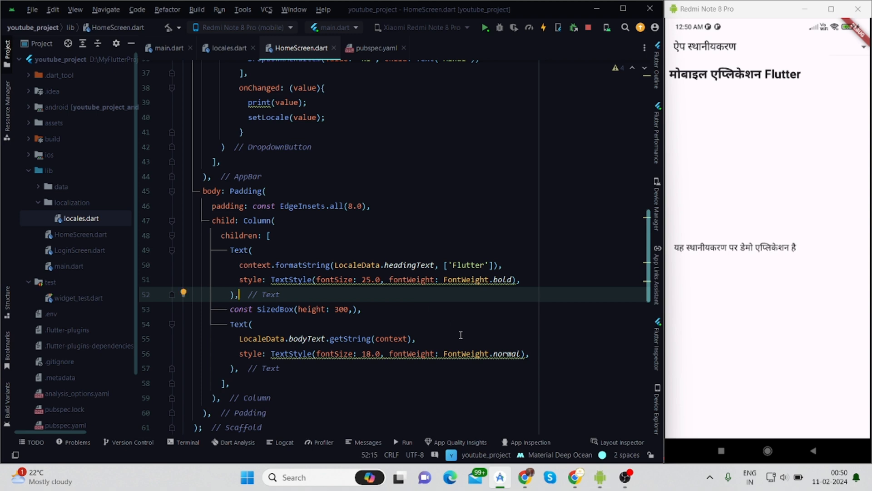